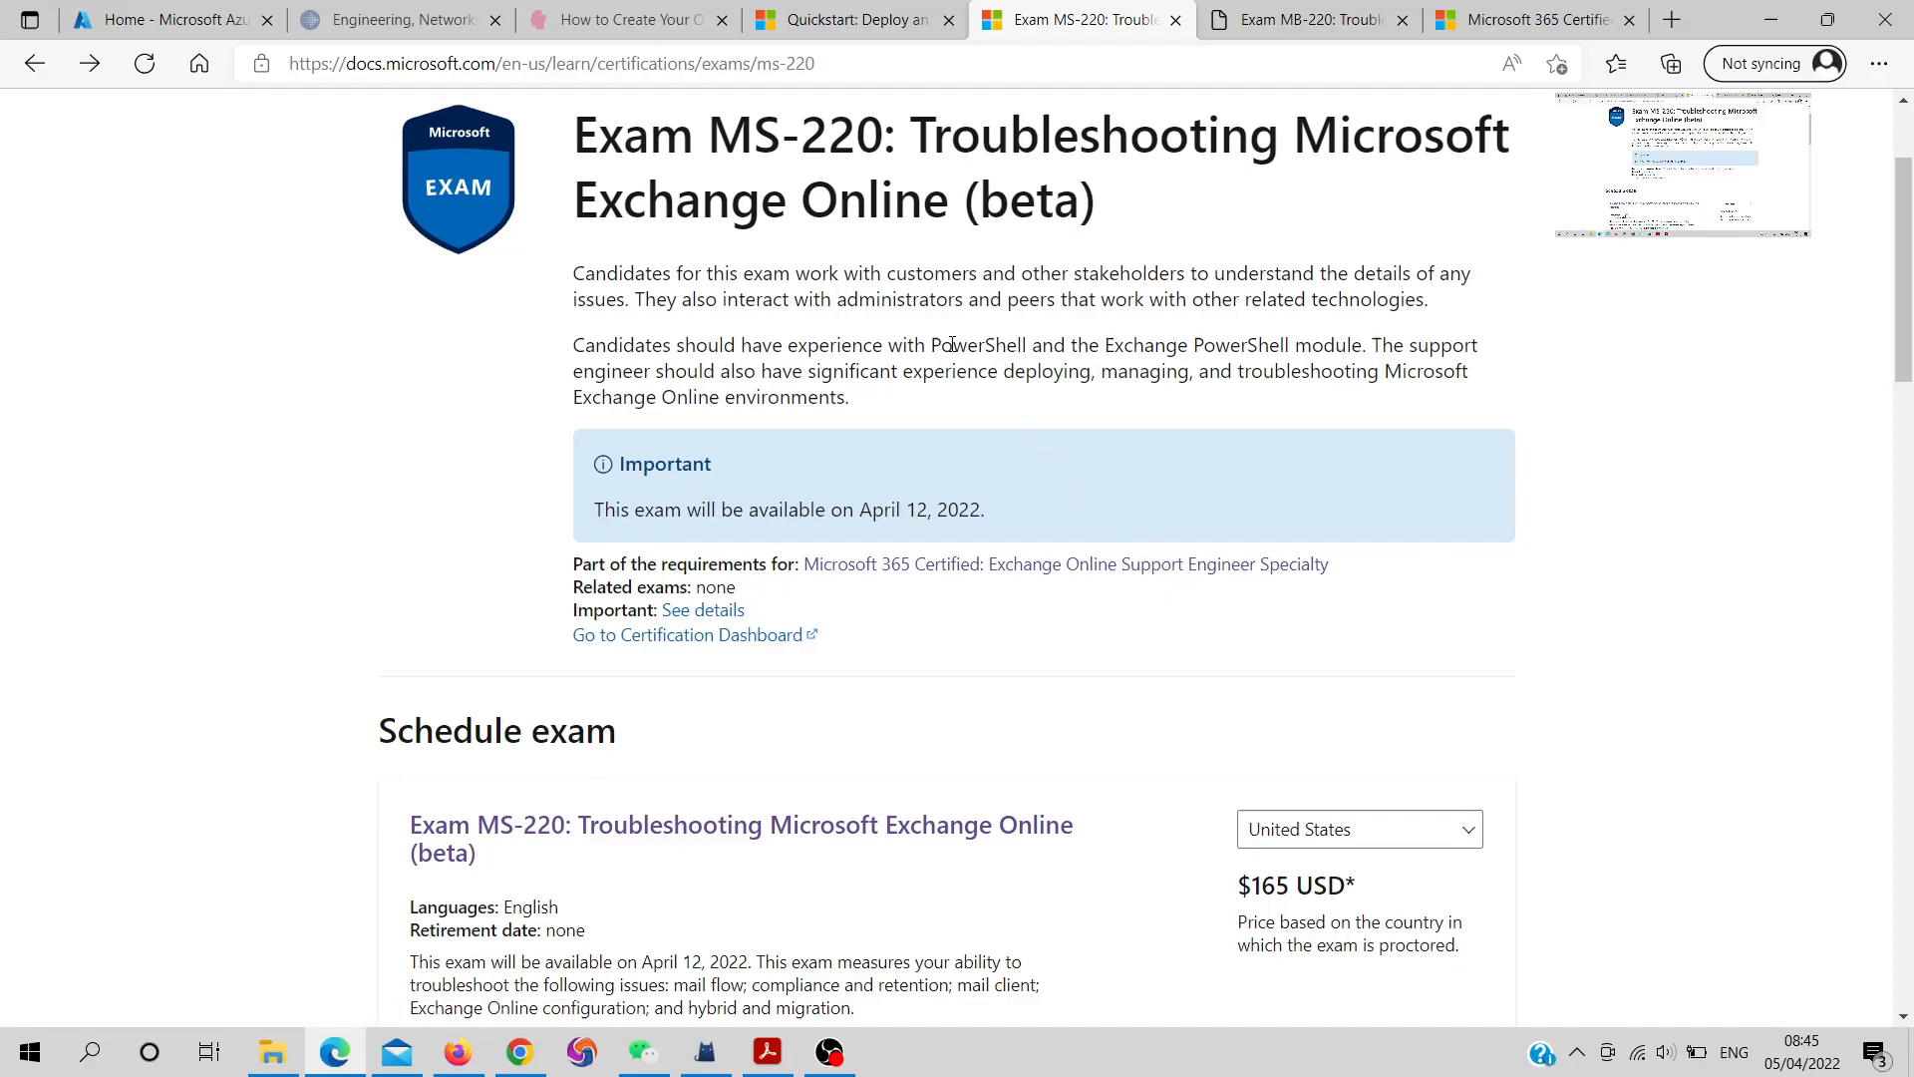
{"action": "mouse_move", "coordinate": [952, 207]}
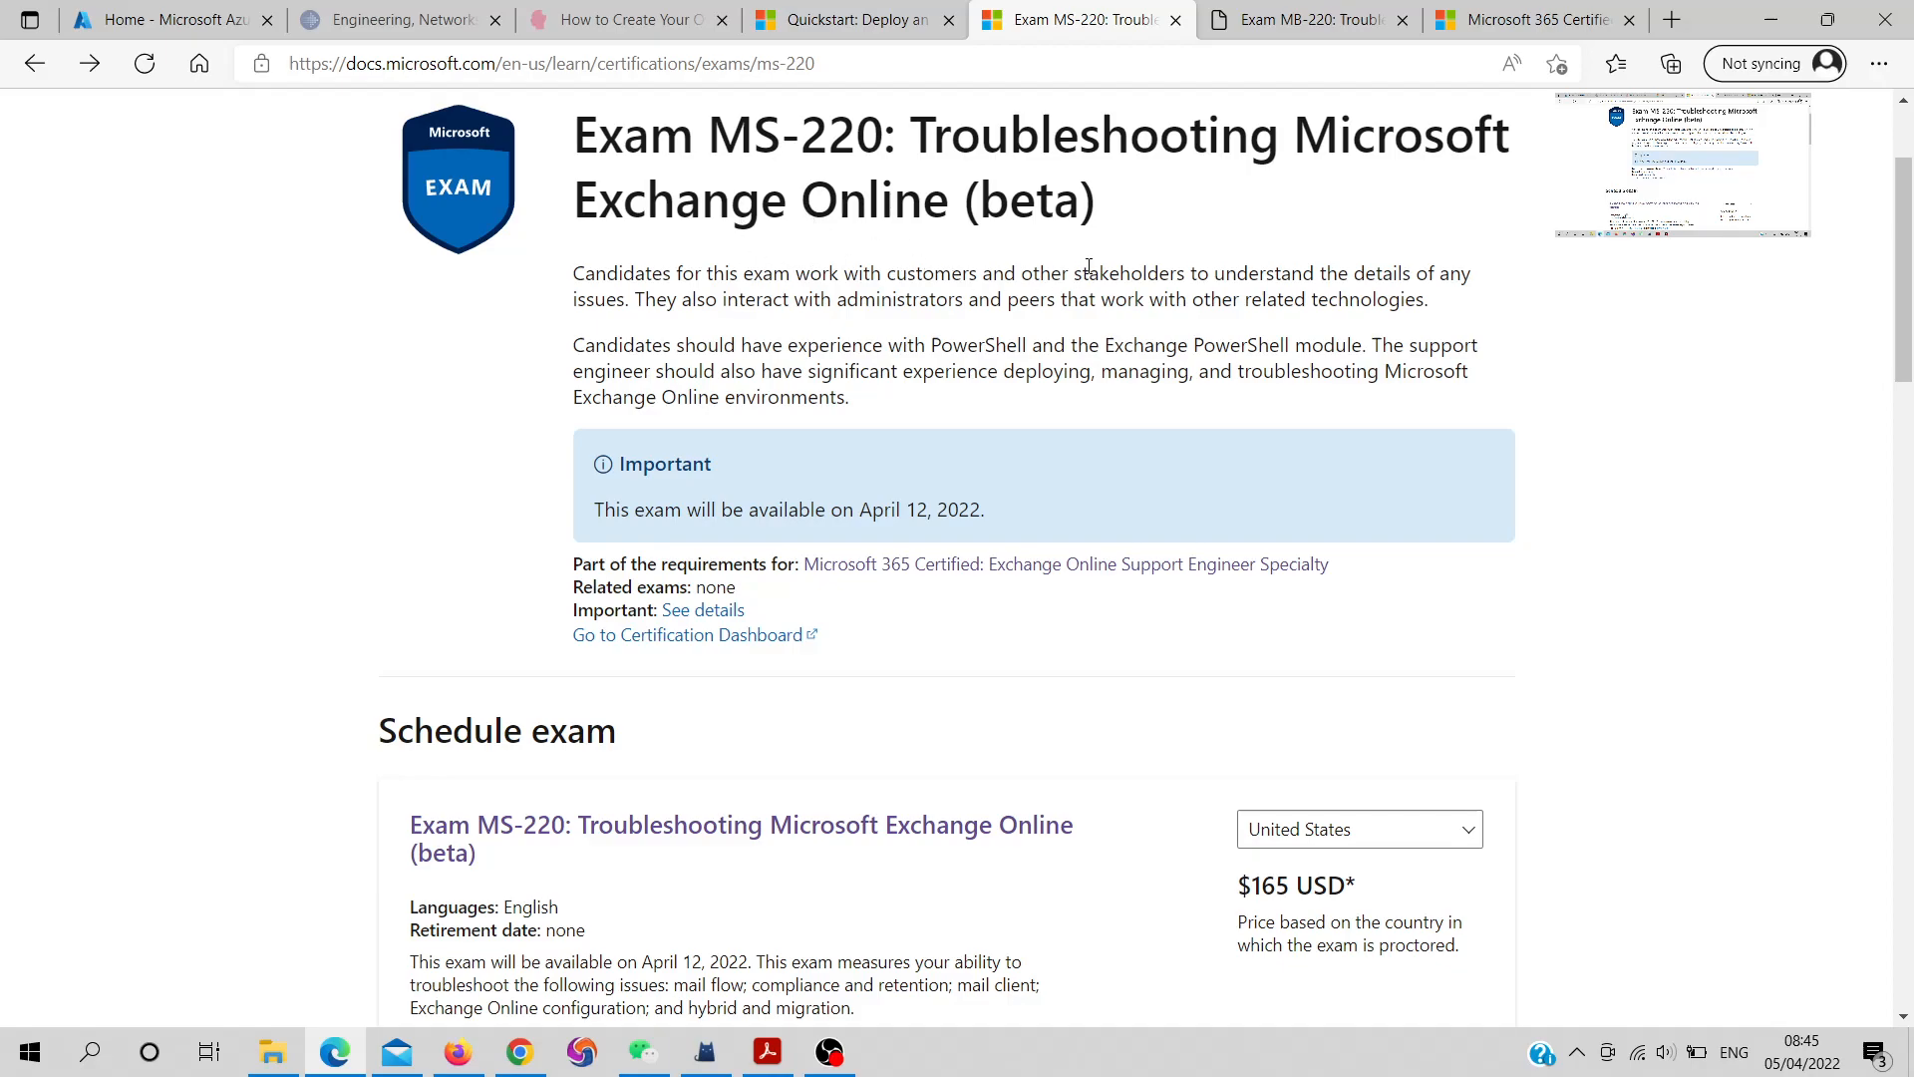
{"action": "mouse_move", "coordinate": [1025, 309]}
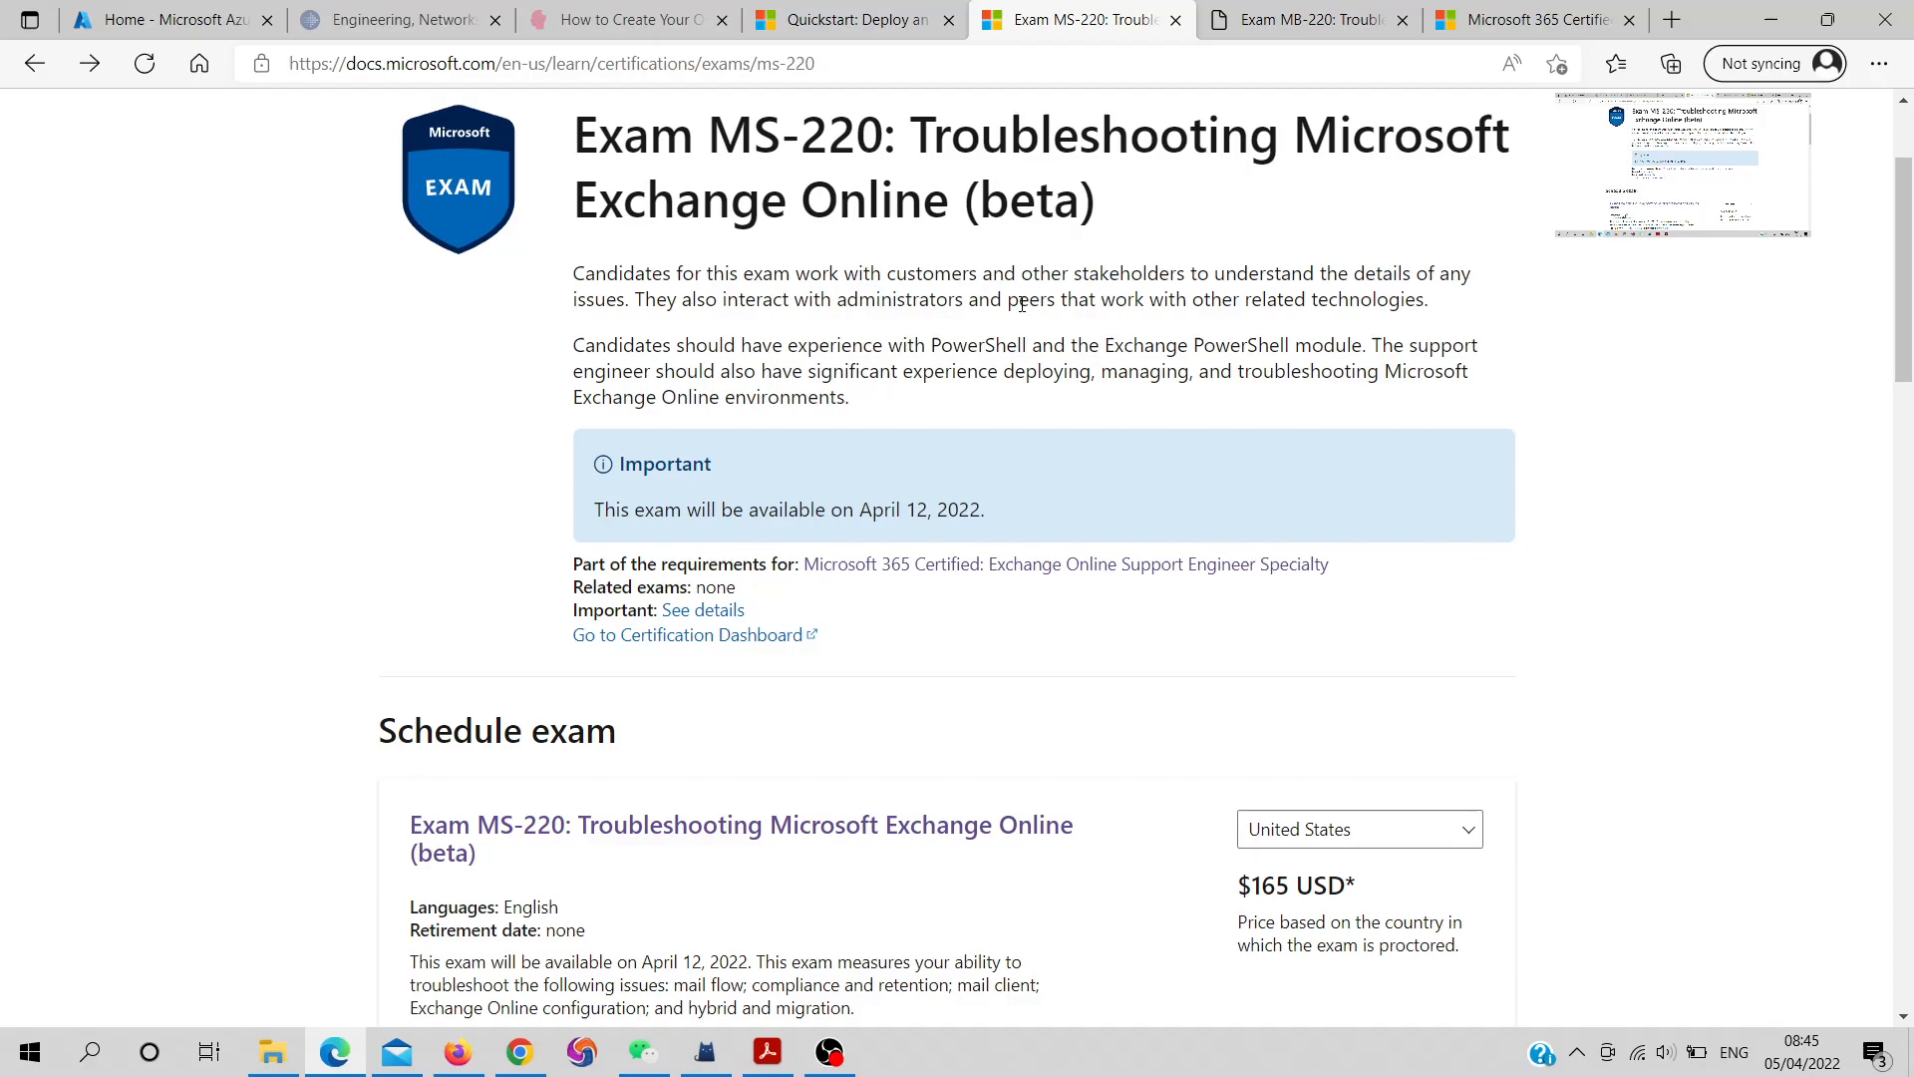
{"action": "mouse_move", "coordinate": [627, 427]}
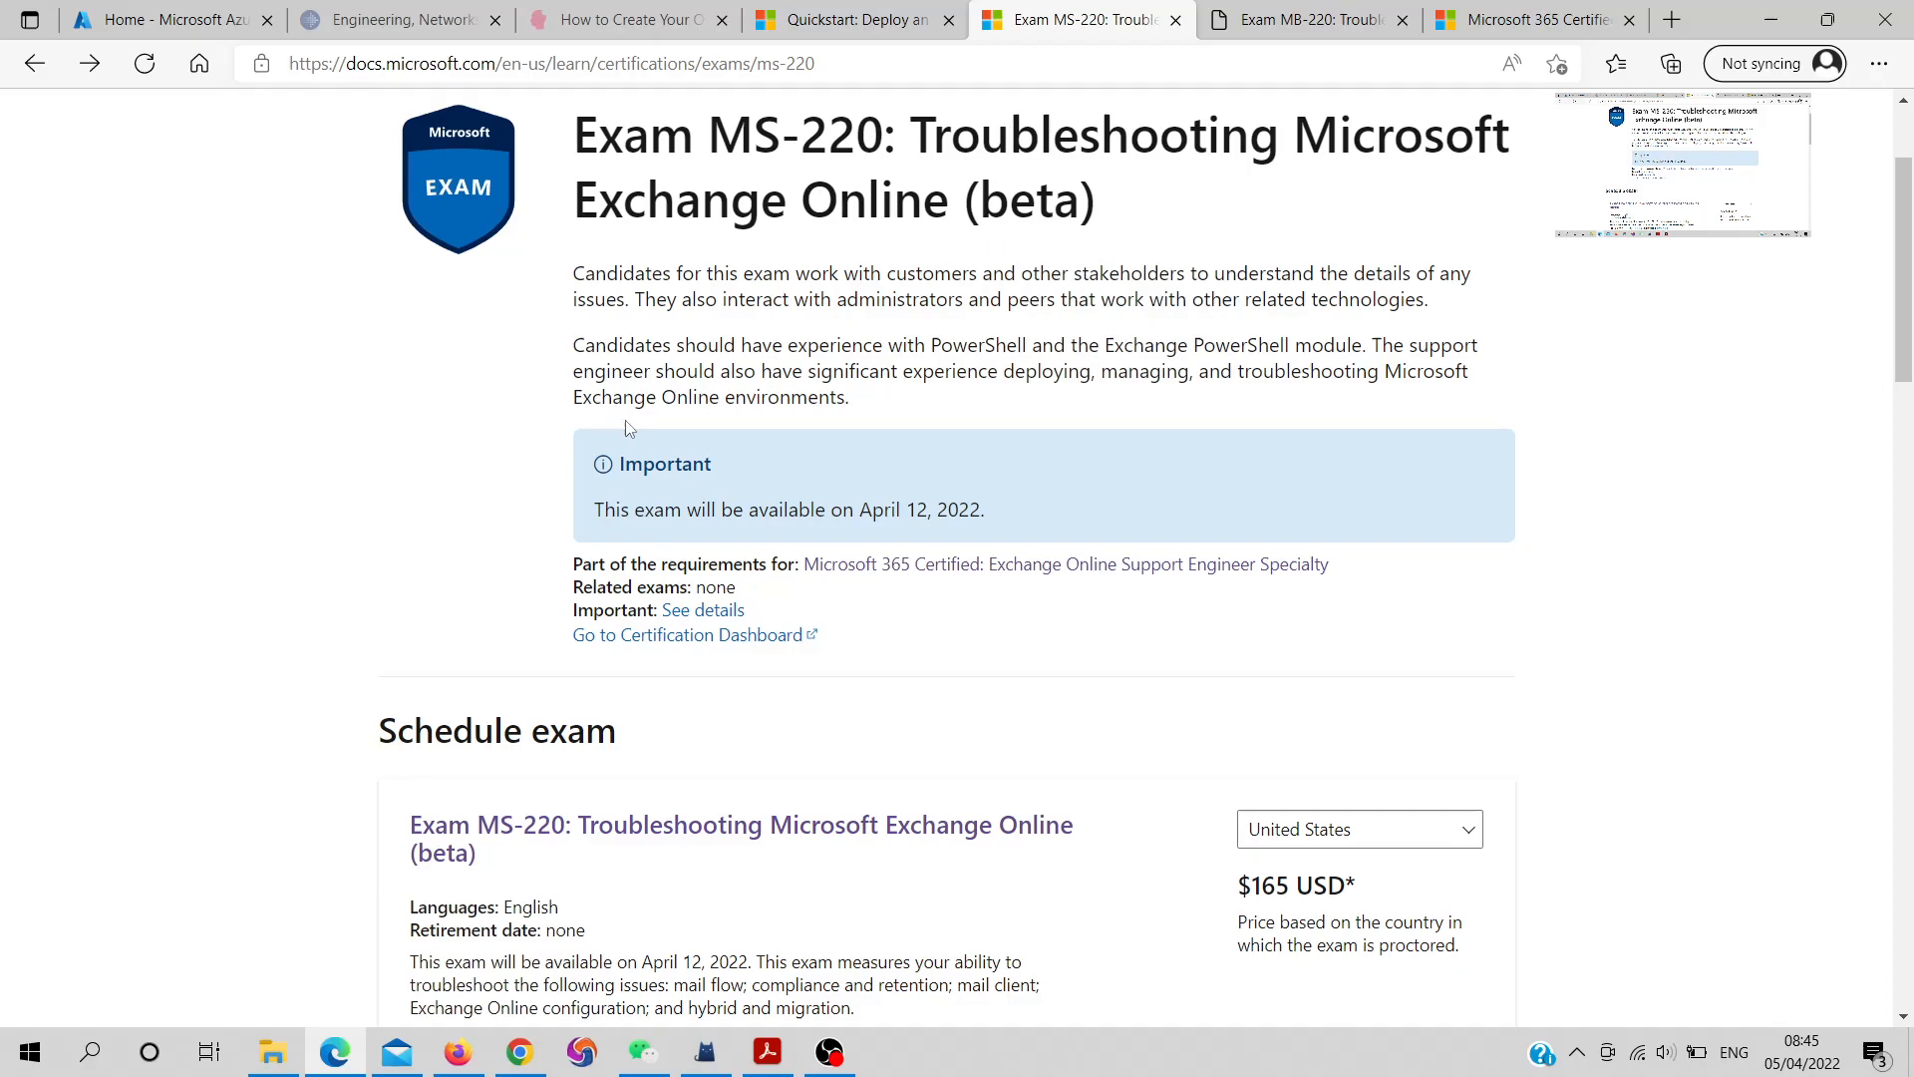
{"action": "mouse_move", "coordinate": [538, 431]}
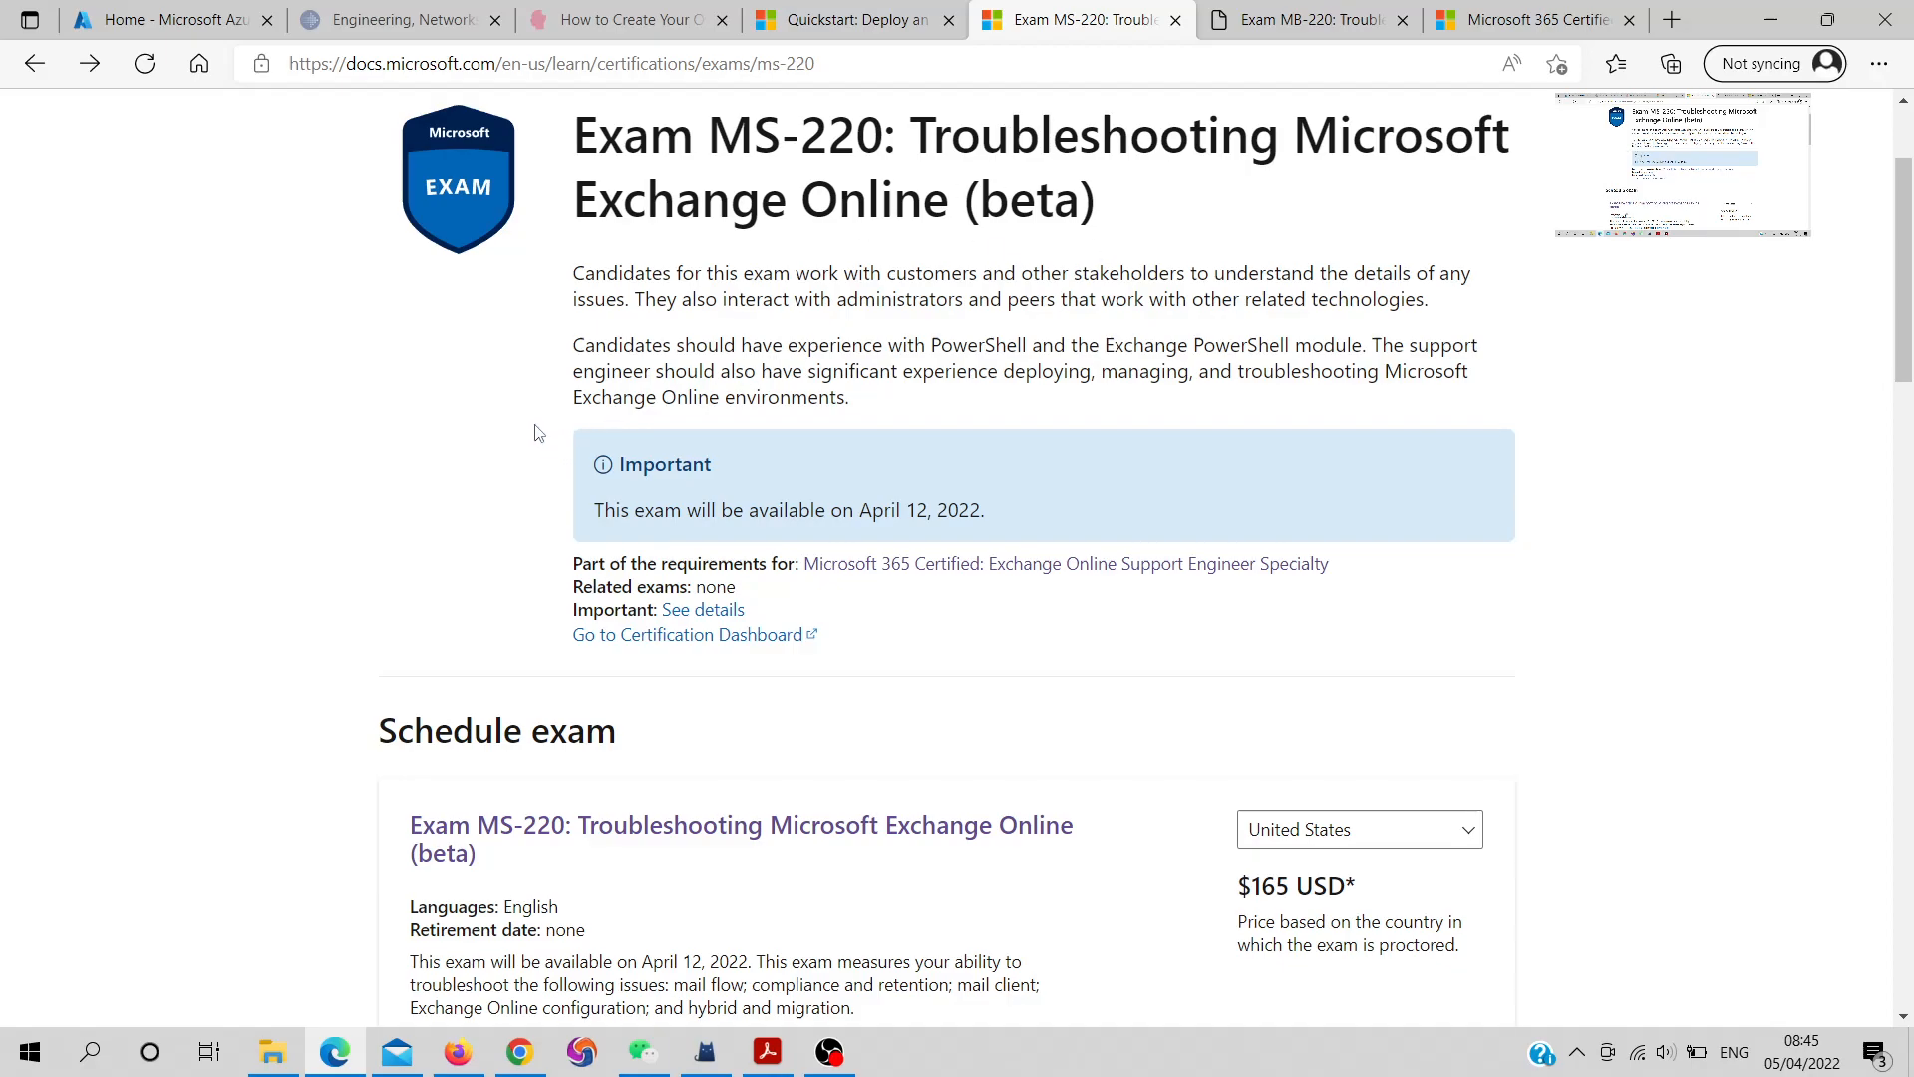
{"action": "mouse_move", "coordinate": [552, 427]}
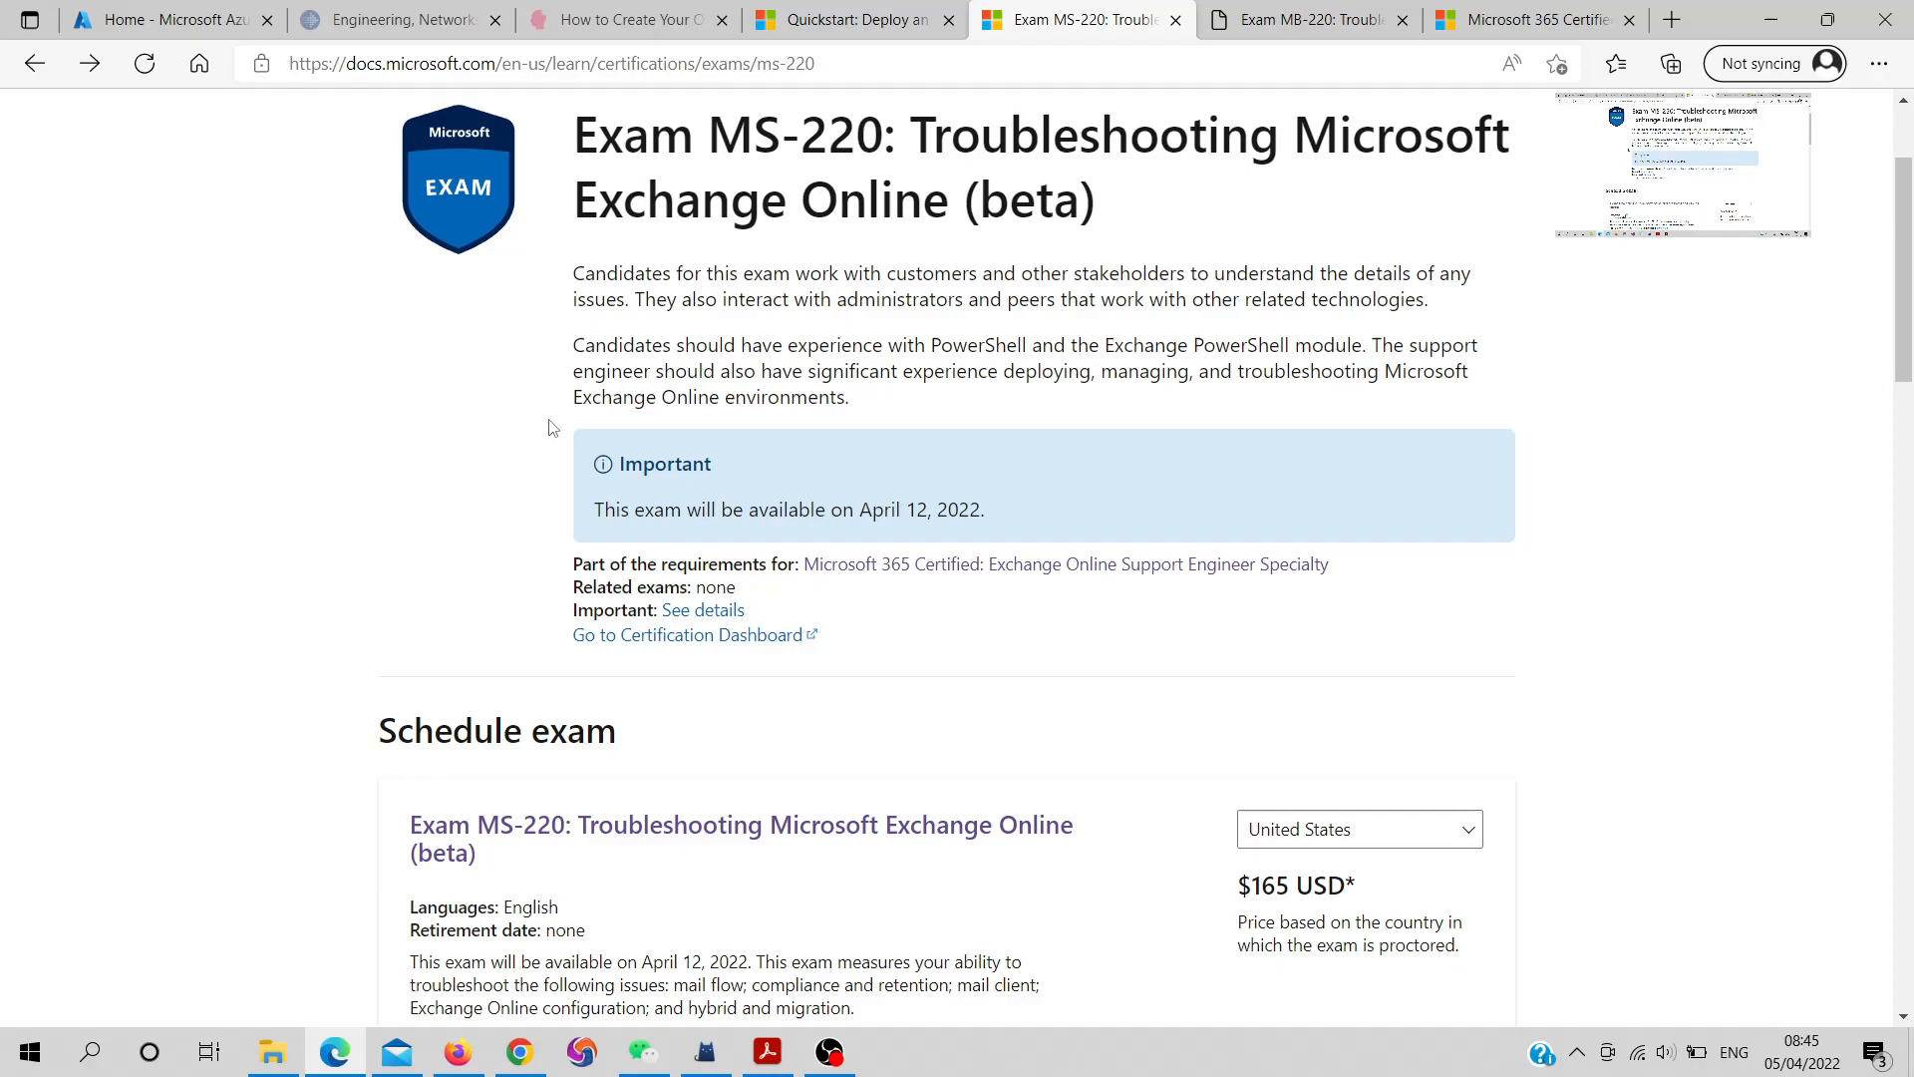
{"action": "mouse_move", "coordinate": [491, 459]}
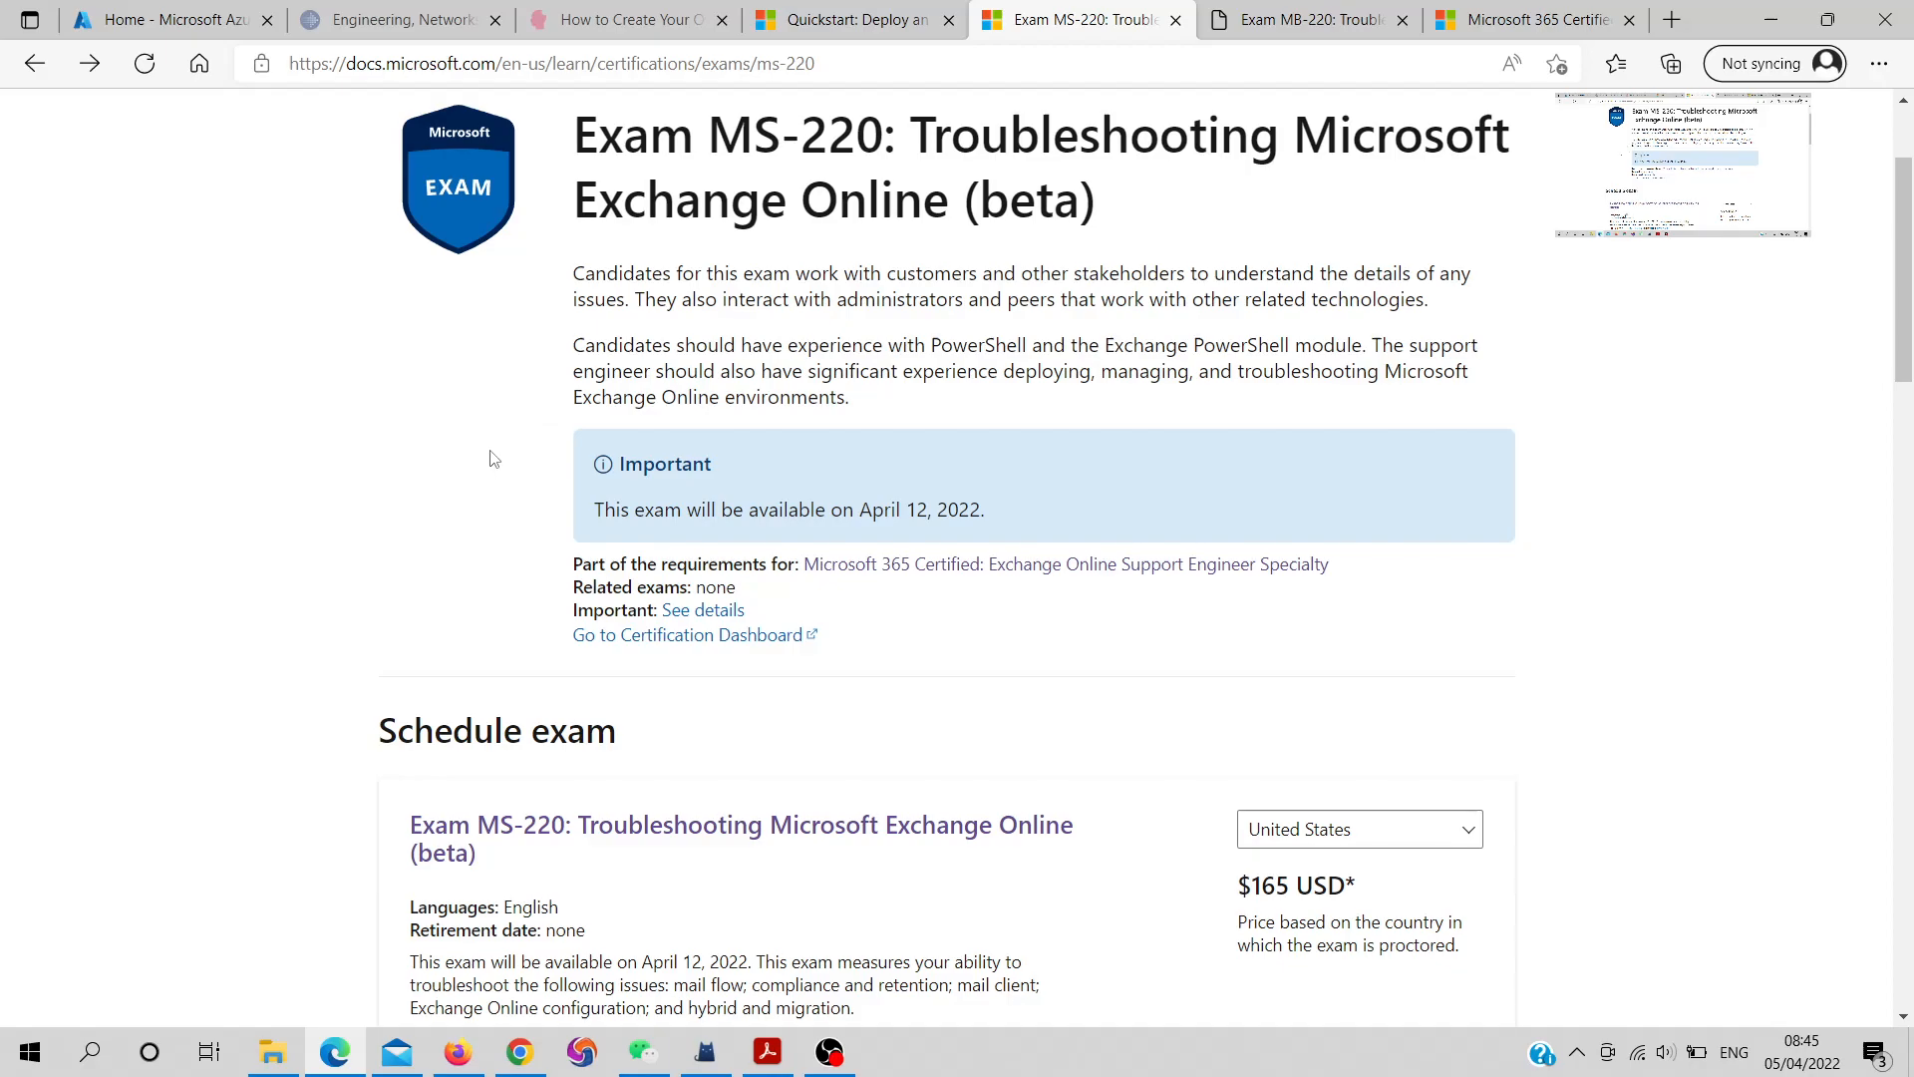
{"action": "mouse_move", "coordinate": [505, 467]}
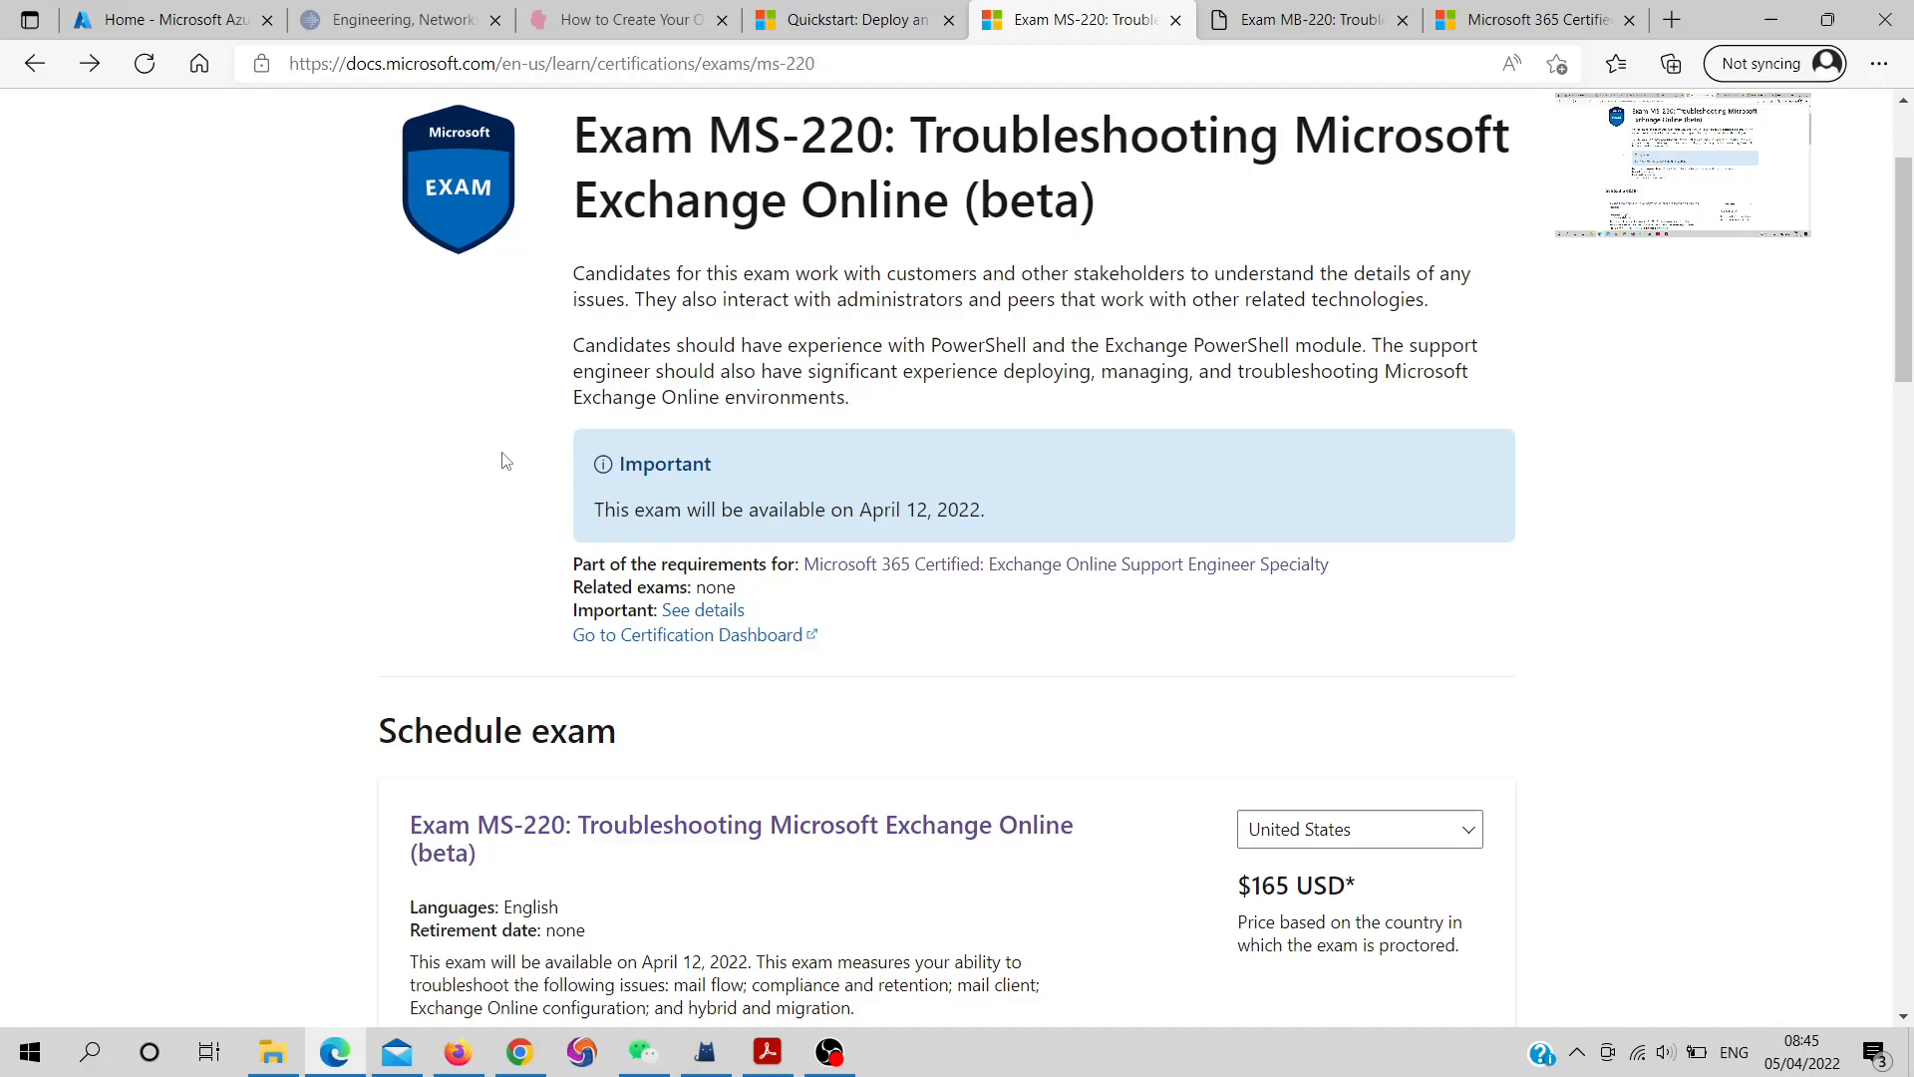
{"action": "mouse_move", "coordinate": [374, 404]}
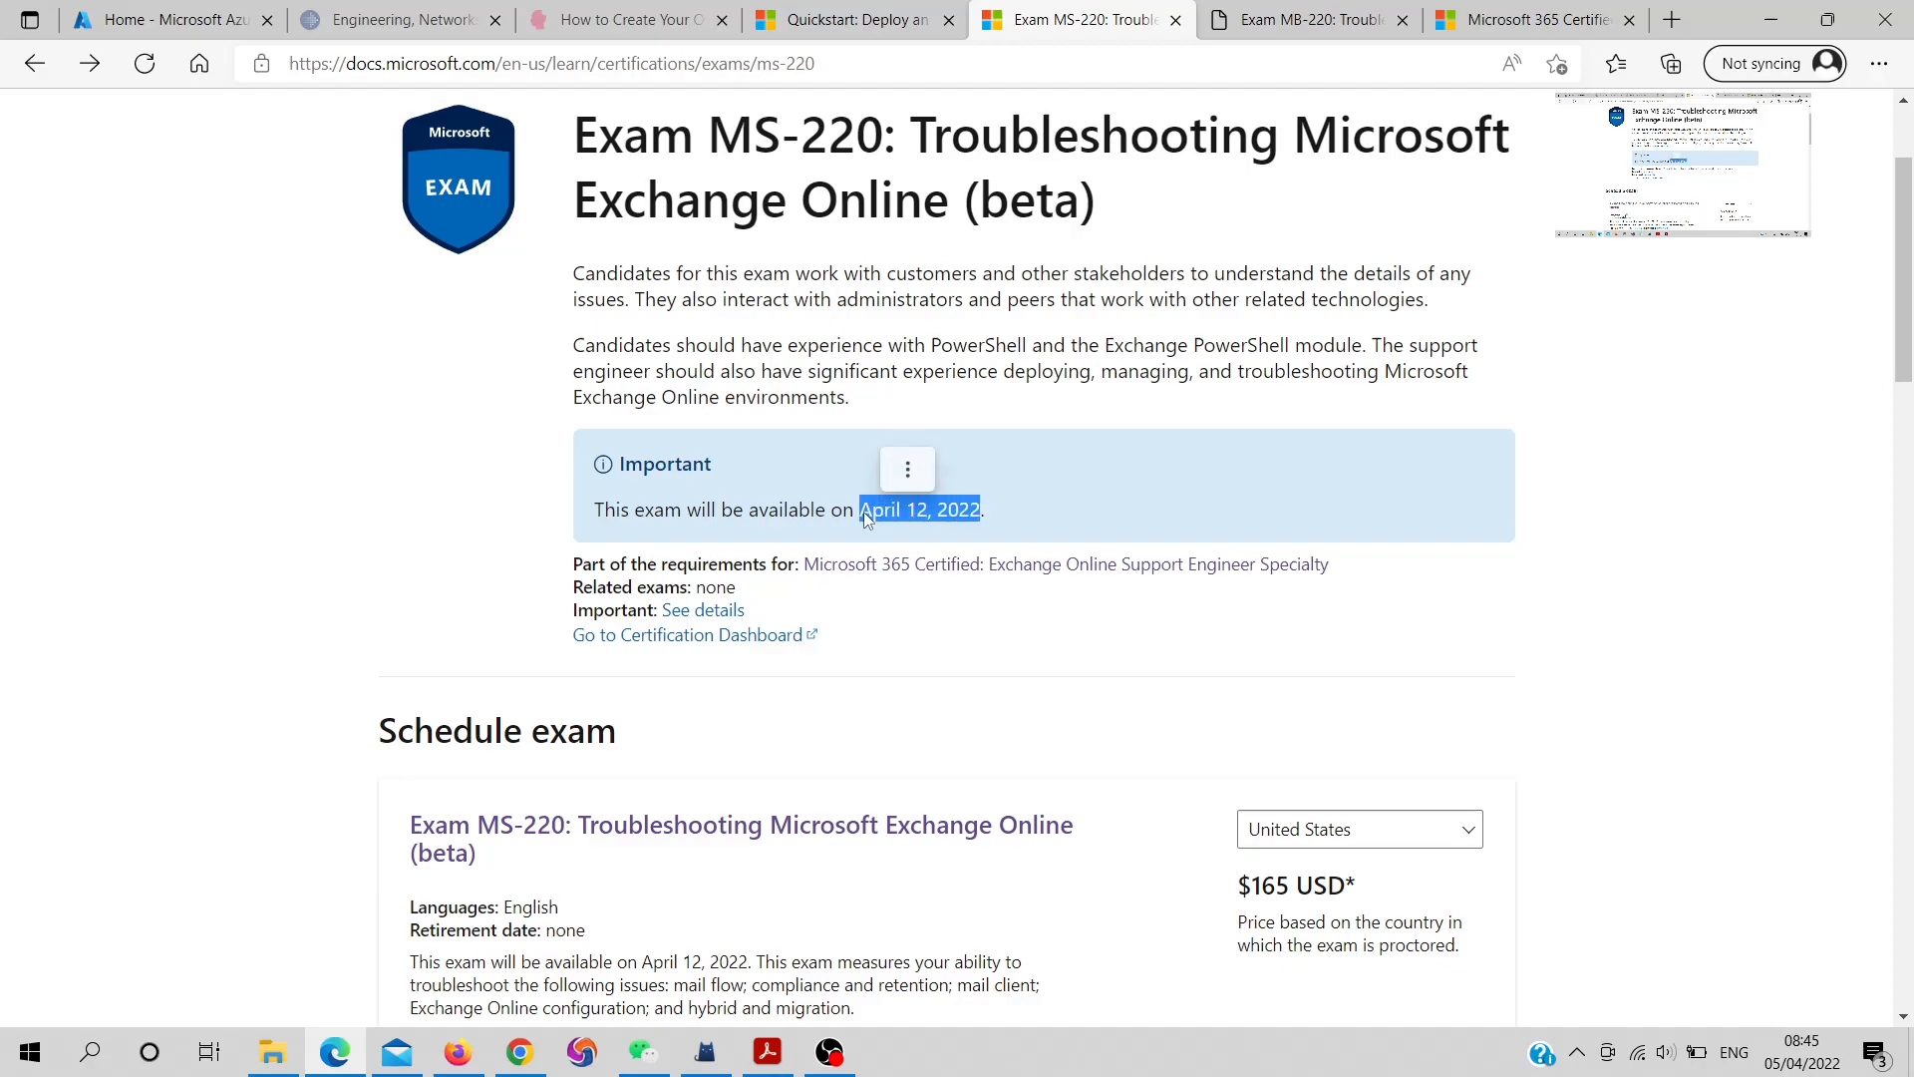
Scroll down through the current Microsoft Learn page, then back up slightly
{"action": "scroll", "scroll_direction": "down", "scroll_amount": 3}
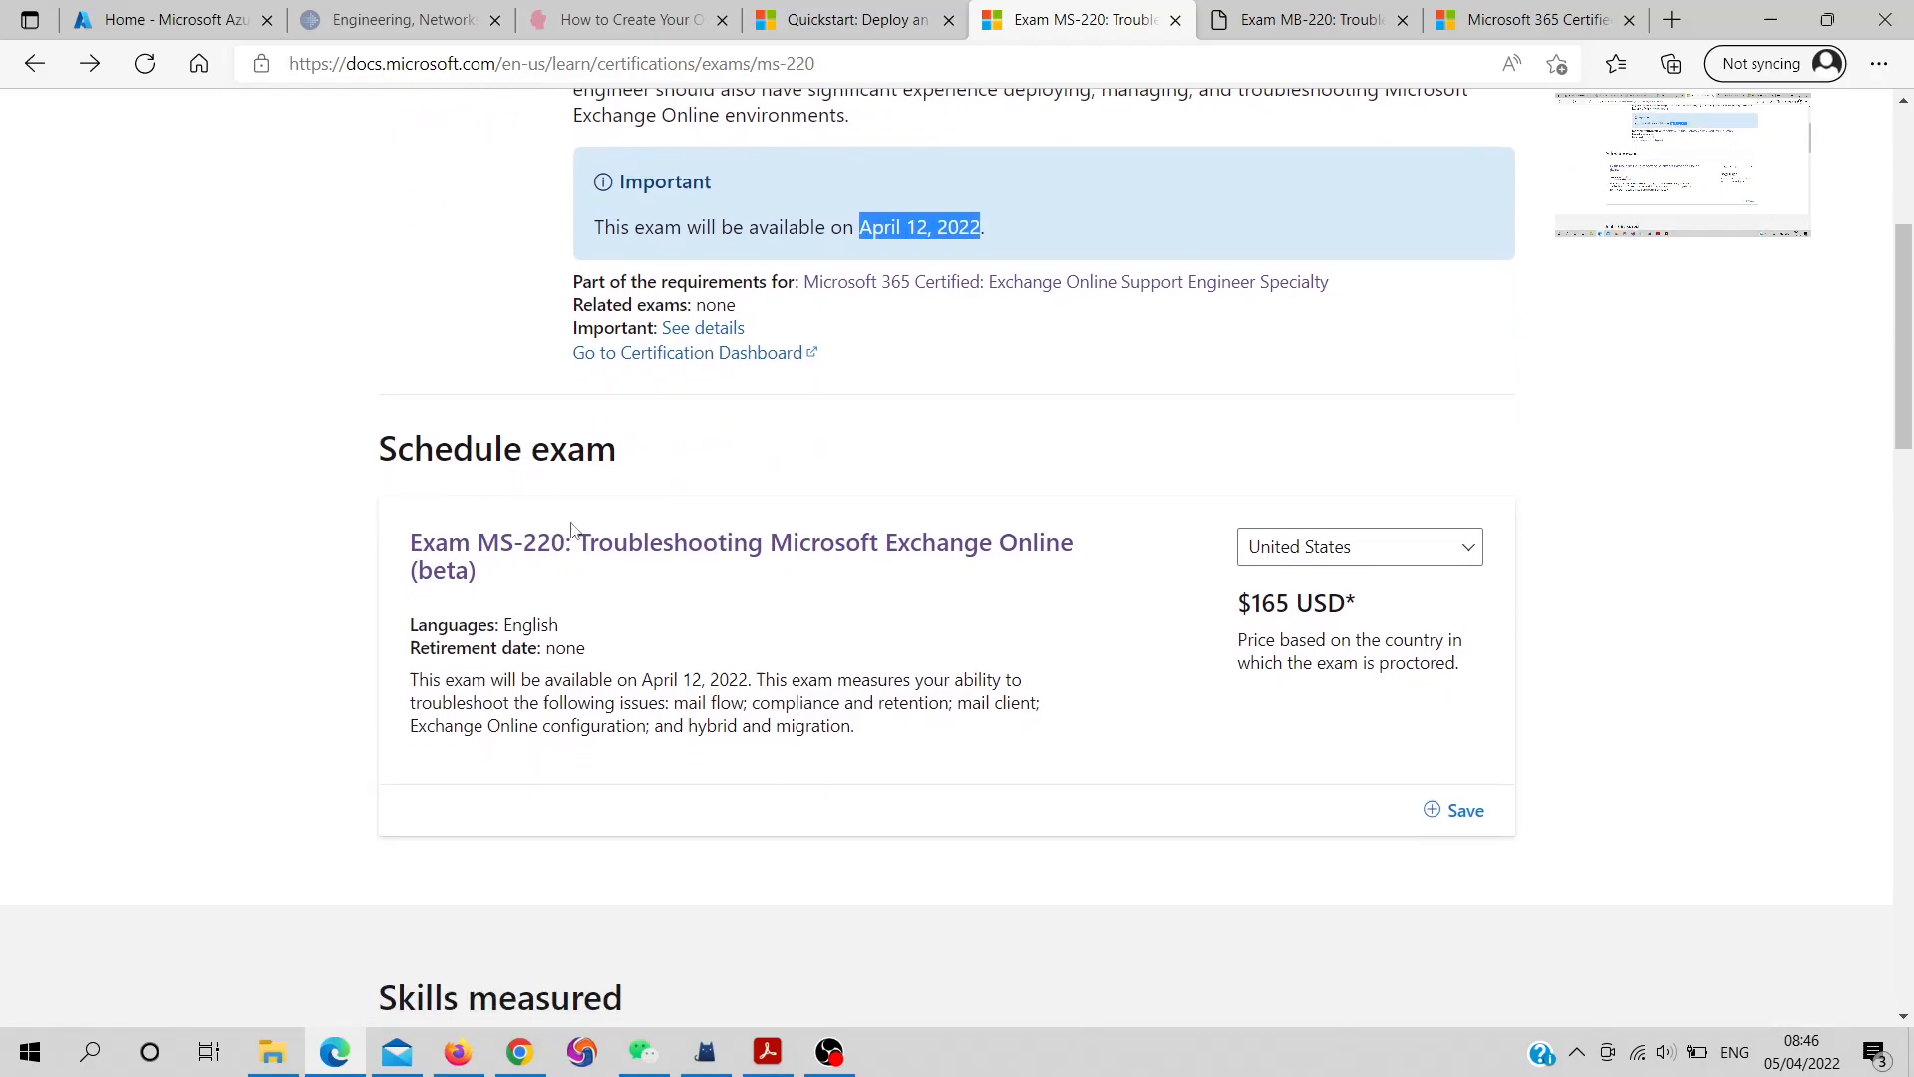
{"action": "scroll", "scroll_direction": "down", "scroll_amount": 3}
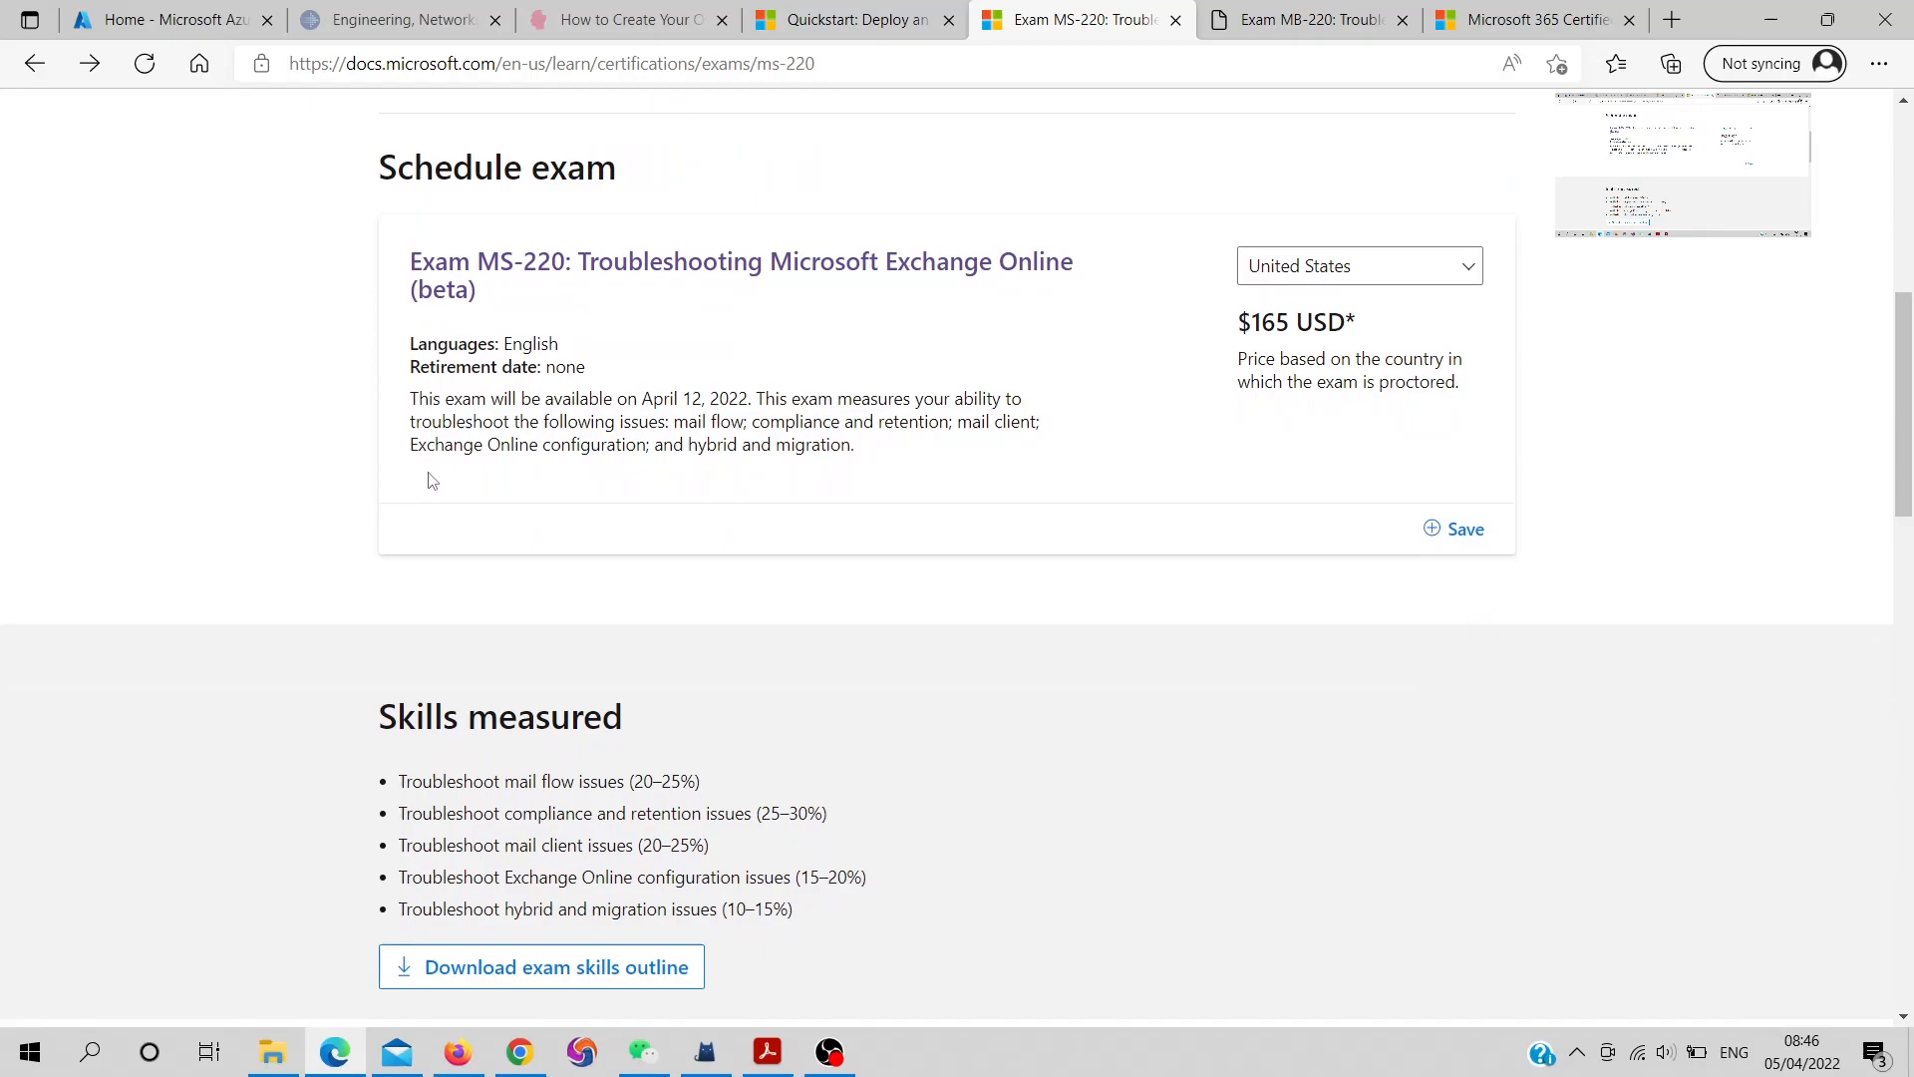
{"action": "mouse_move", "coordinate": [535, 487]}
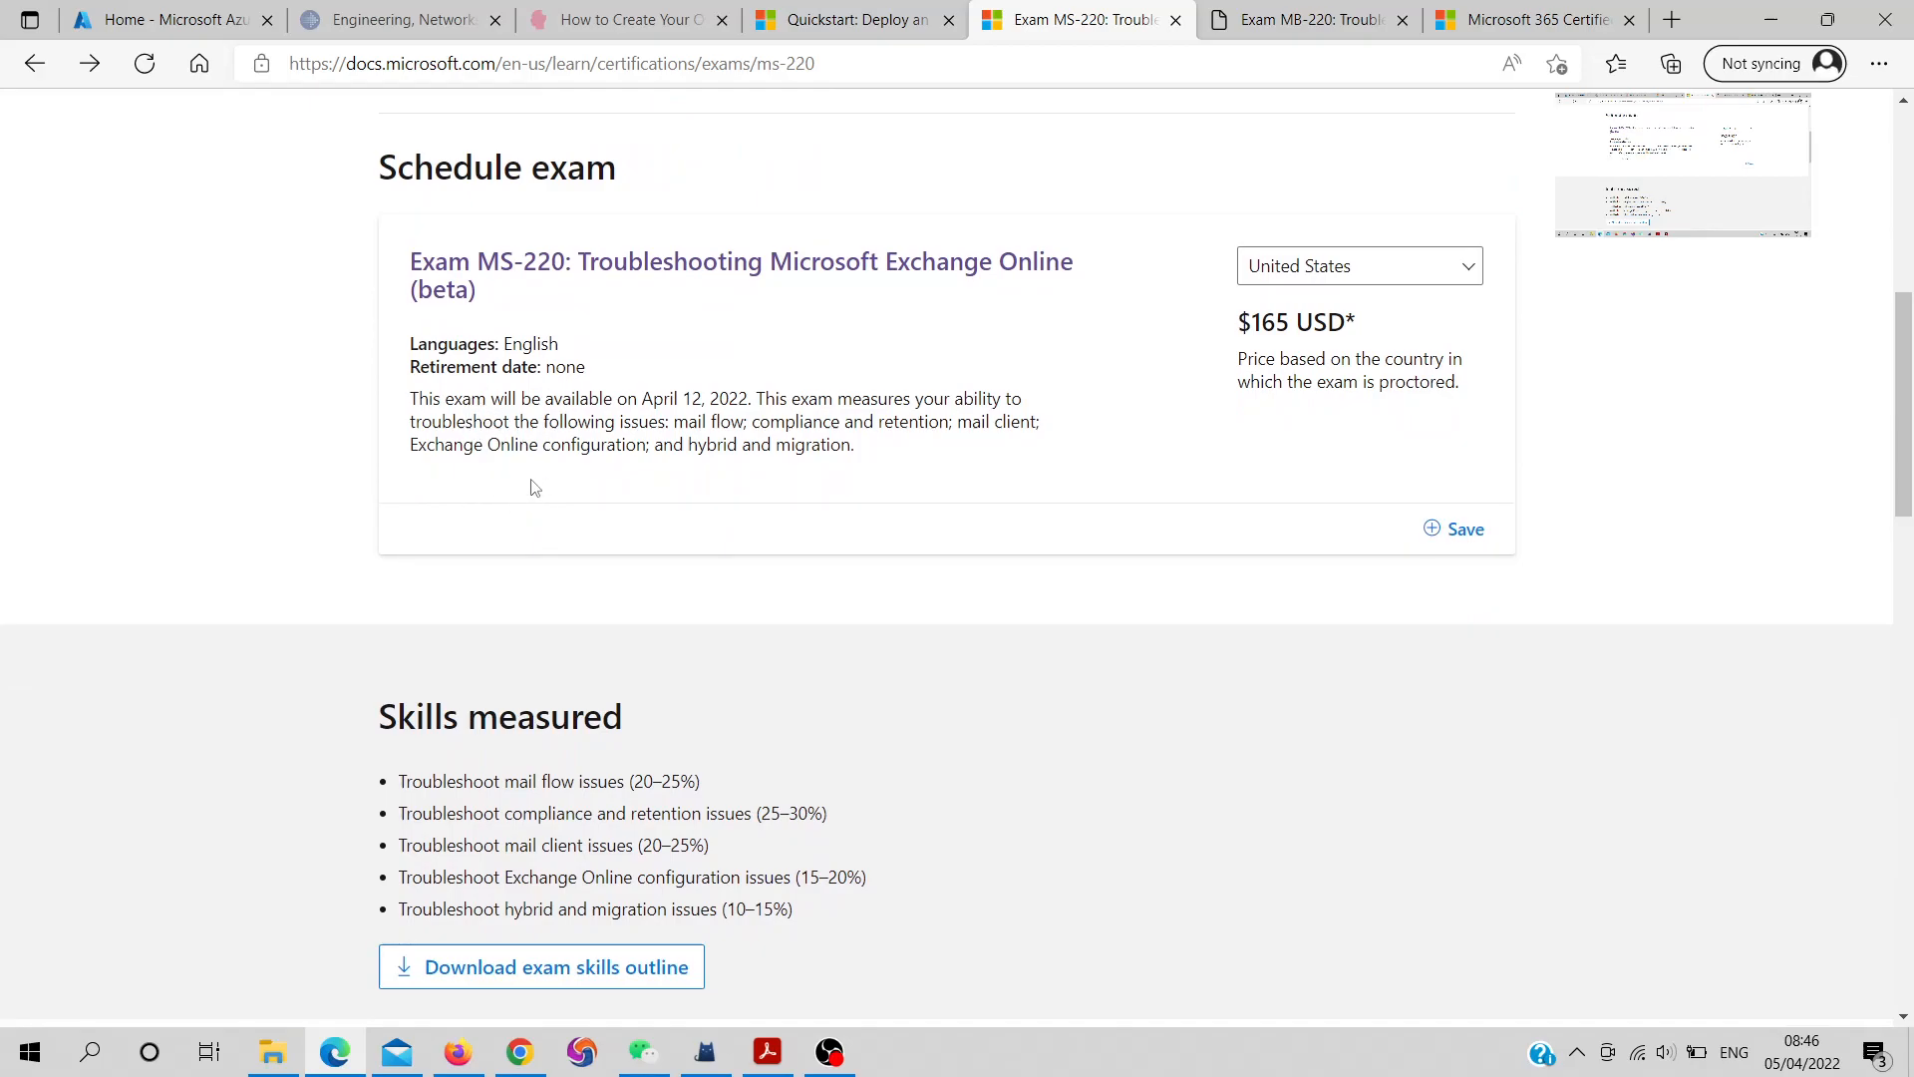
{"action": "mouse_move", "coordinate": [806, 558]}
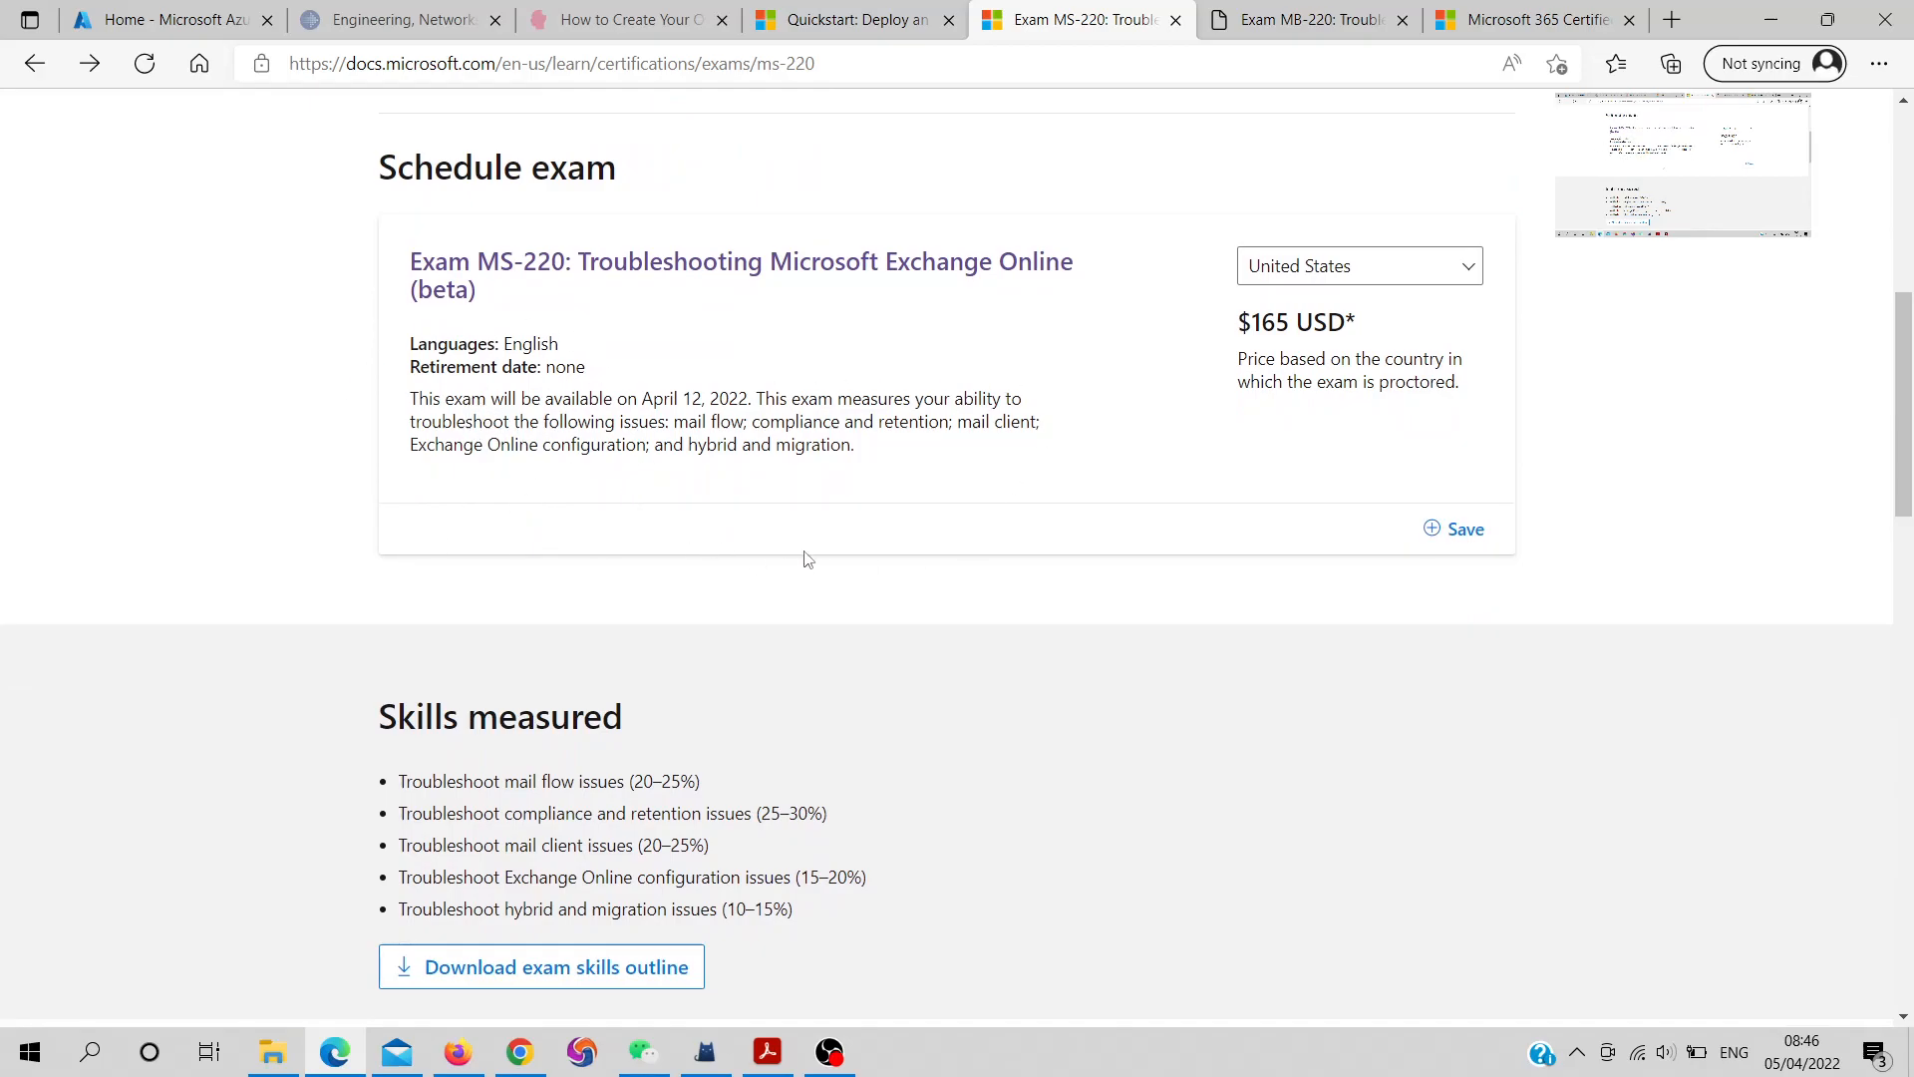
{"action": "scroll", "scroll_direction": "down", "scroll_amount": 3}
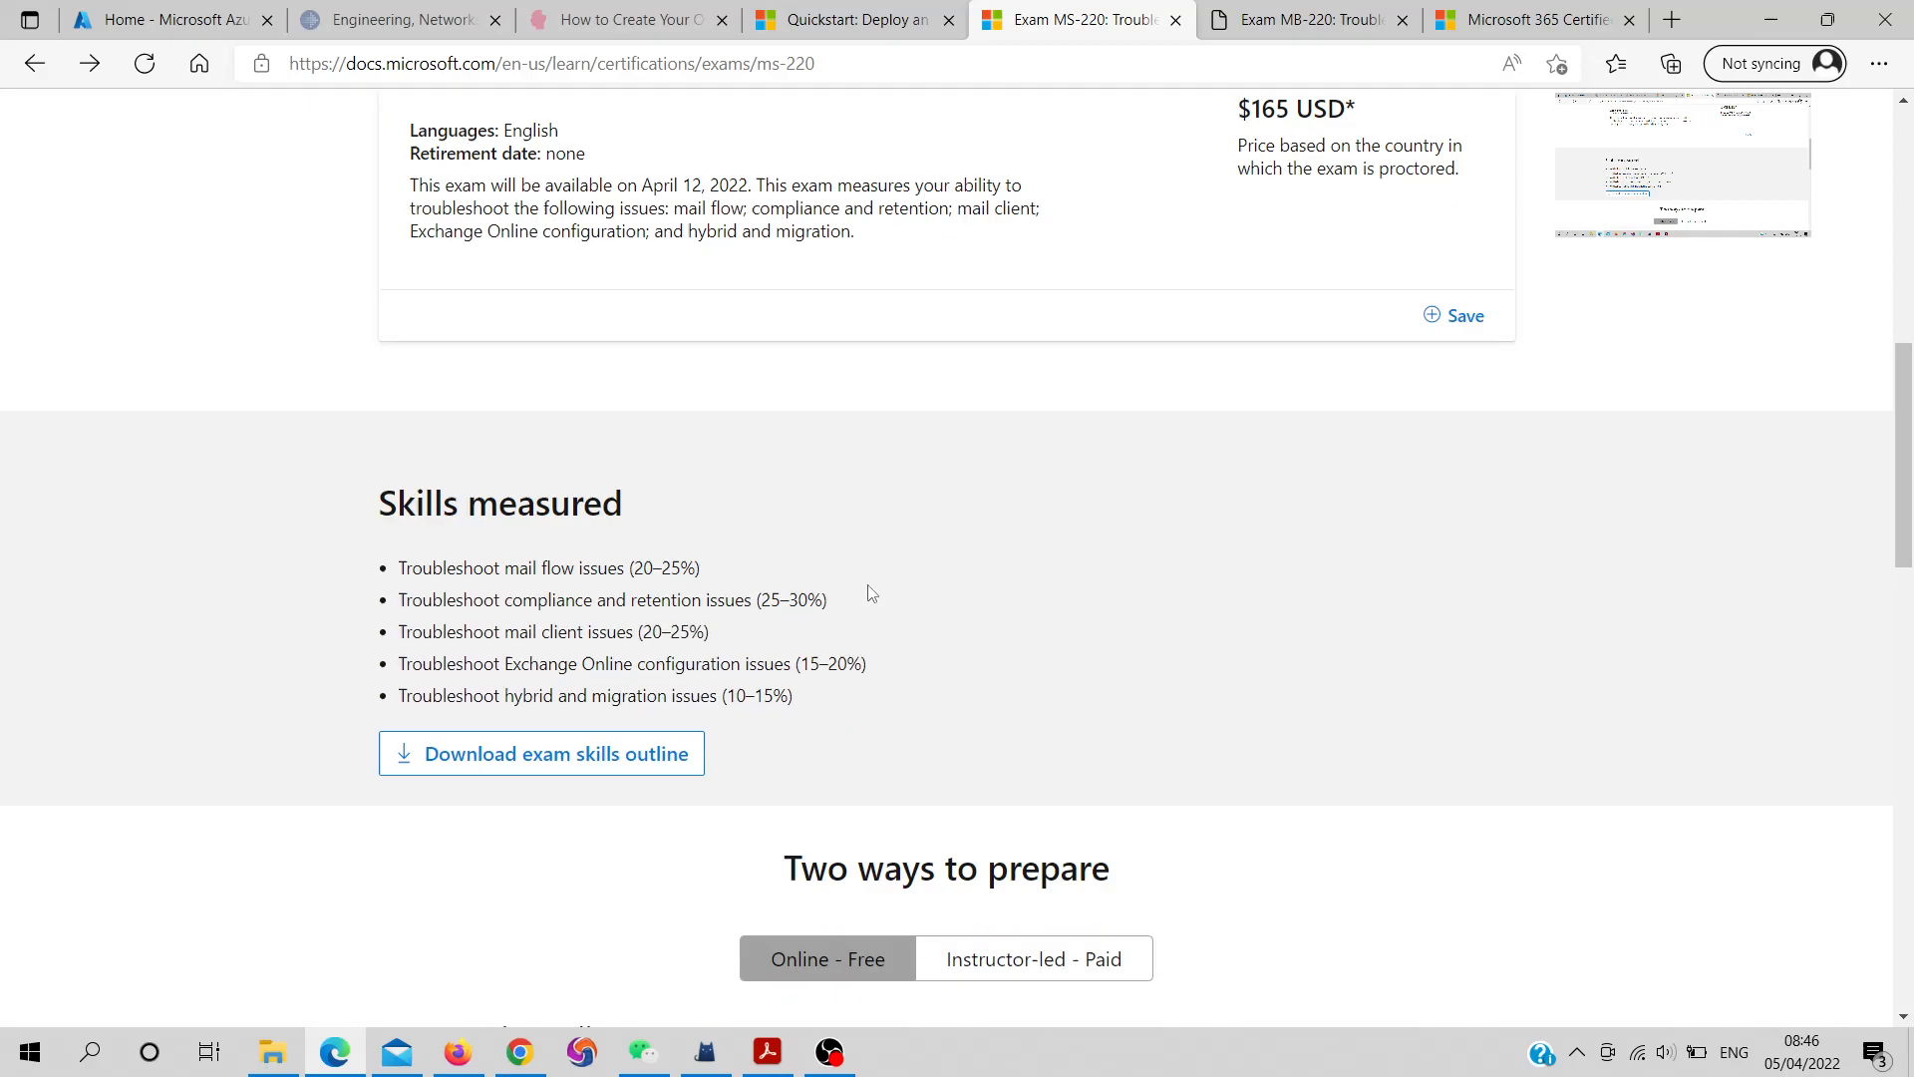
{"action": "scroll", "scroll_direction": "down", "scroll_amount": 3}
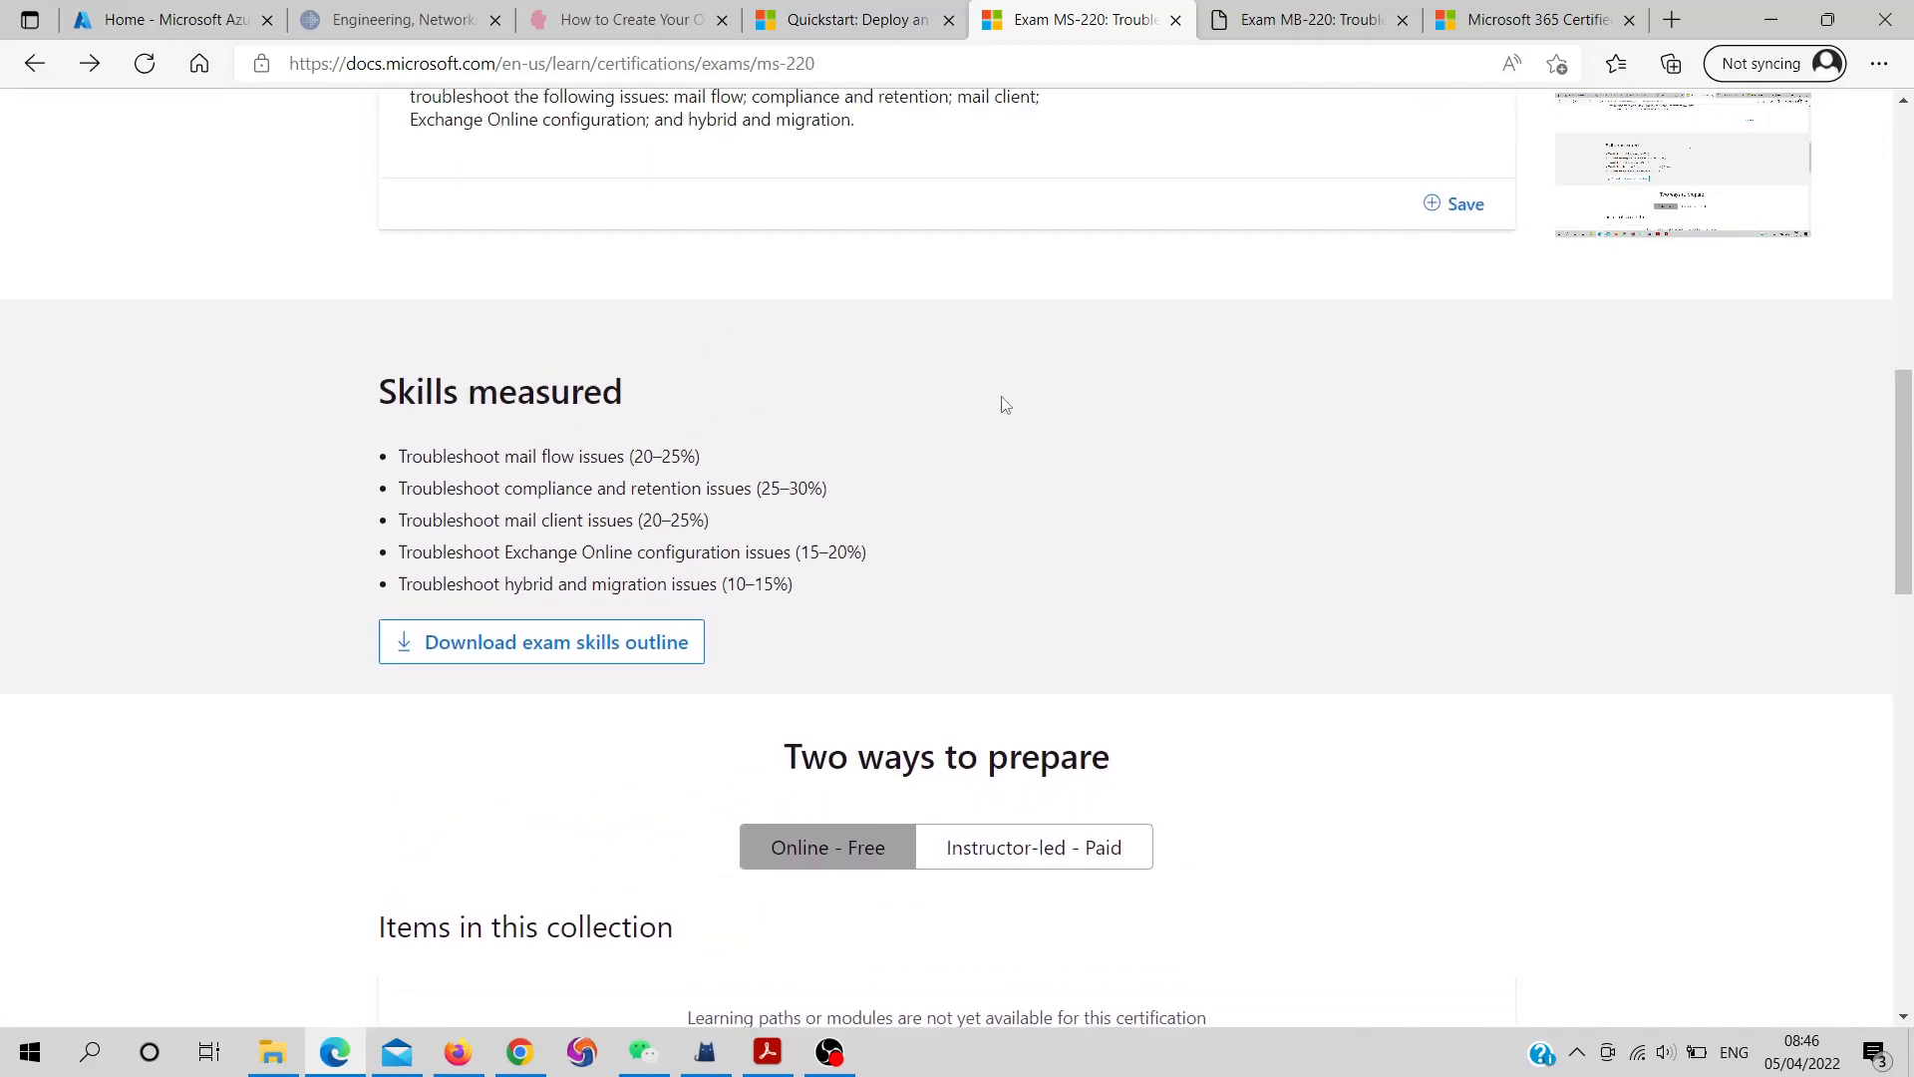
{"action": "scroll", "scroll_direction": "up", "scroll_amount": 3}
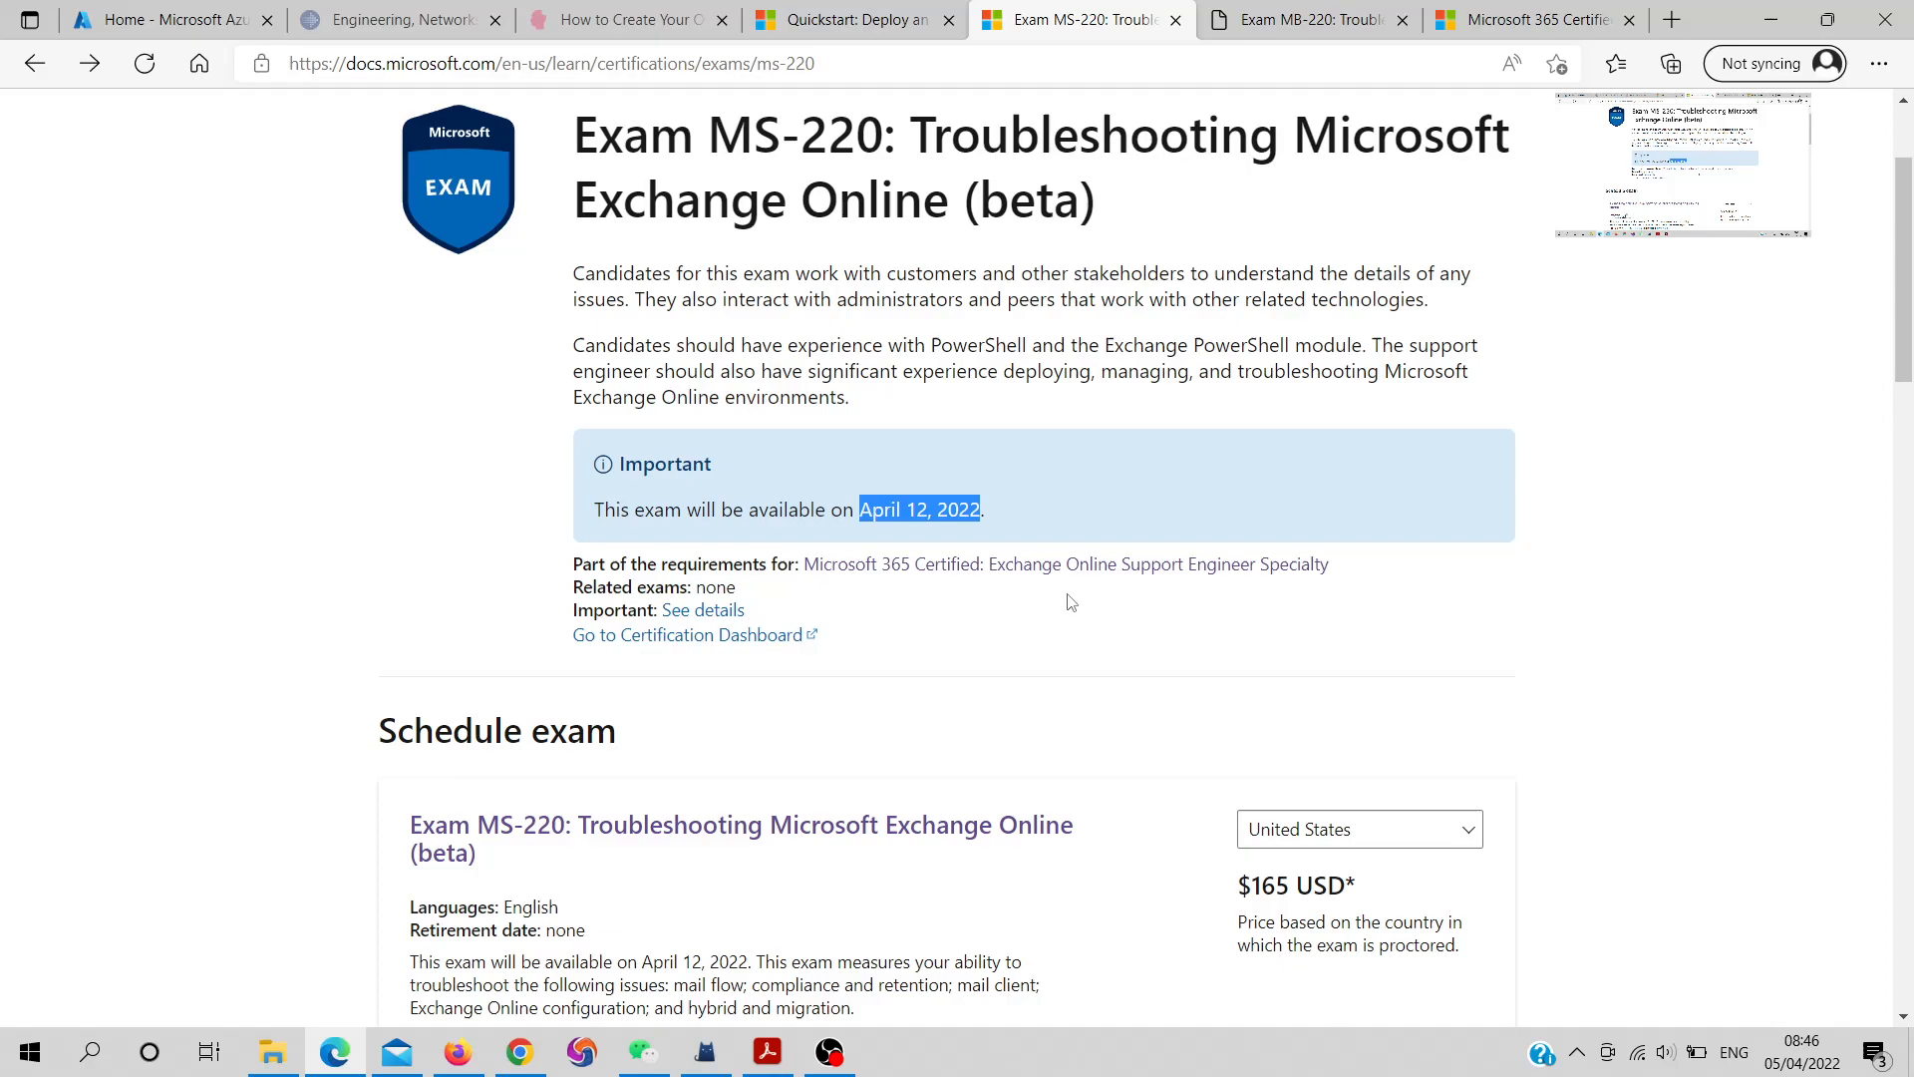
{"action": "mouse_move", "coordinate": [1066, 589]}
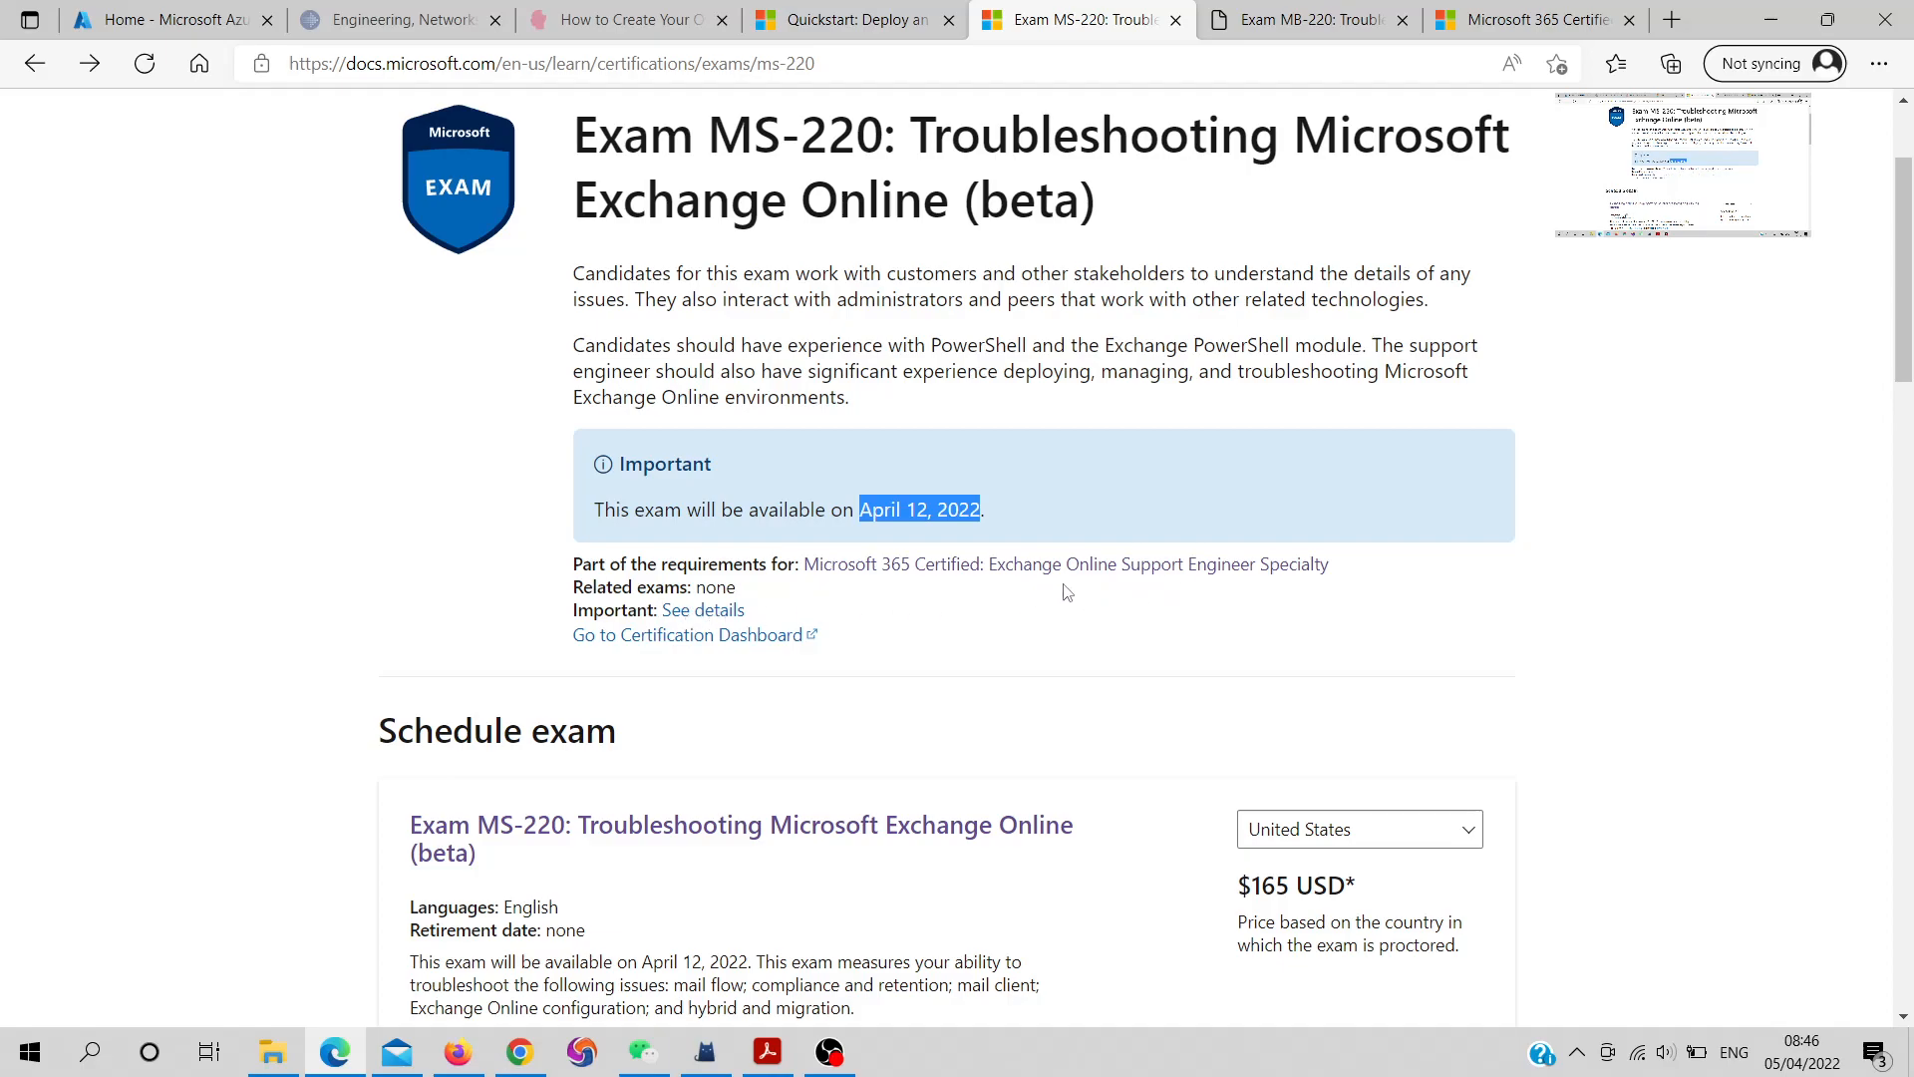
{"action": "mouse_move", "coordinate": [1552, 32]}
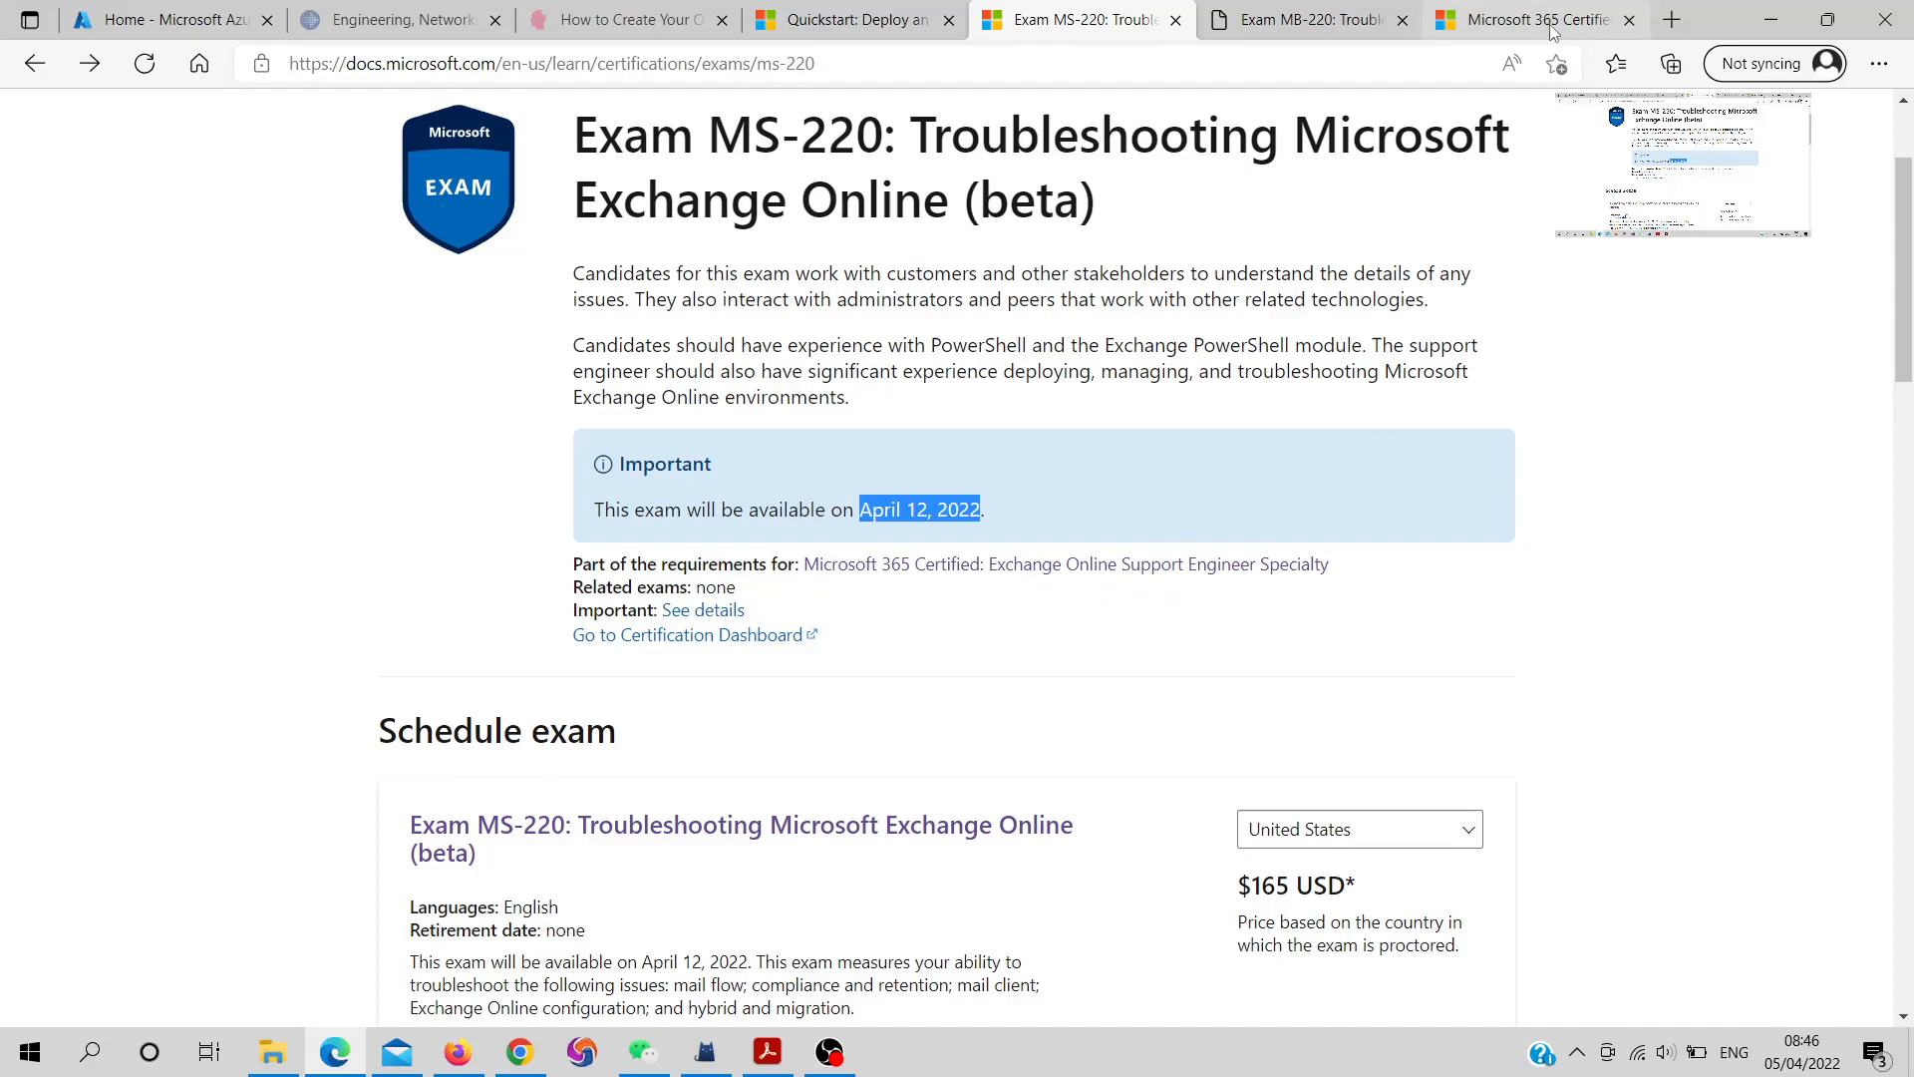
Switch to the Exchange Online Support Engineer certification page and browse it
{"action": "left_click", "coordinate": [1535, 19]}
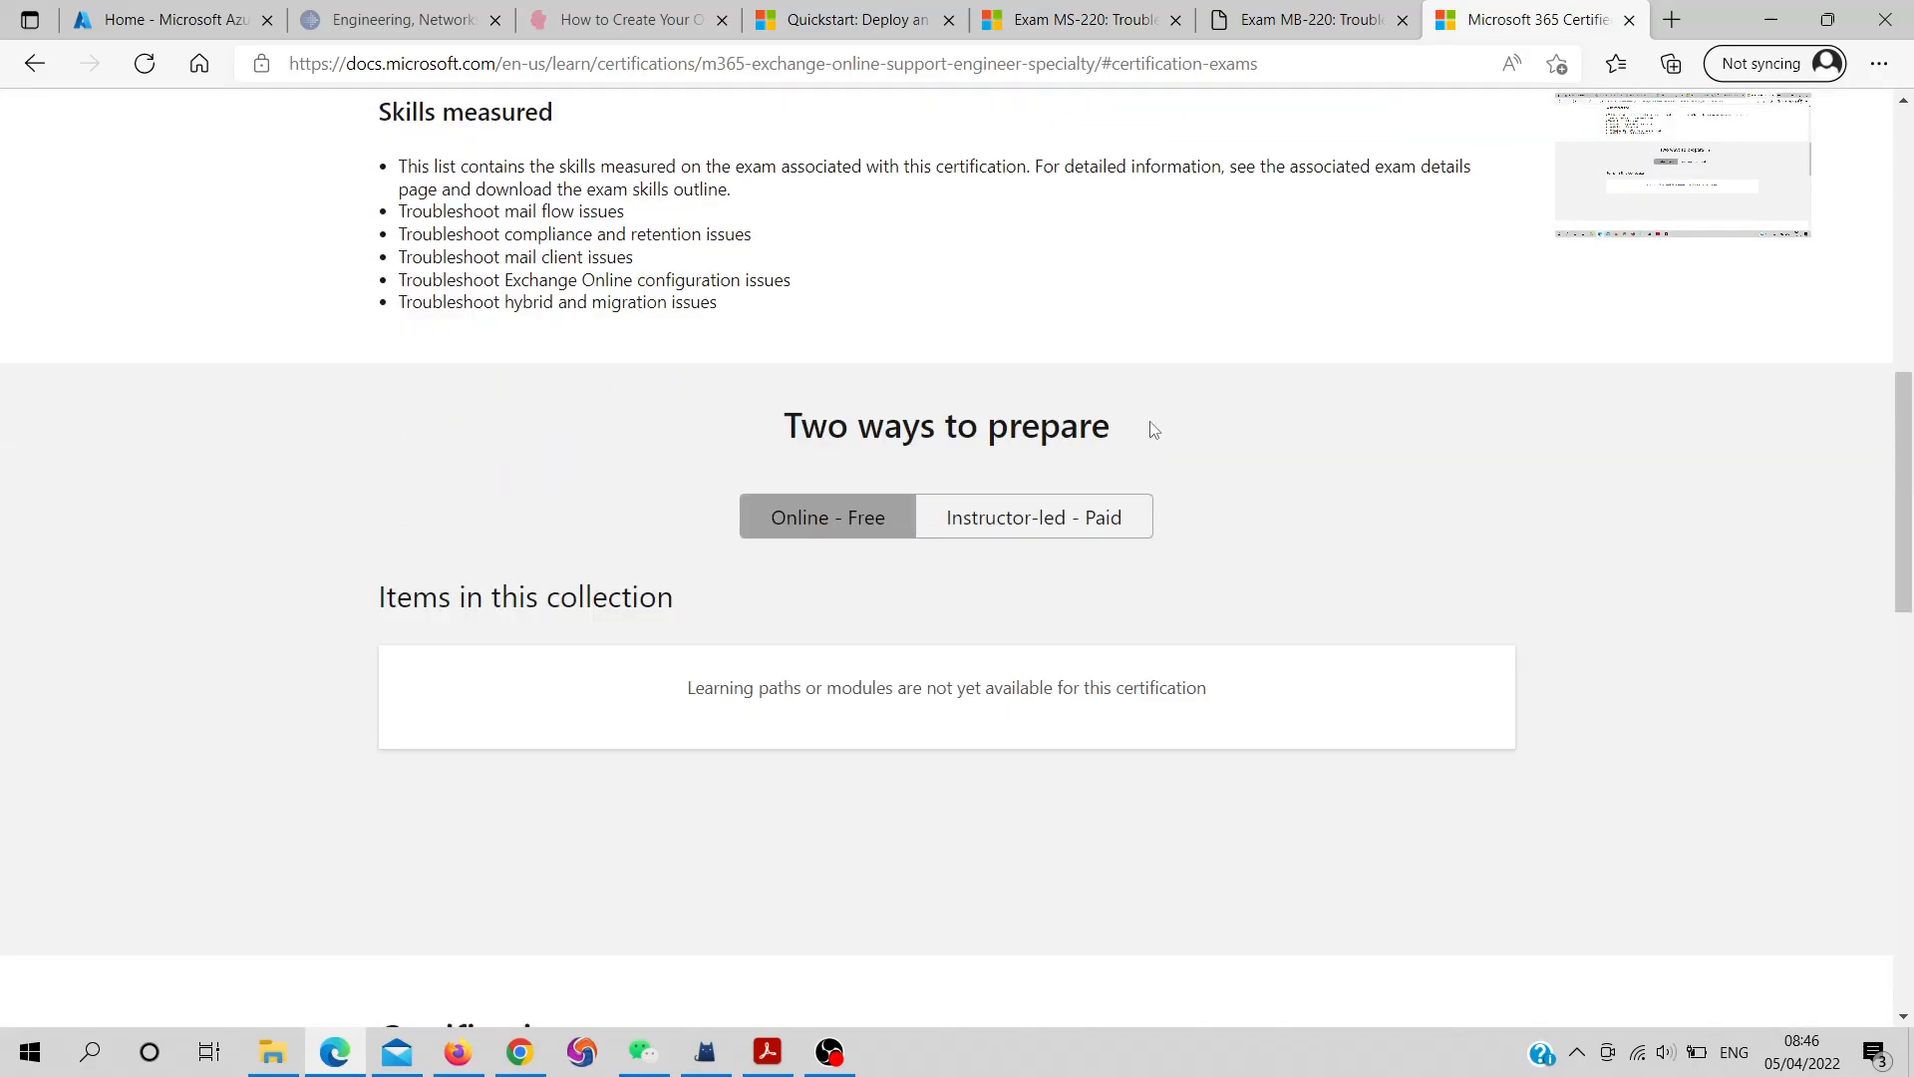
{"action": "scroll", "scroll_direction": "up", "scroll_amount": 3}
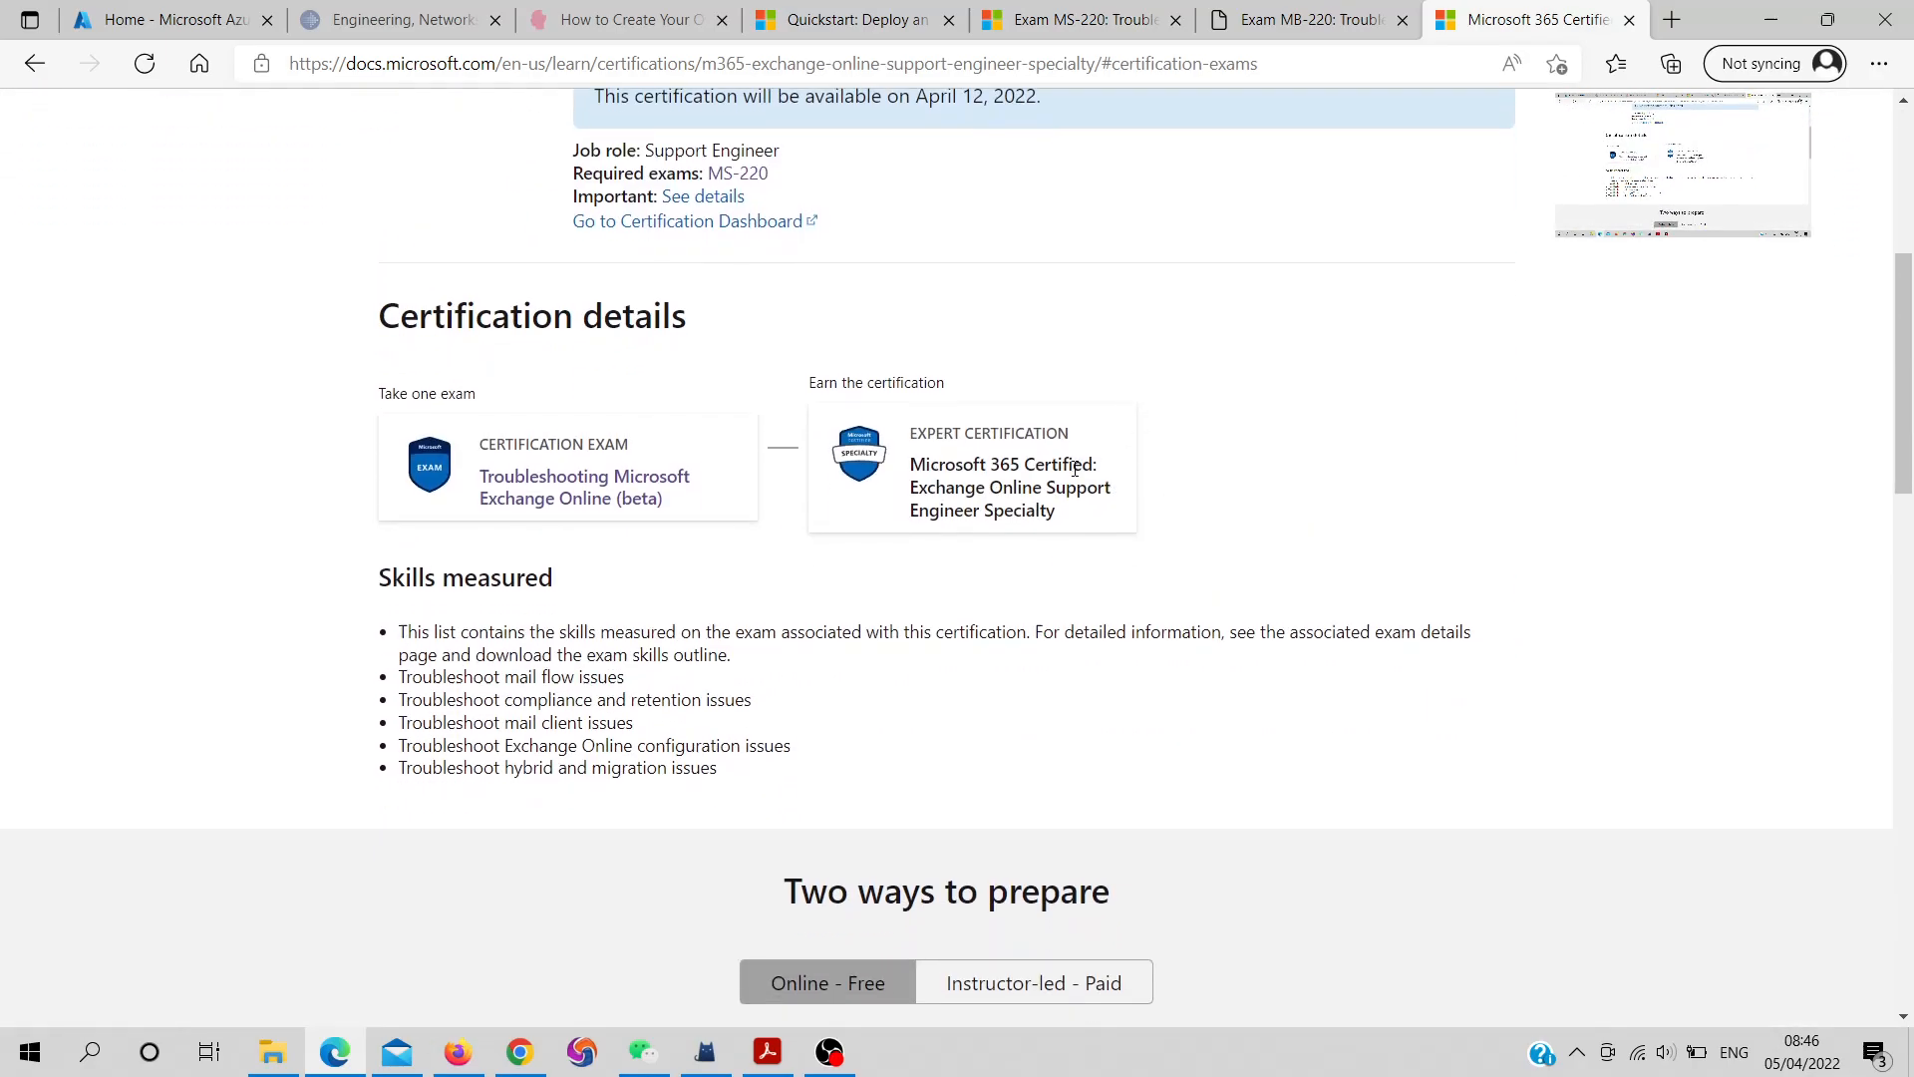
{"action": "mouse_move", "coordinate": [1110, 530]}
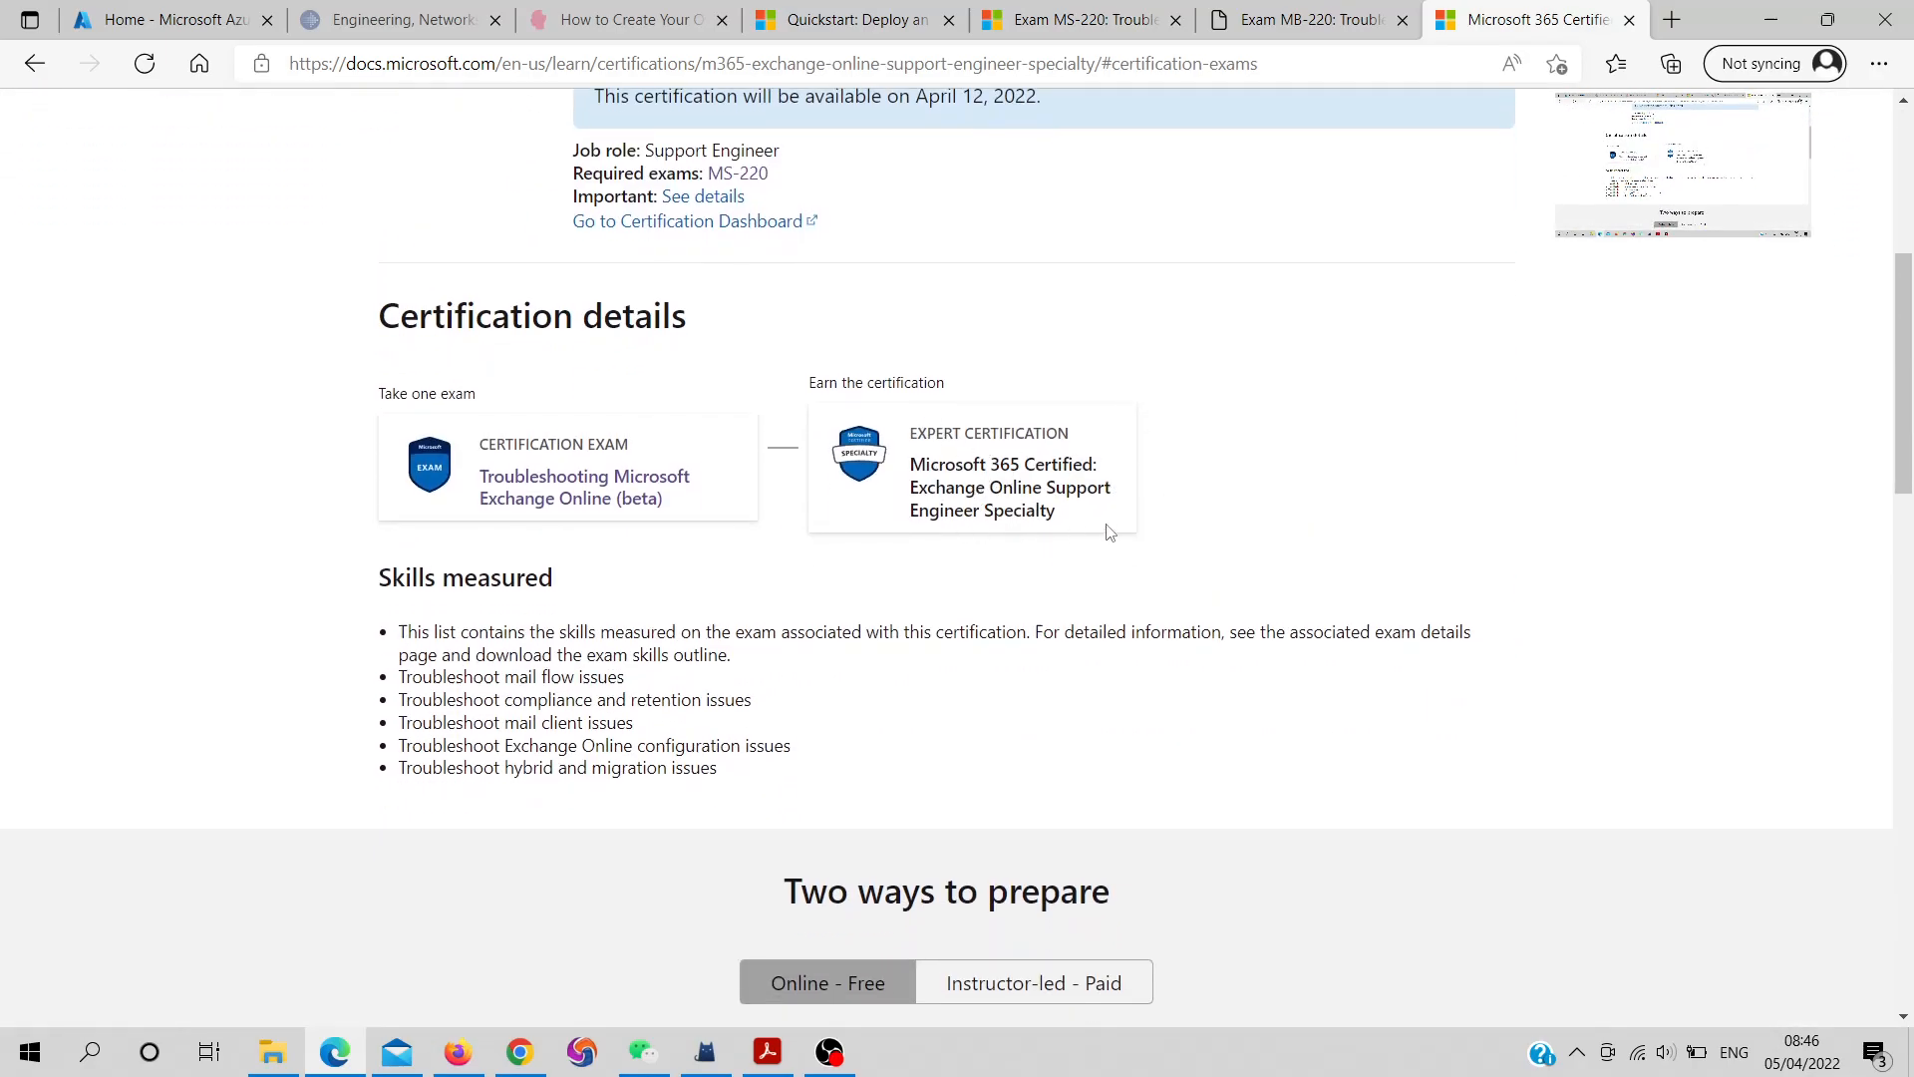
{"action": "mouse_move", "coordinate": [1056, 540]}
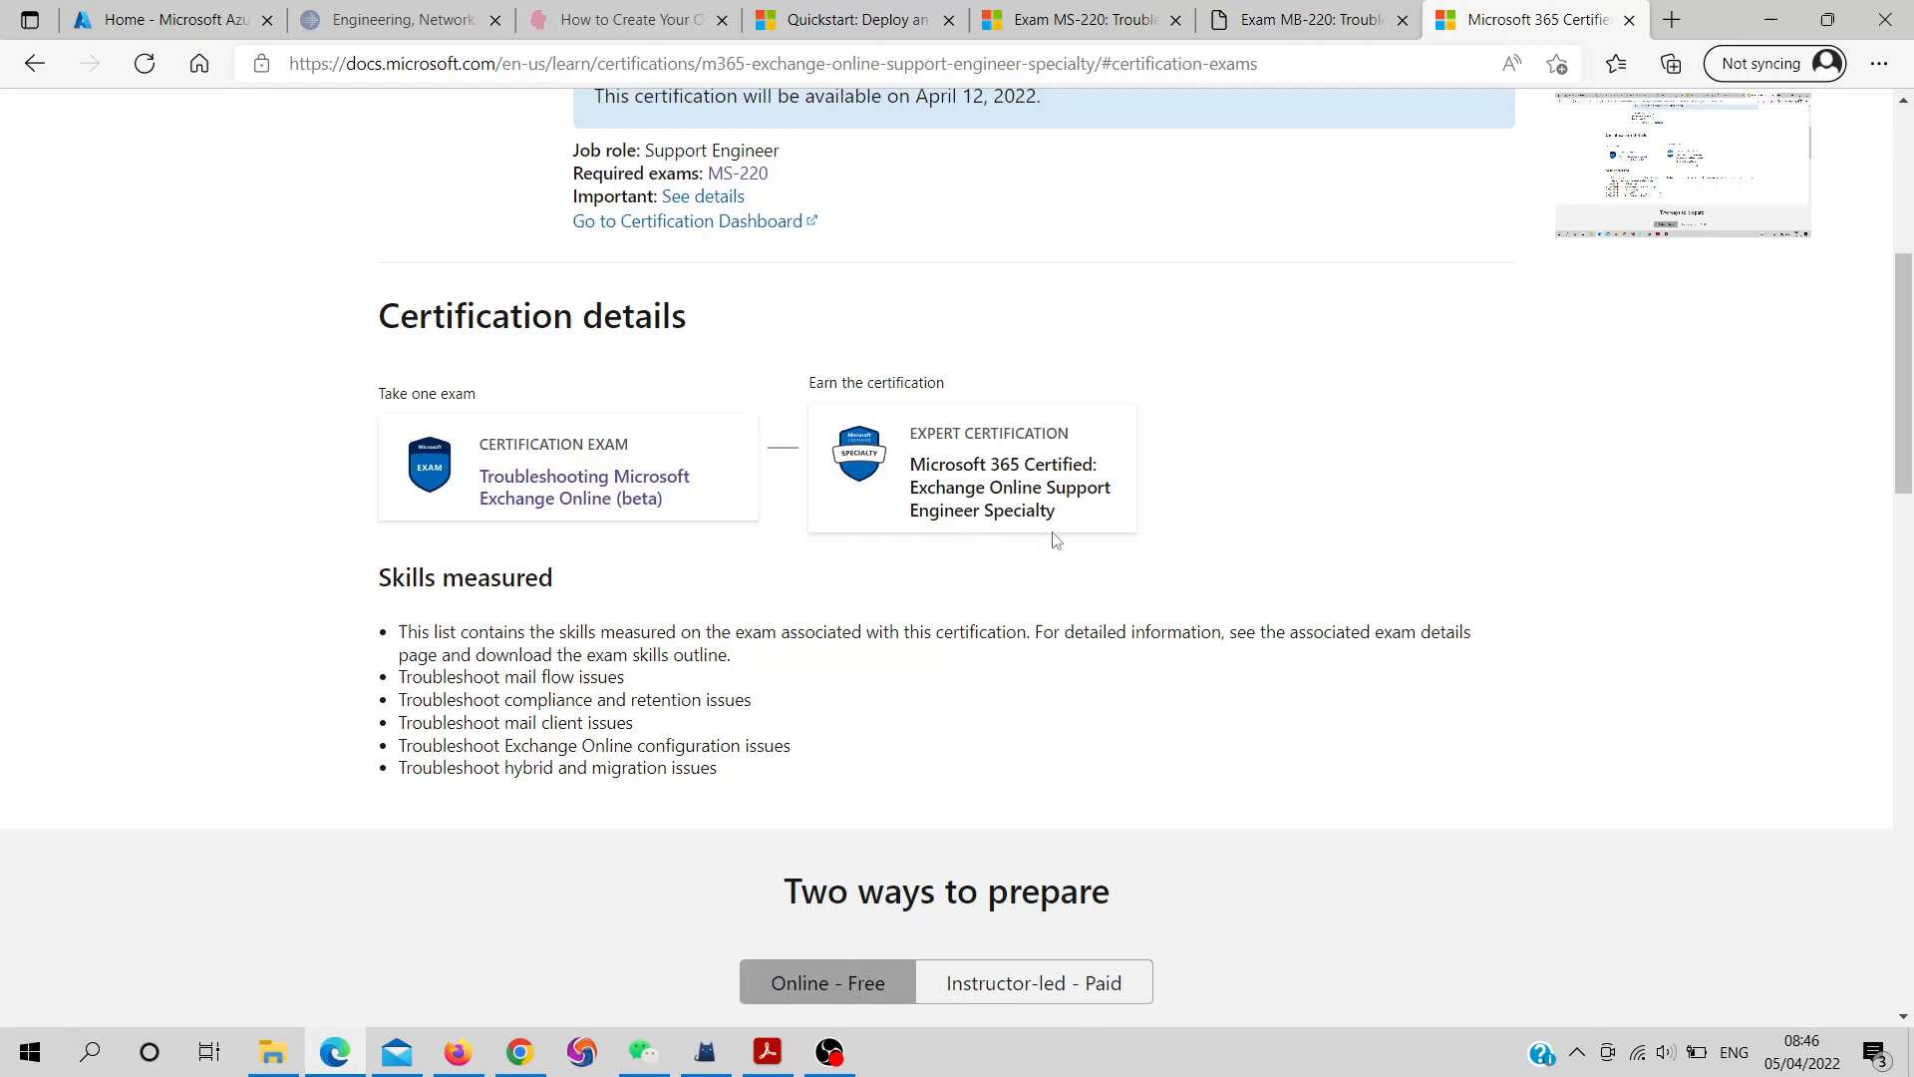
{"action": "scroll", "scroll_direction": "up", "scroll_amount": 3}
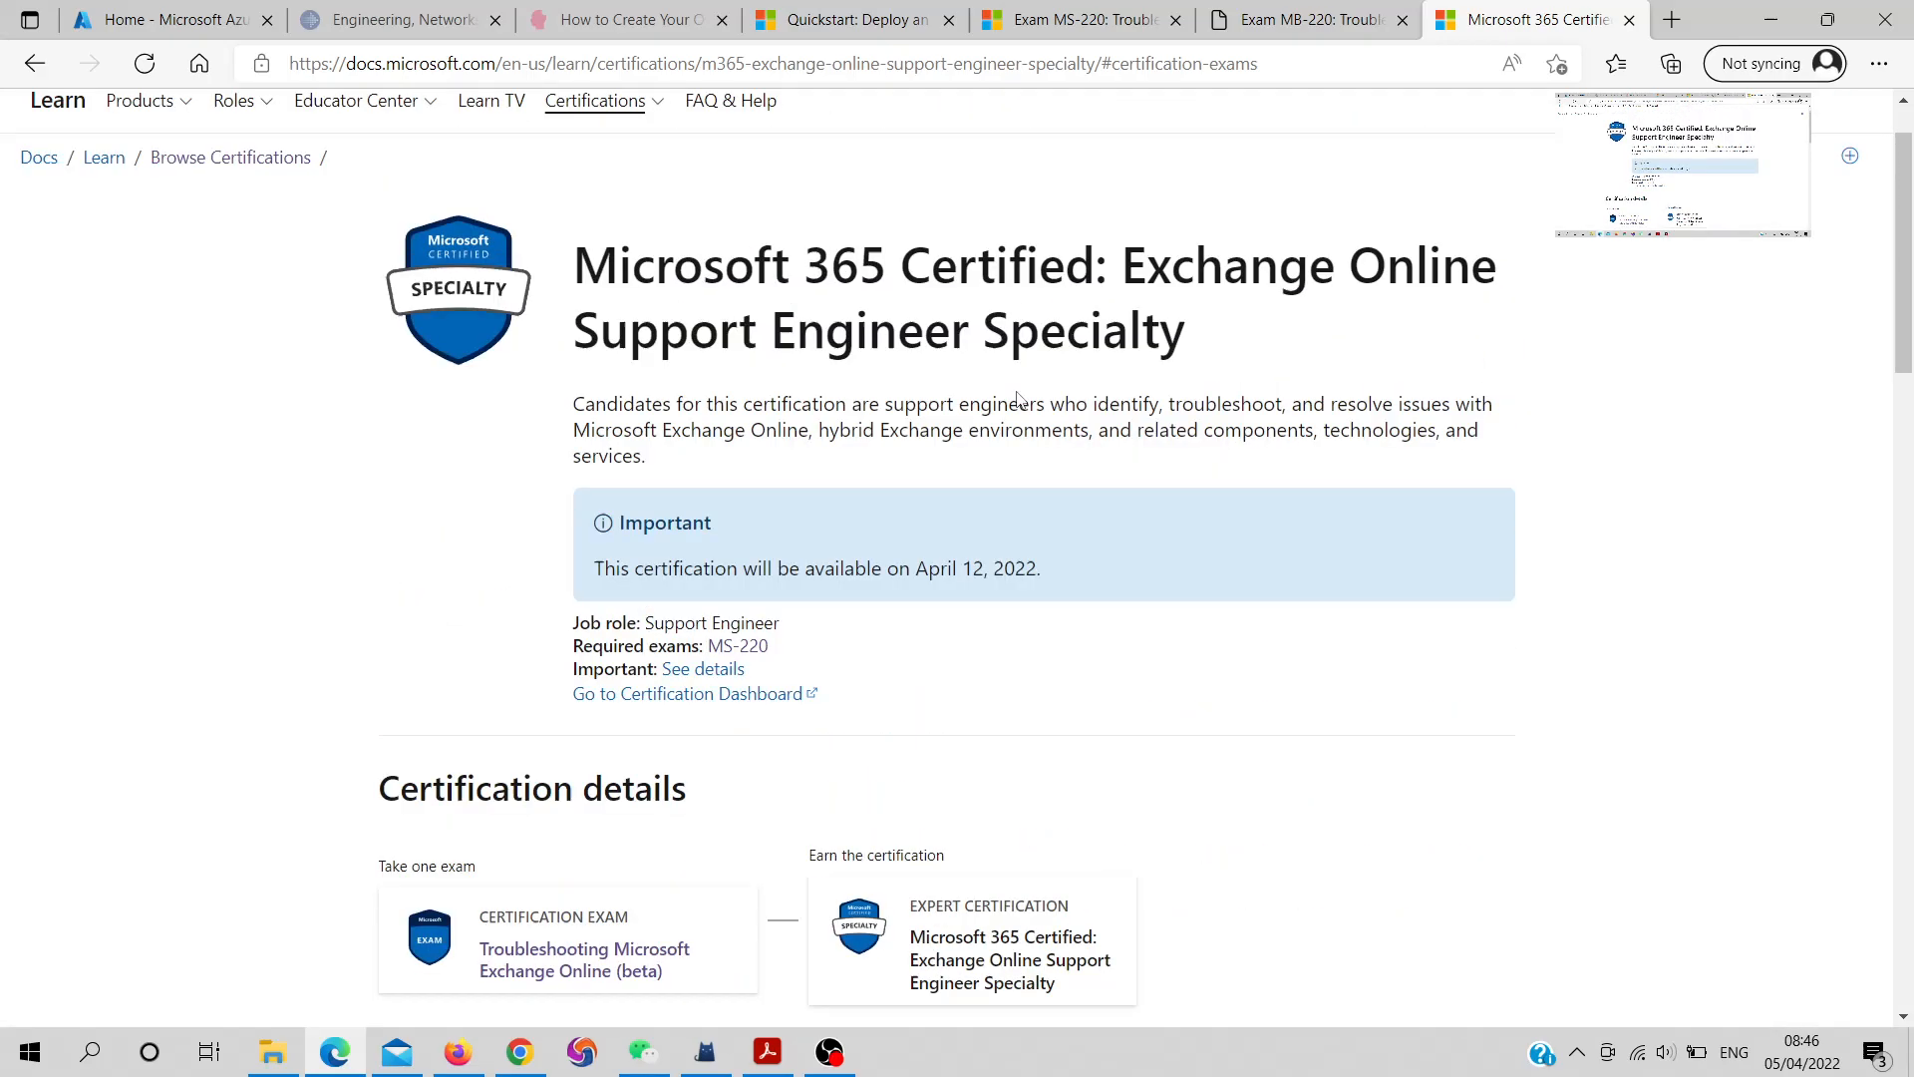
{"action": "scroll", "scroll_direction": "down", "scroll_amount": 3}
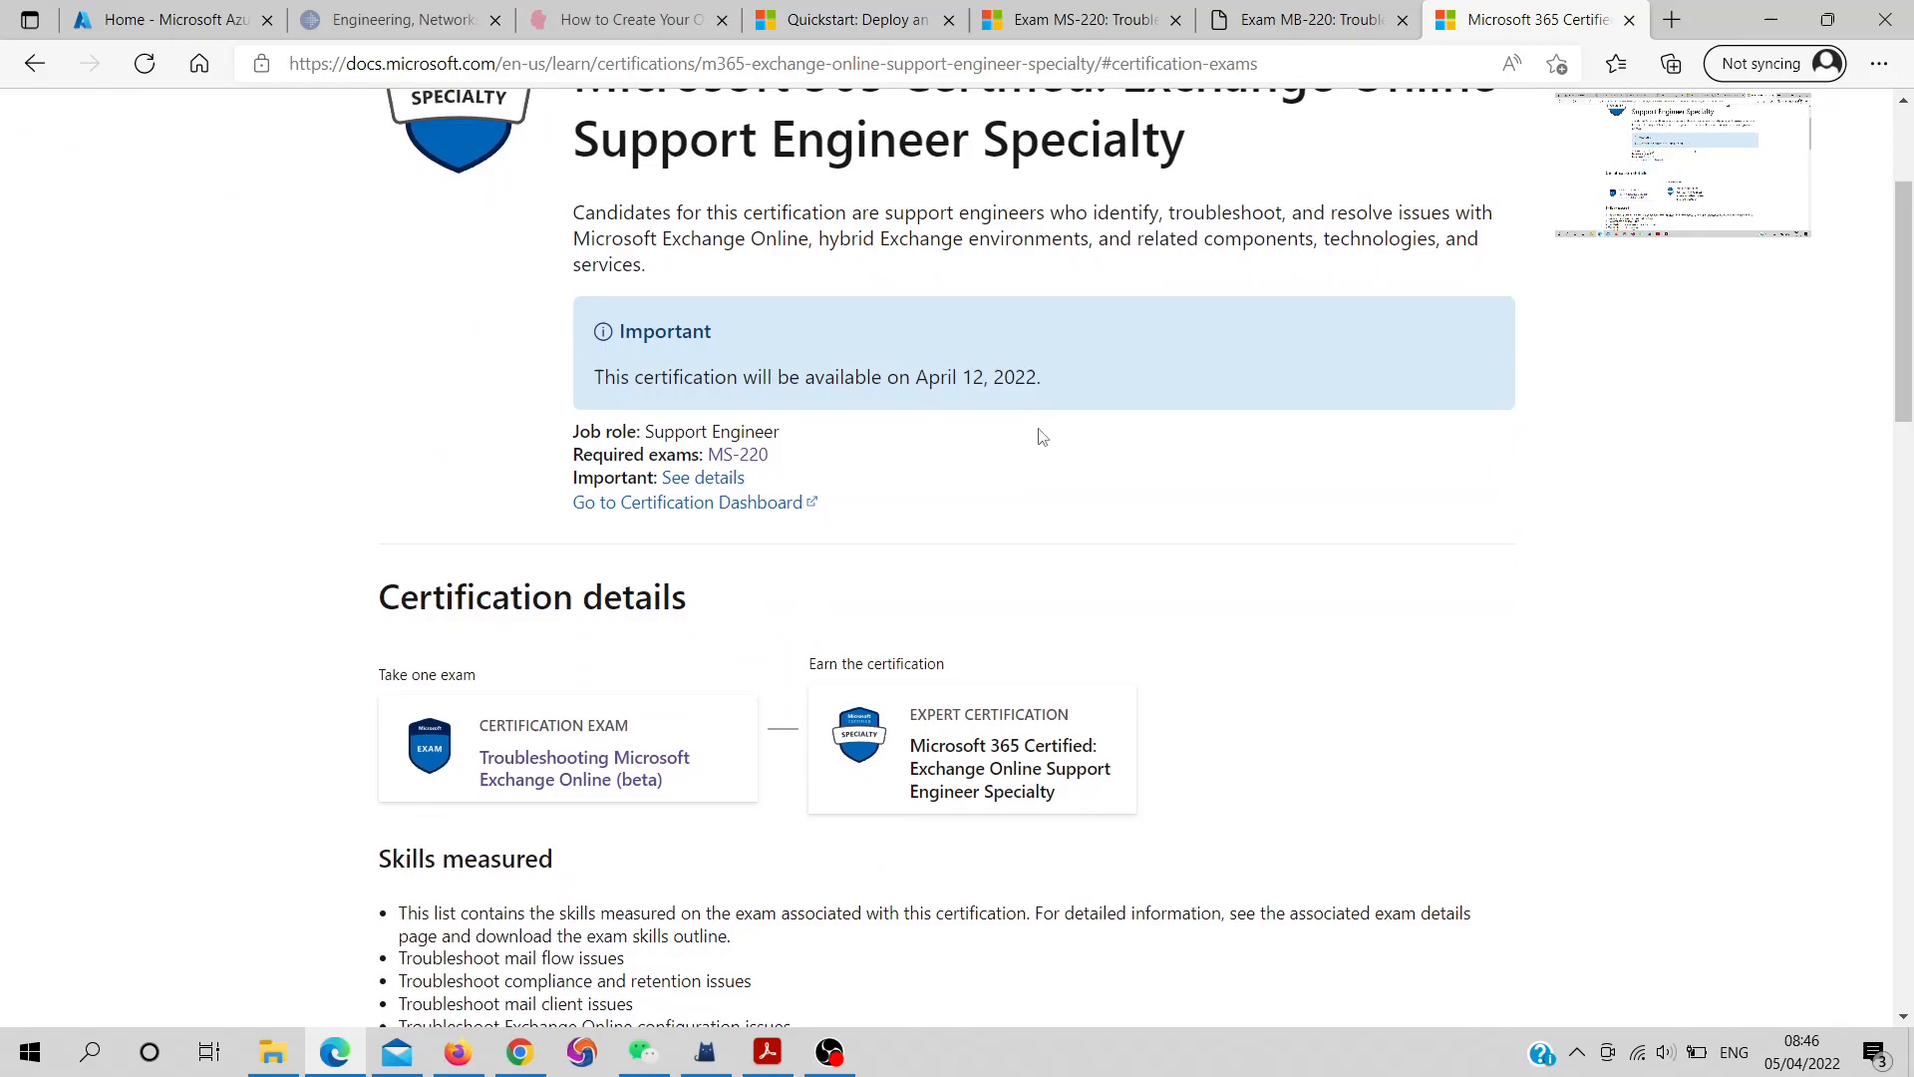
{"action": "mouse_move", "coordinate": [1056, 444]}
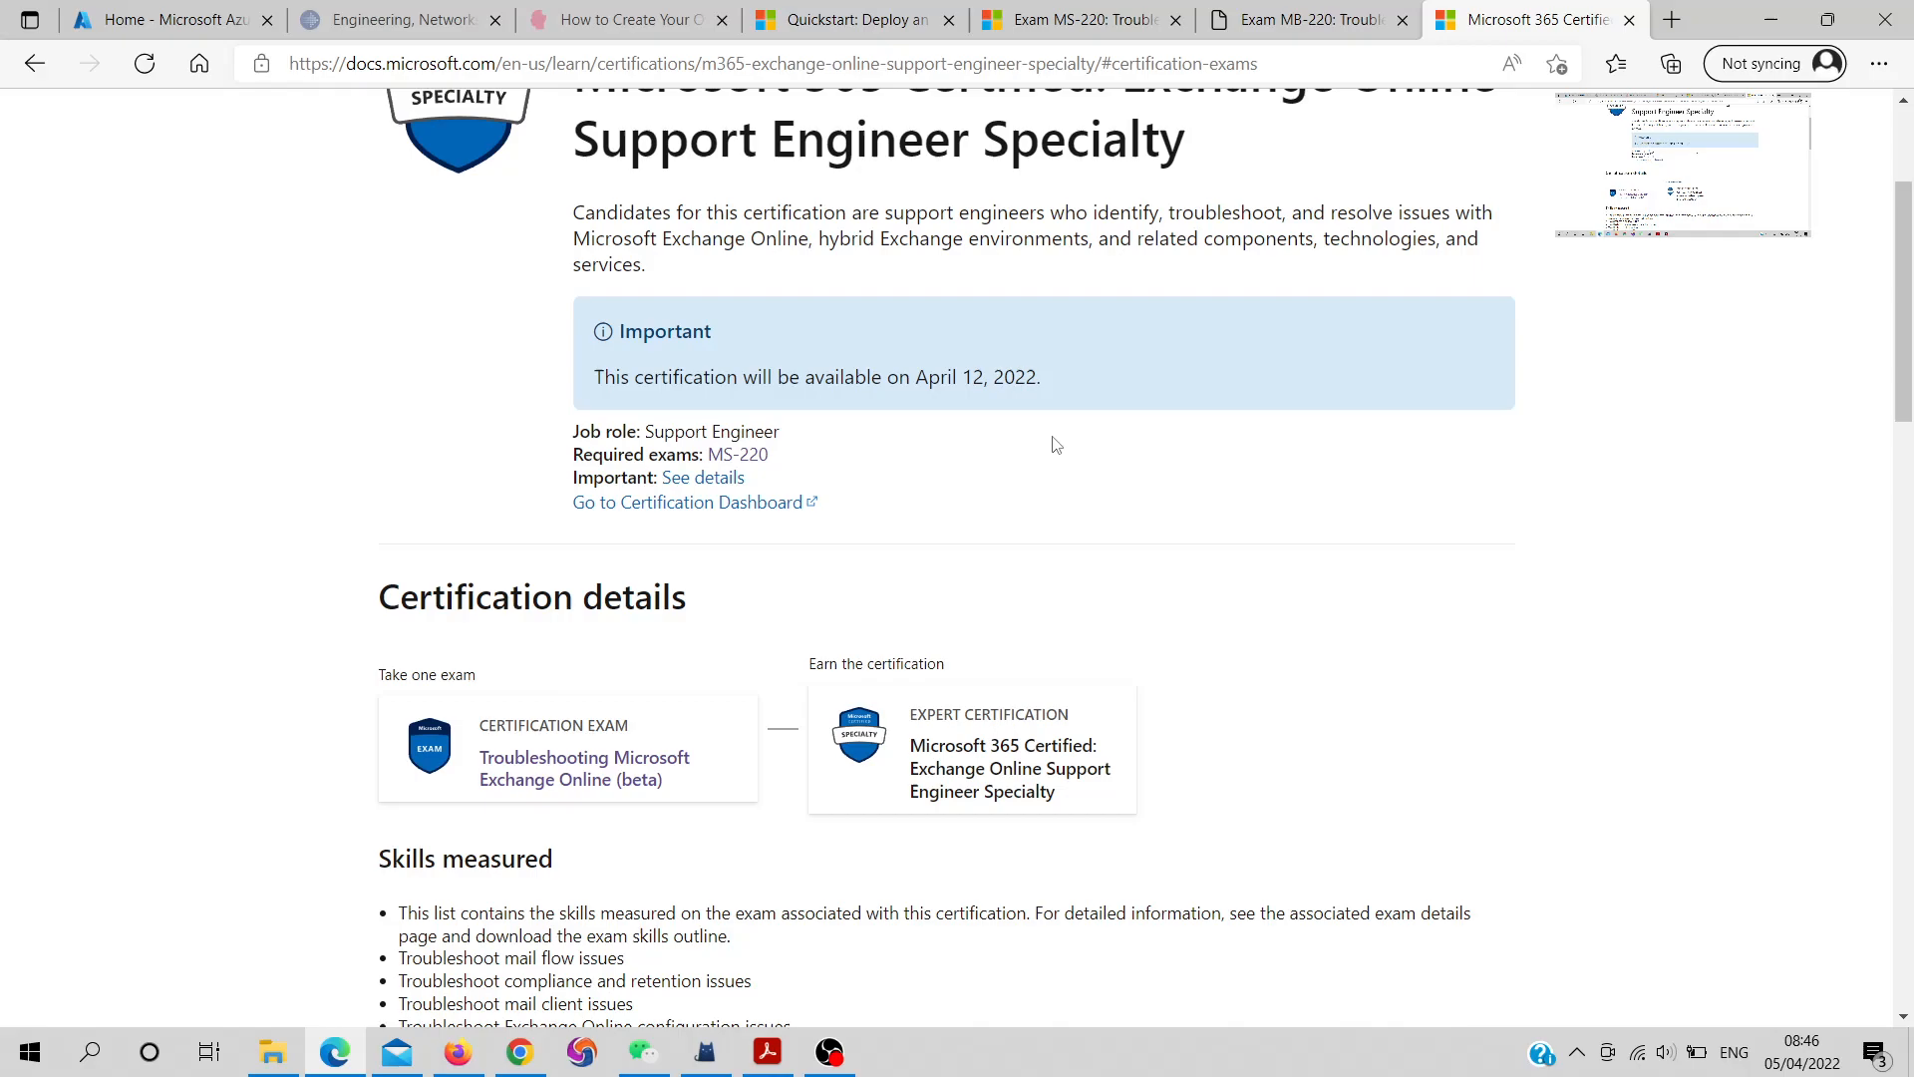
{"action": "mouse_move", "coordinate": [1067, 451]}
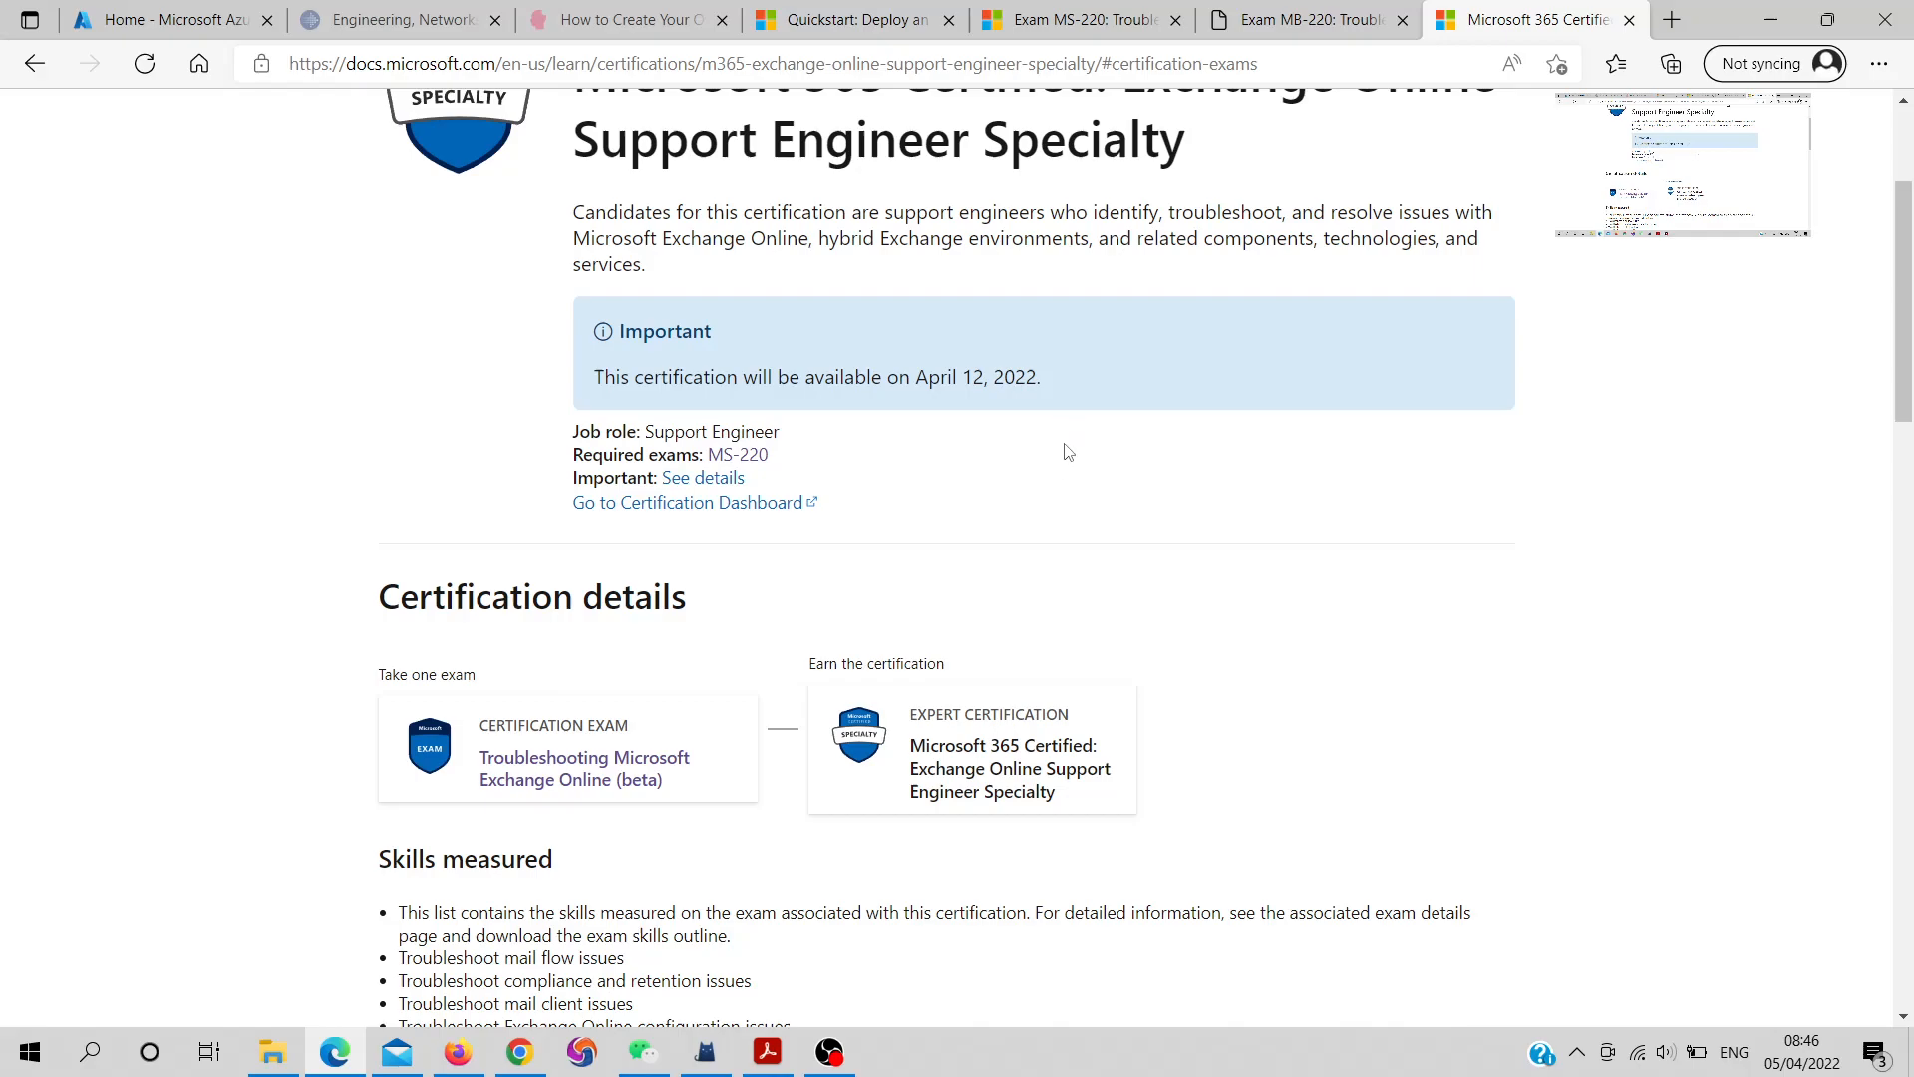
{"action": "mouse_move", "coordinate": [1236, 451]}
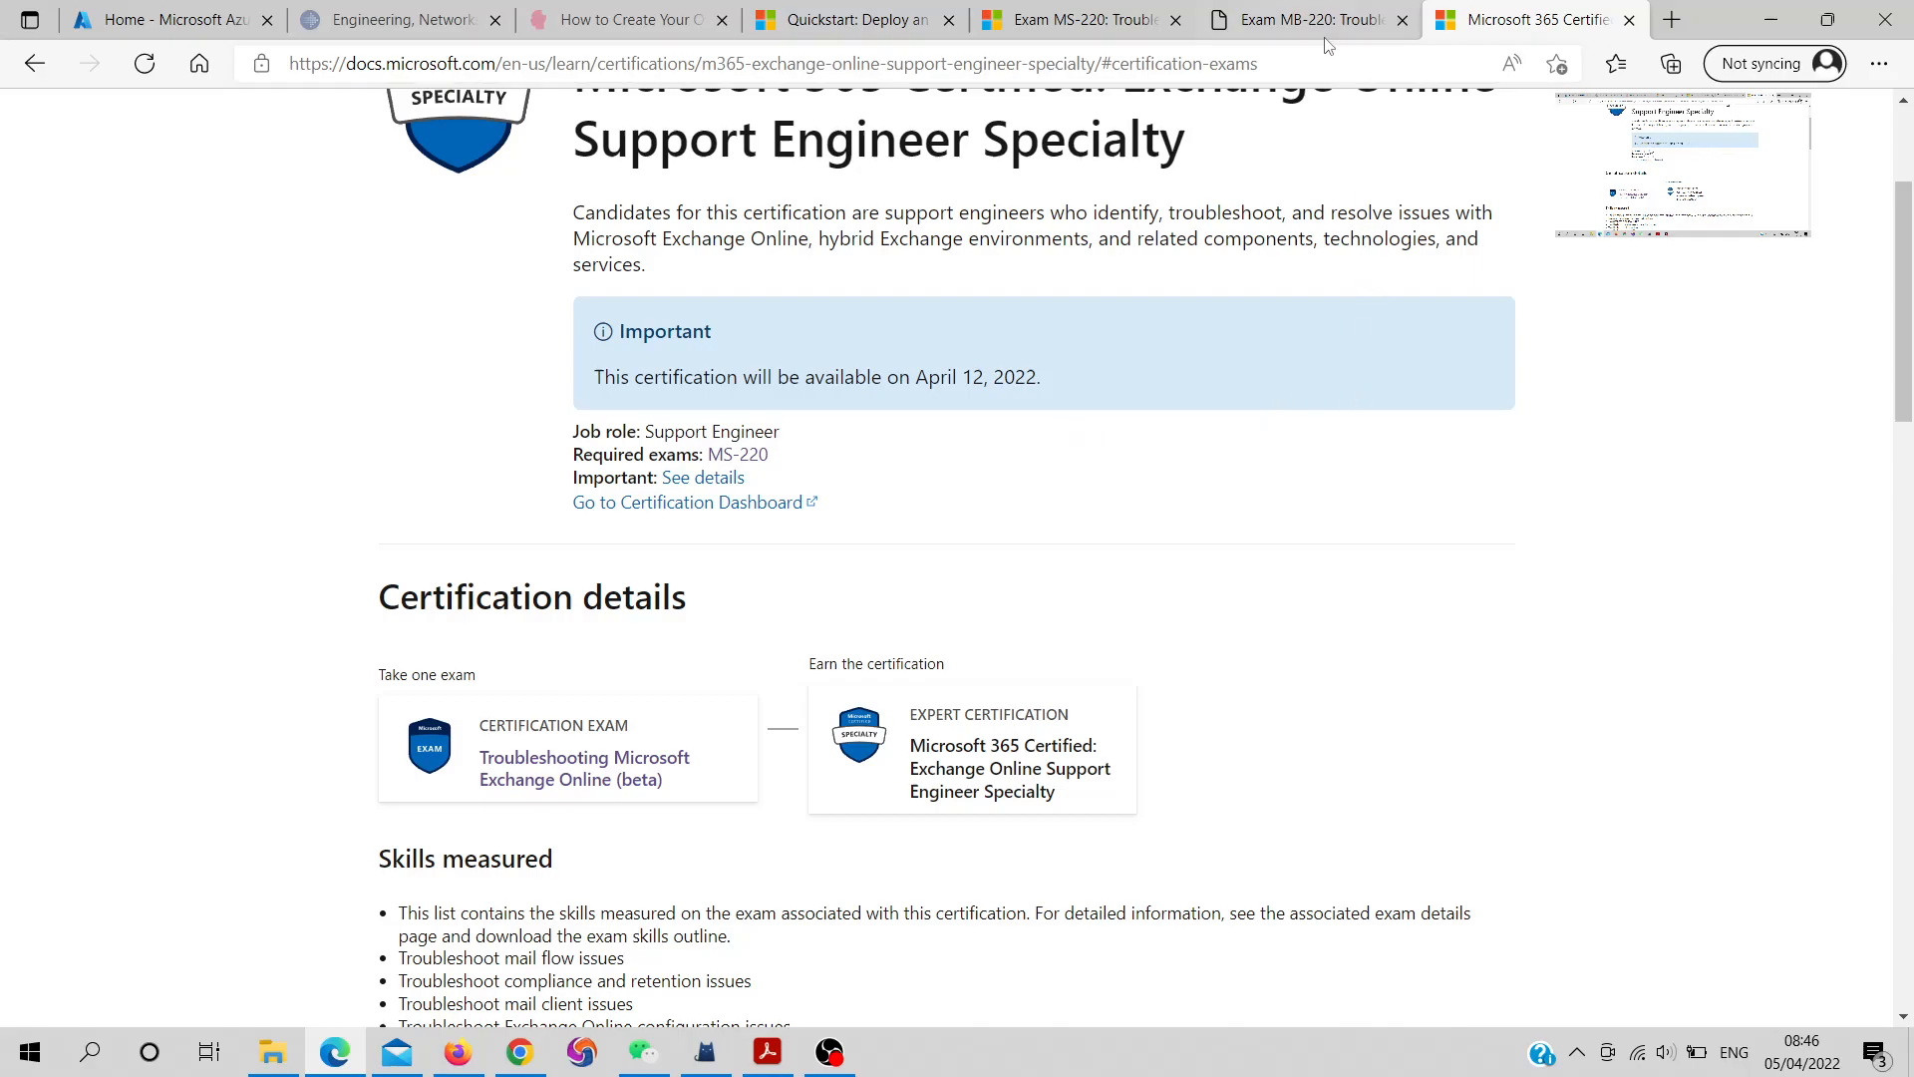
Bring up the skills measured PDF outline and read its opening pages
{"action": "left_click", "coordinate": [1304, 20]}
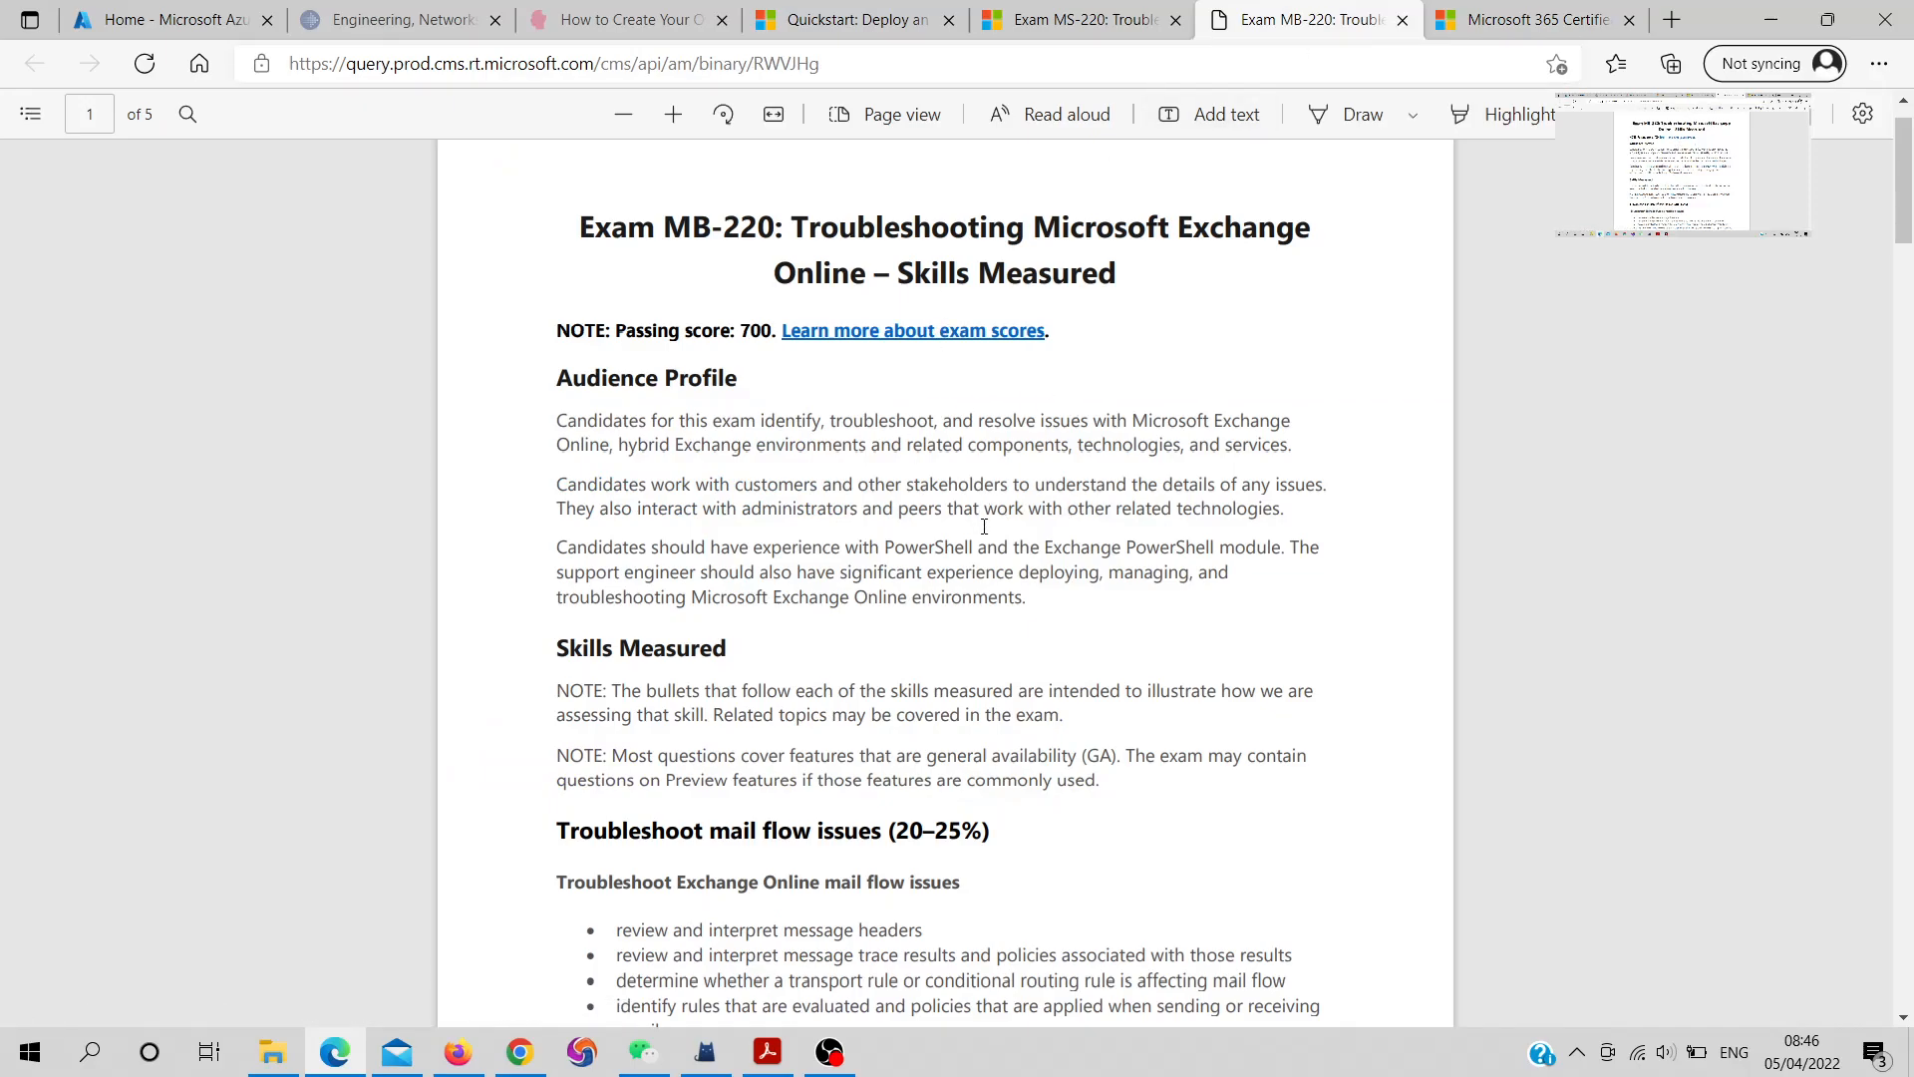
{"action": "mouse_move", "coordinate": [1057, 507]}
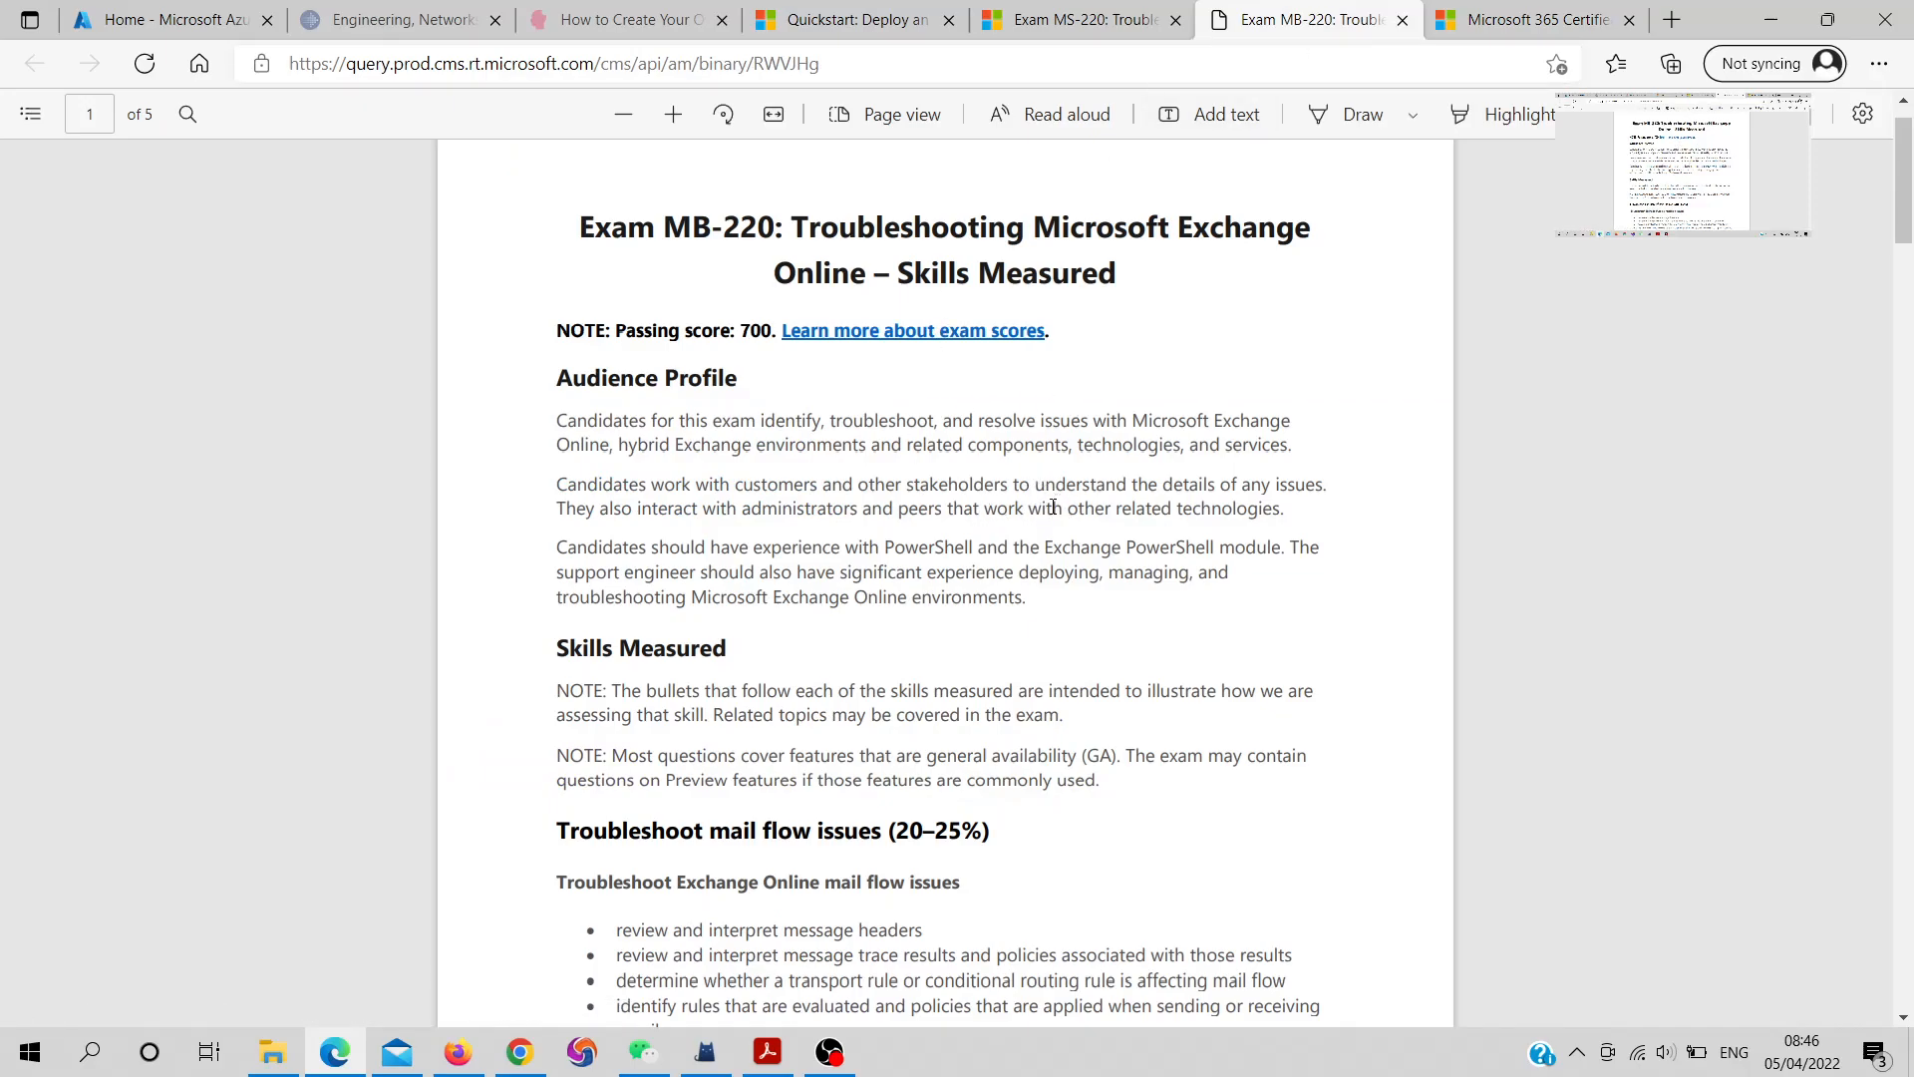
{"action": "mouse_move", "coordinate": [1039, 606]}
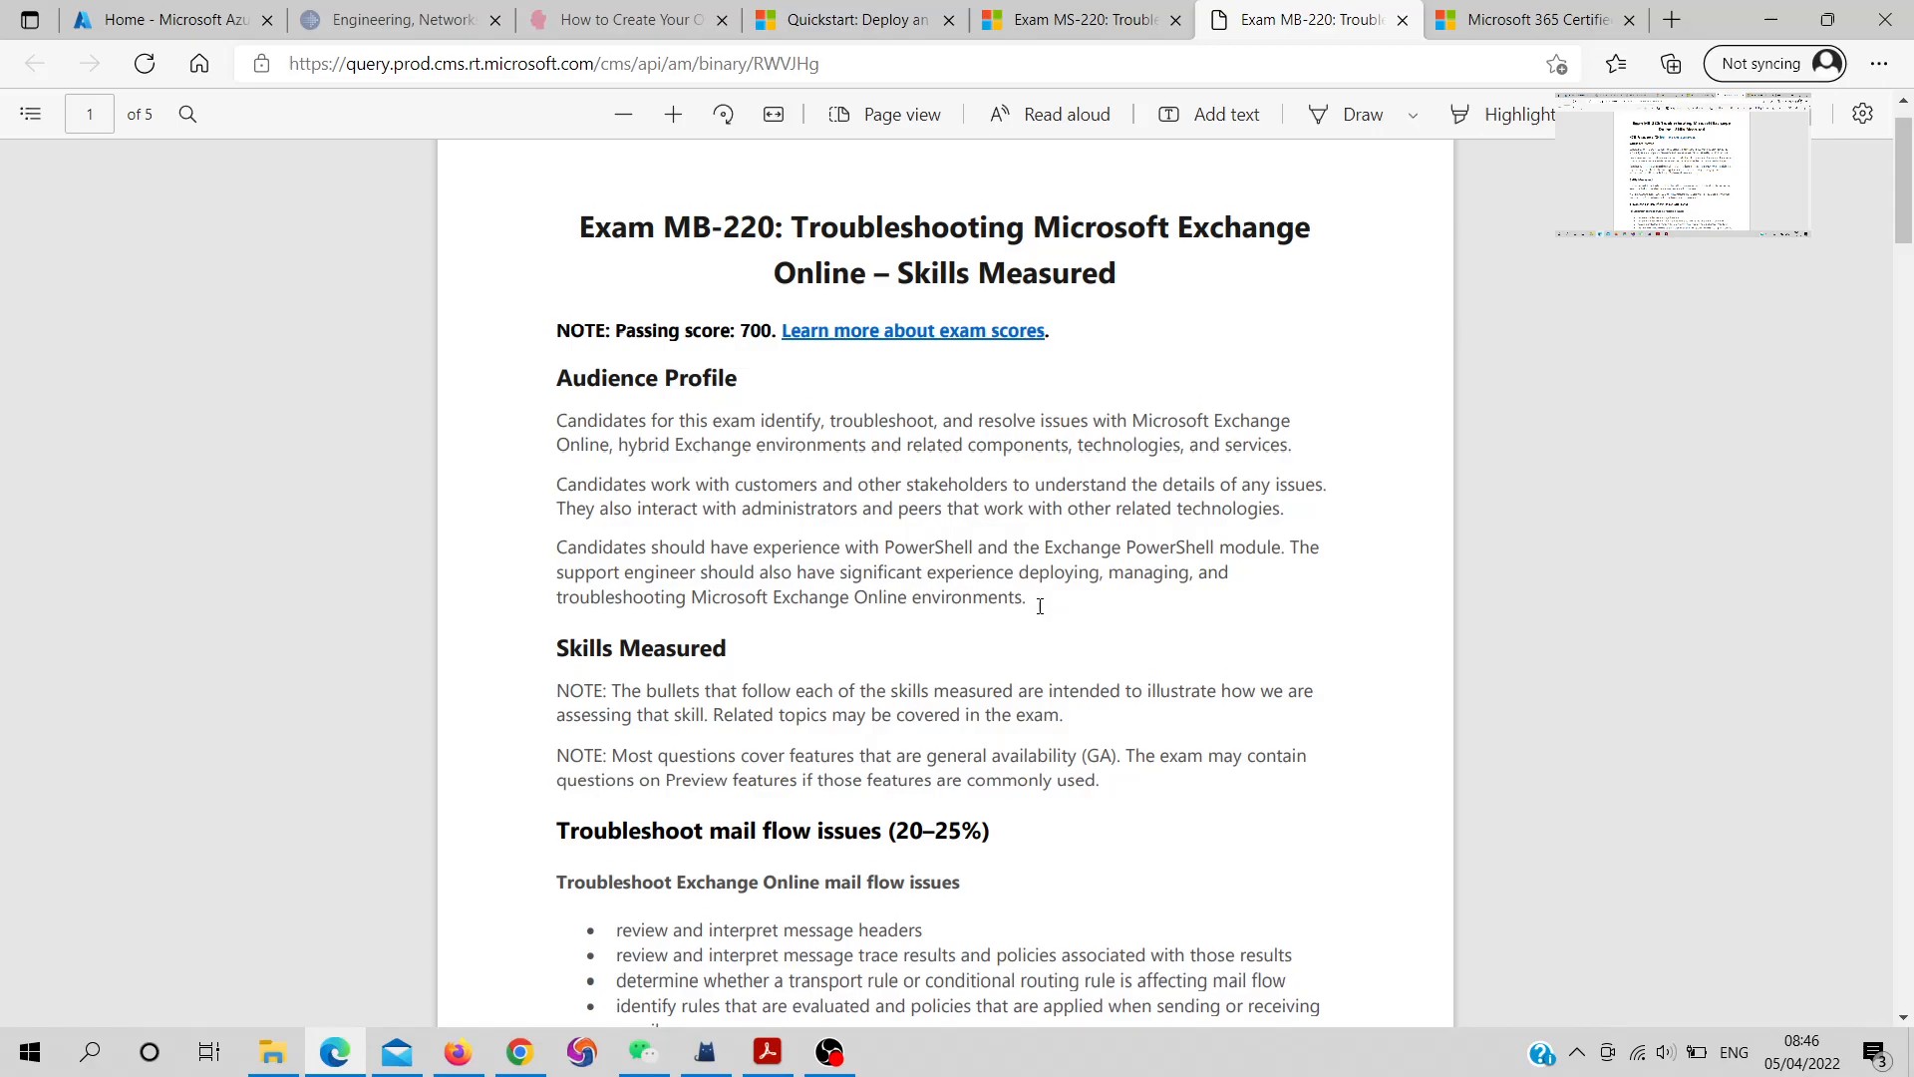
{"action": "scroll", "scroll_direction": "down", "scroll_amount": 3}
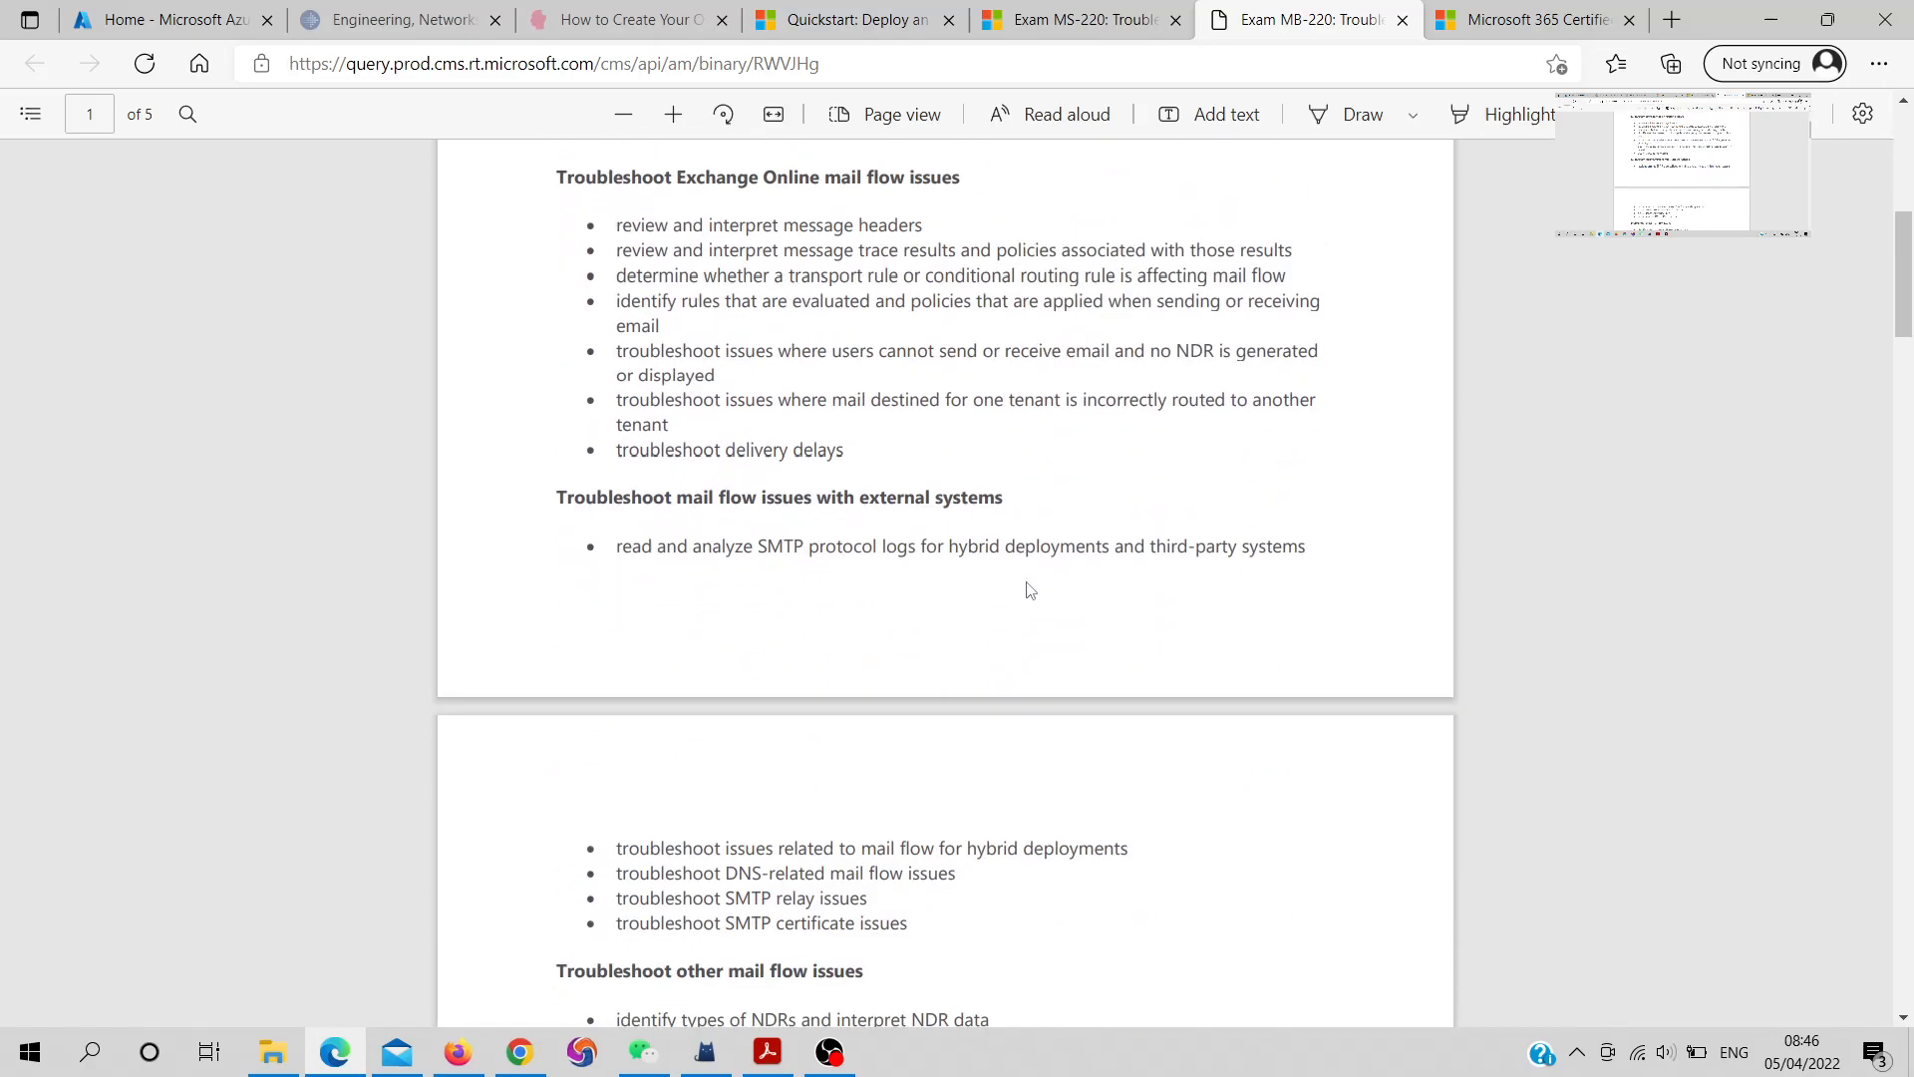
{"action": "mouse_move", "coordinate": [1019, 575]}
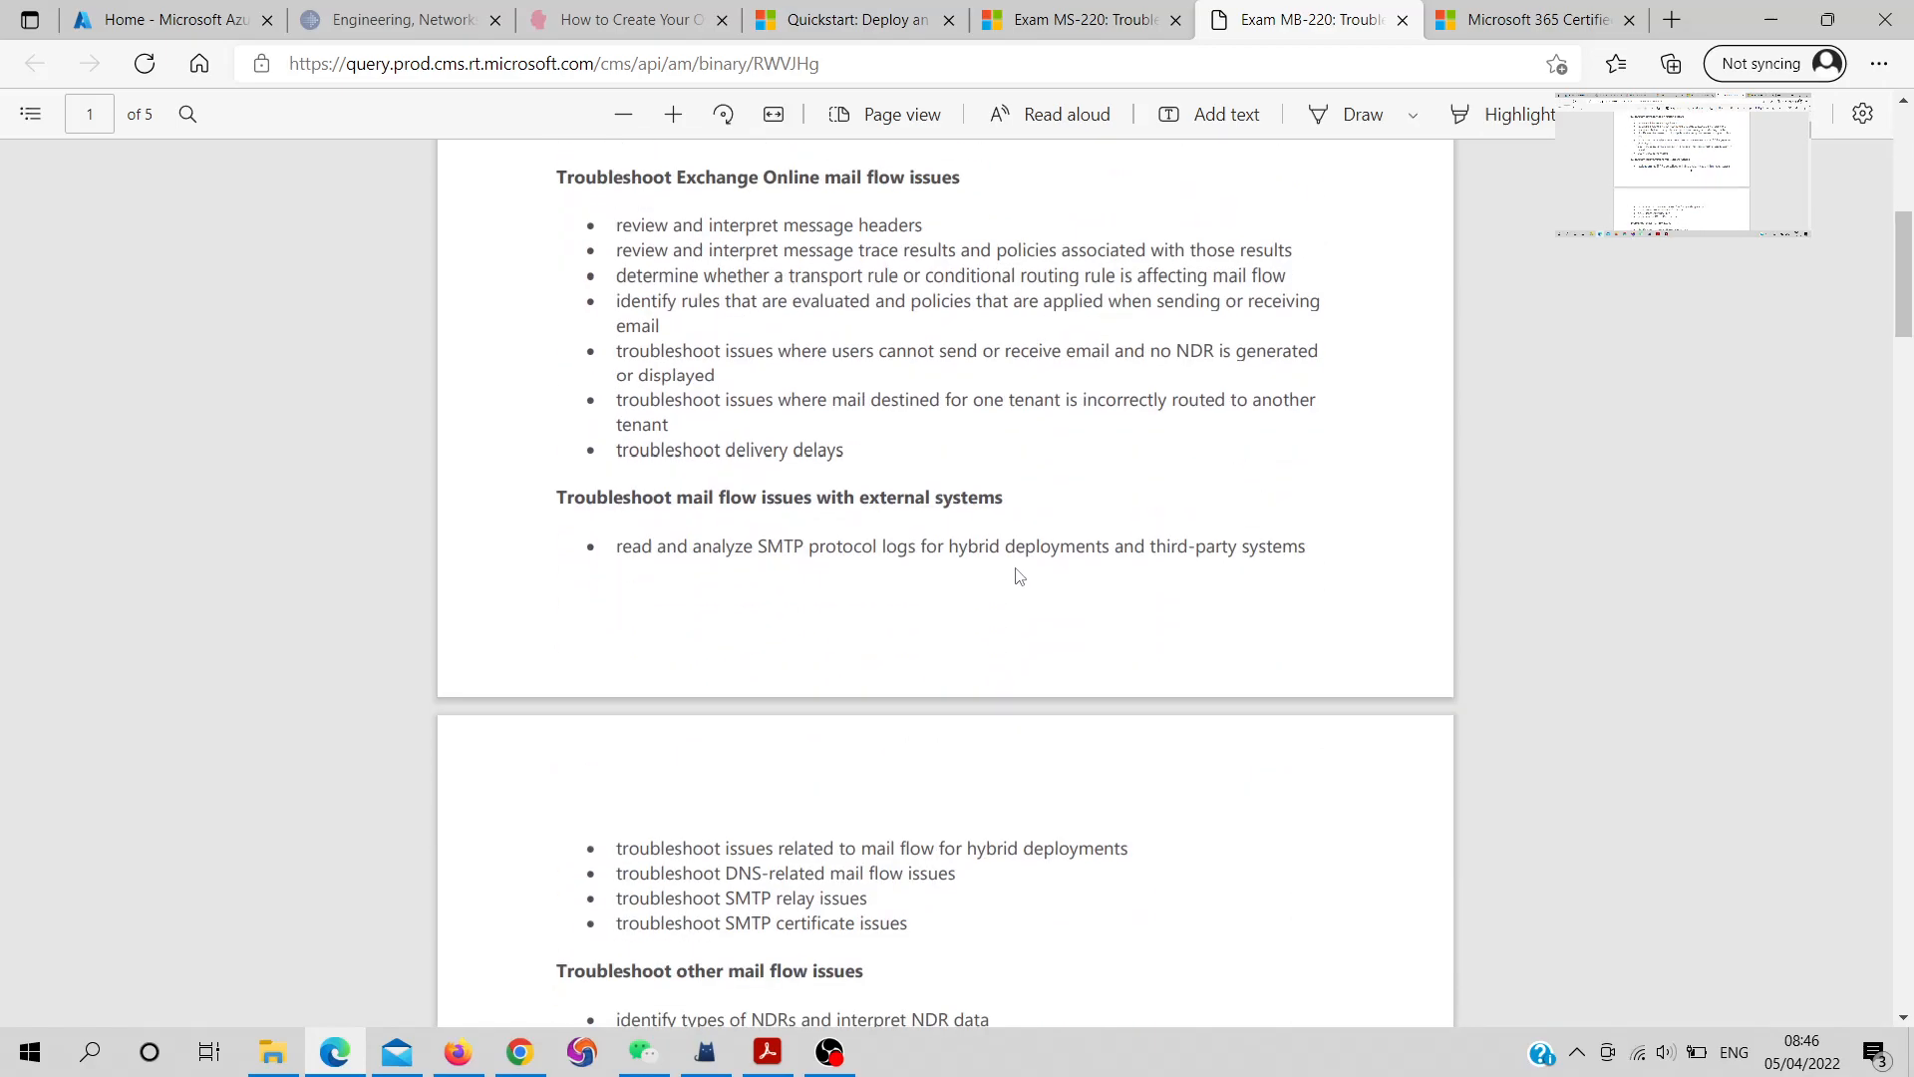
{"action": "scroll", "scroll_direction": "down", "scroll_amount": 3}
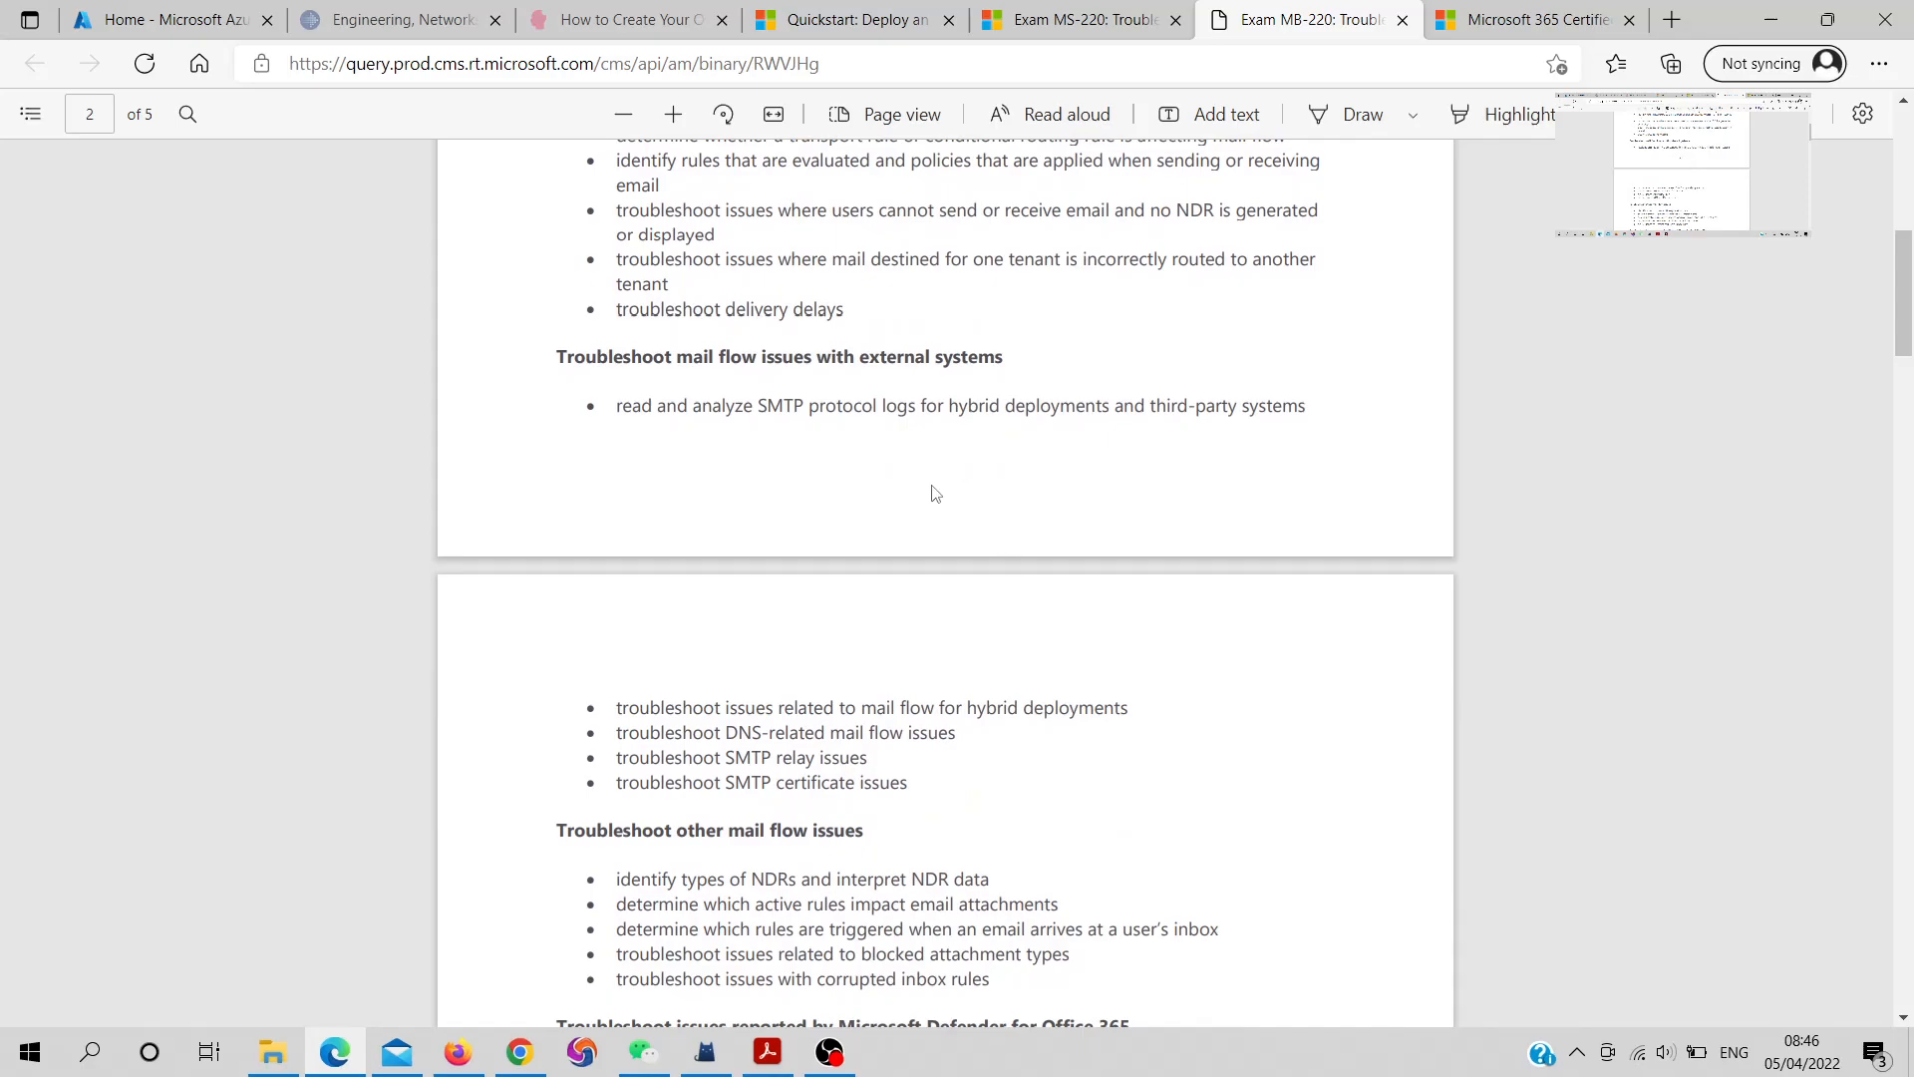
{"action": "scroll", "scroll_direction": "down", "scroll_amount": 3}
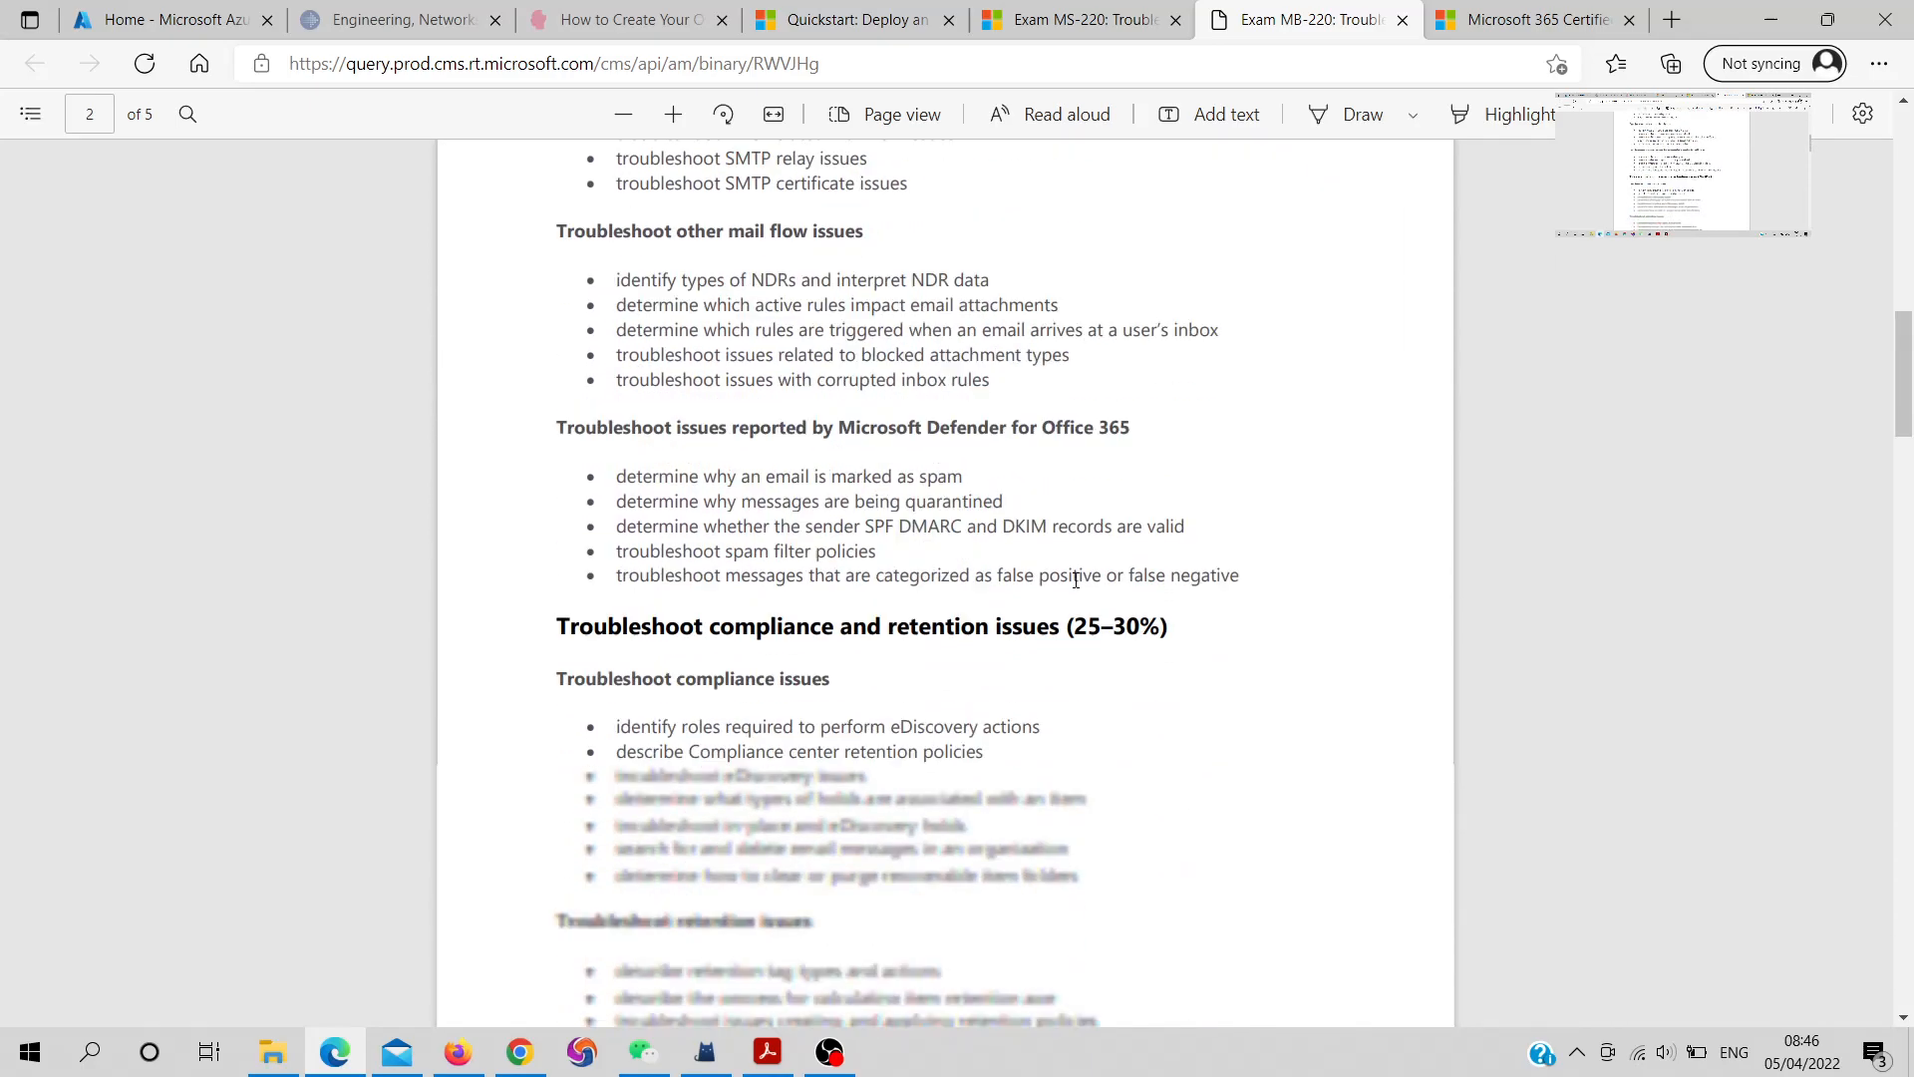
{"action": "scroll", "scroll_direction": "down", "scroll_amount": 3}
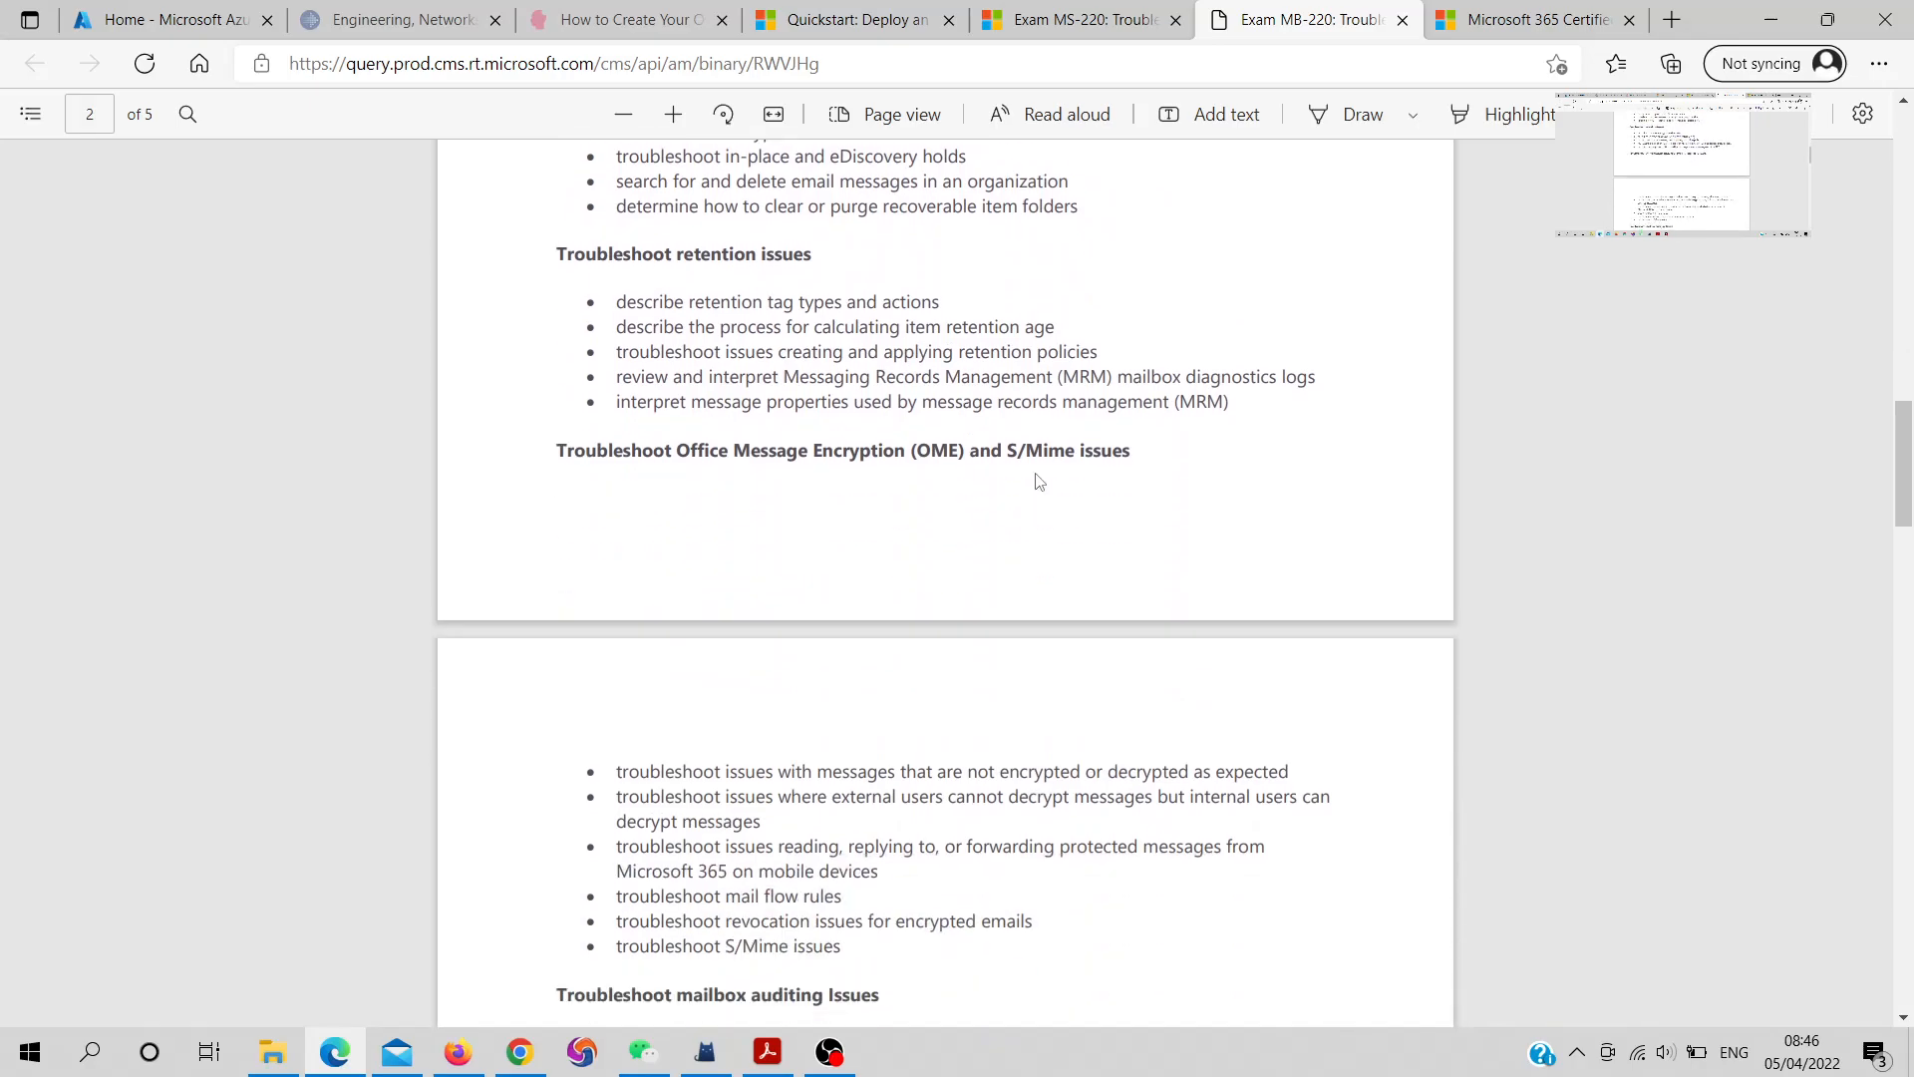
Continue reading the PDF down to the org-wide settings section
{"action": "scroll", "scroll_direction": "down", "scroll_amount": 3}
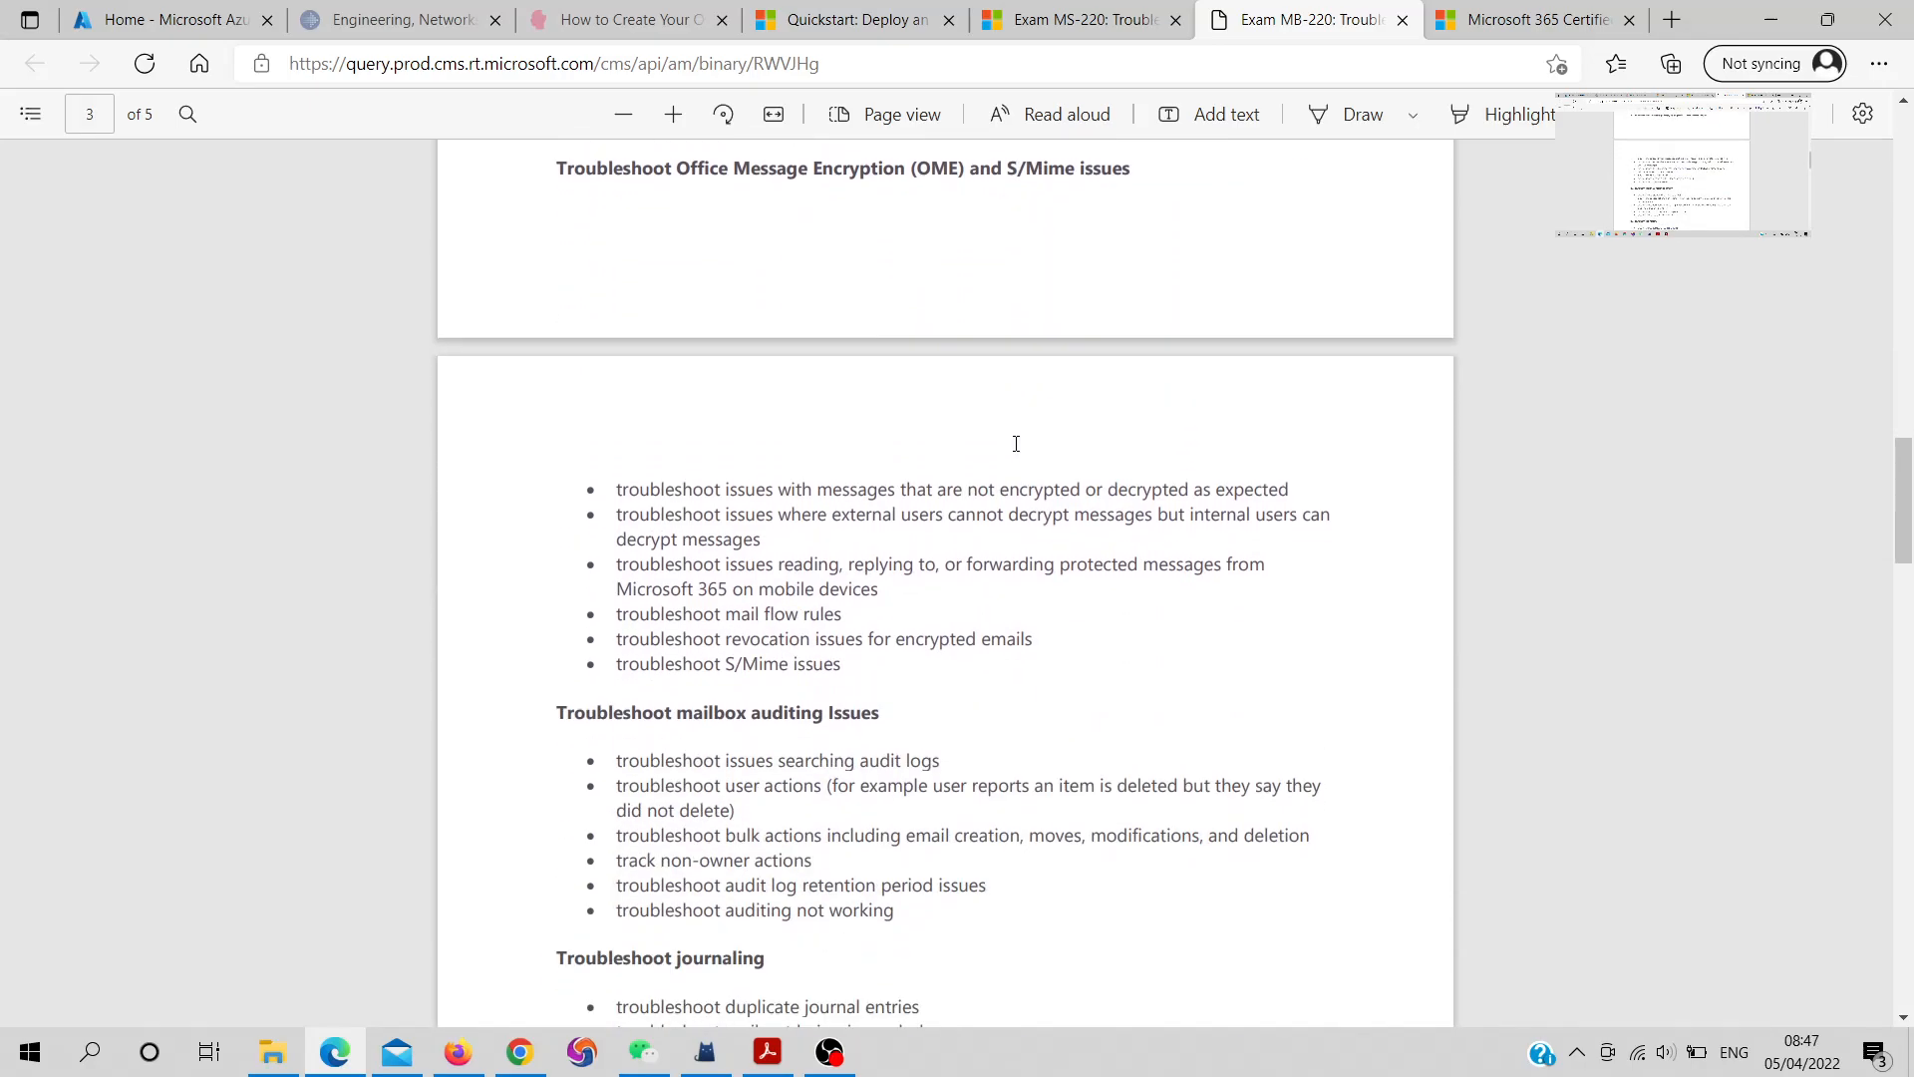
{"action": "scroll", "scroll_direction": "down", "scroll_amount": 3}
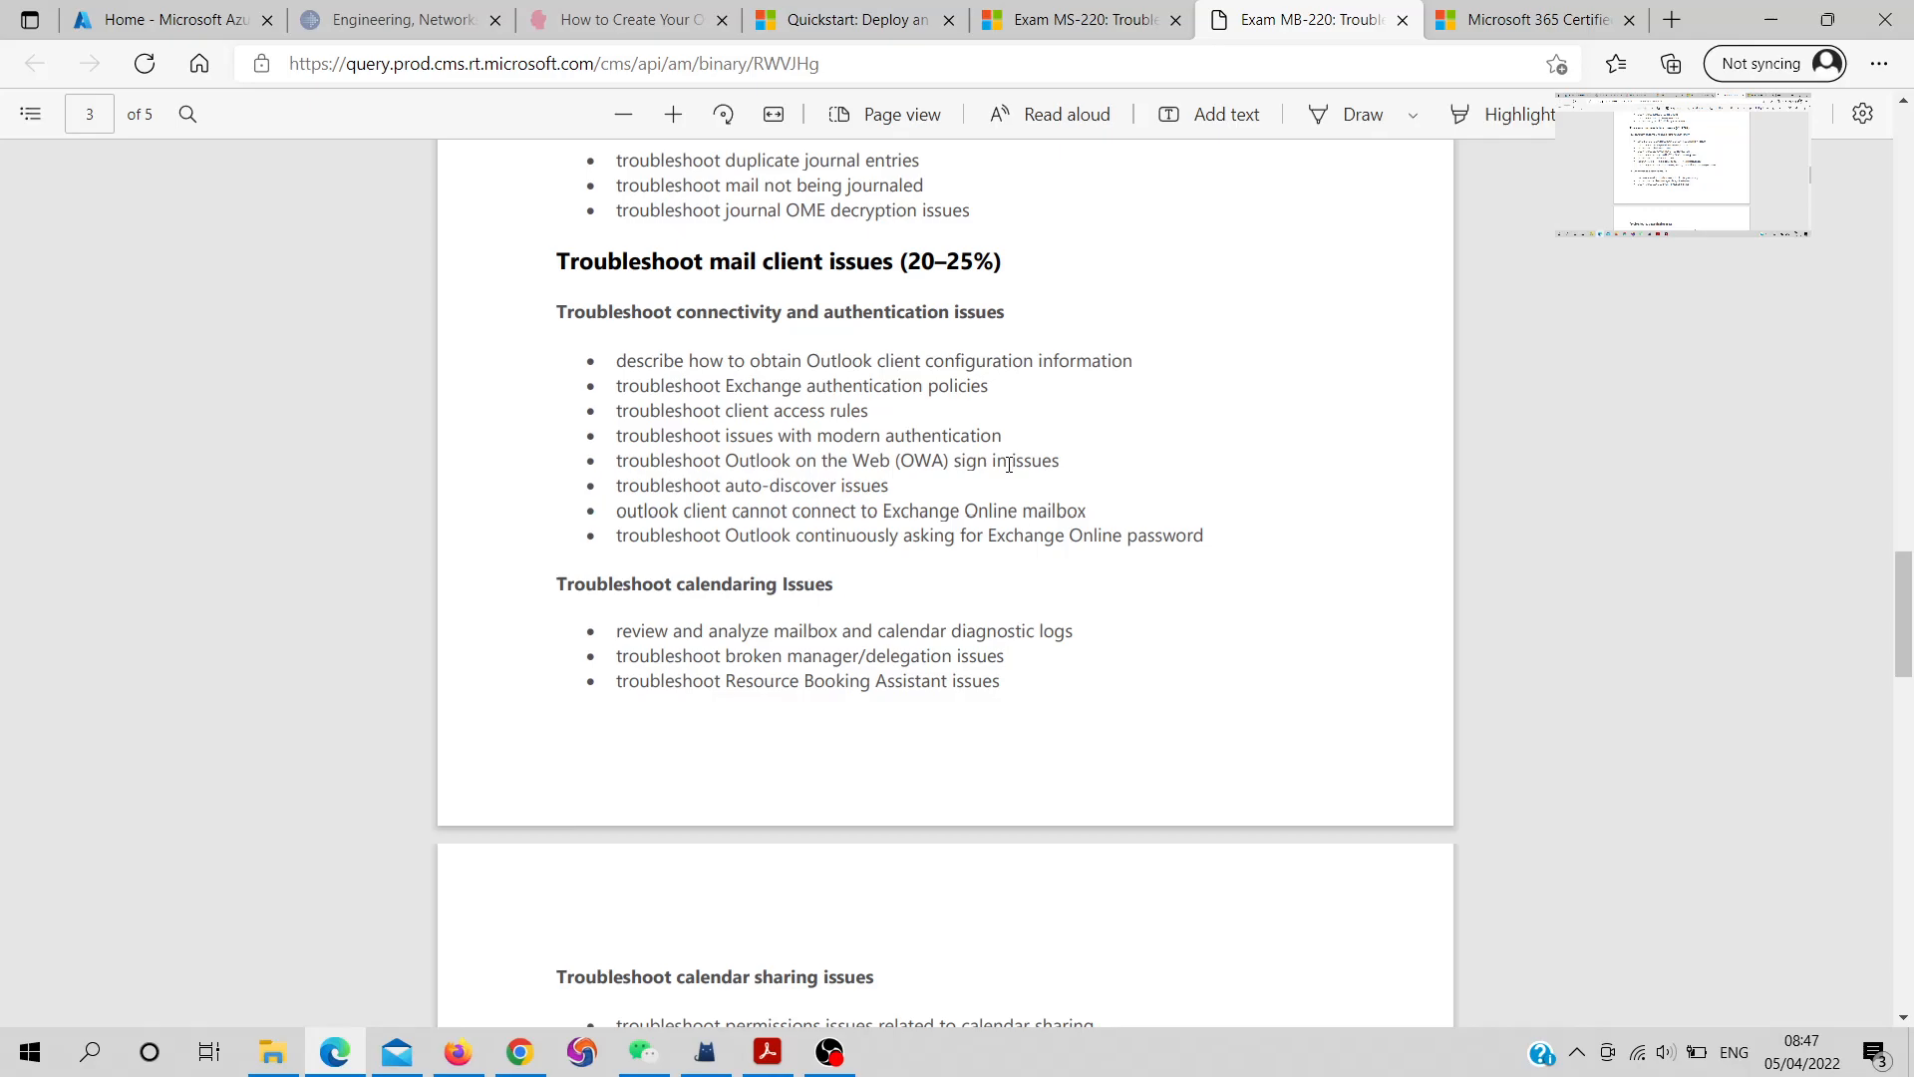
{"action": "scroll", "scroll_direction": "down", "scroll_amount": 3}
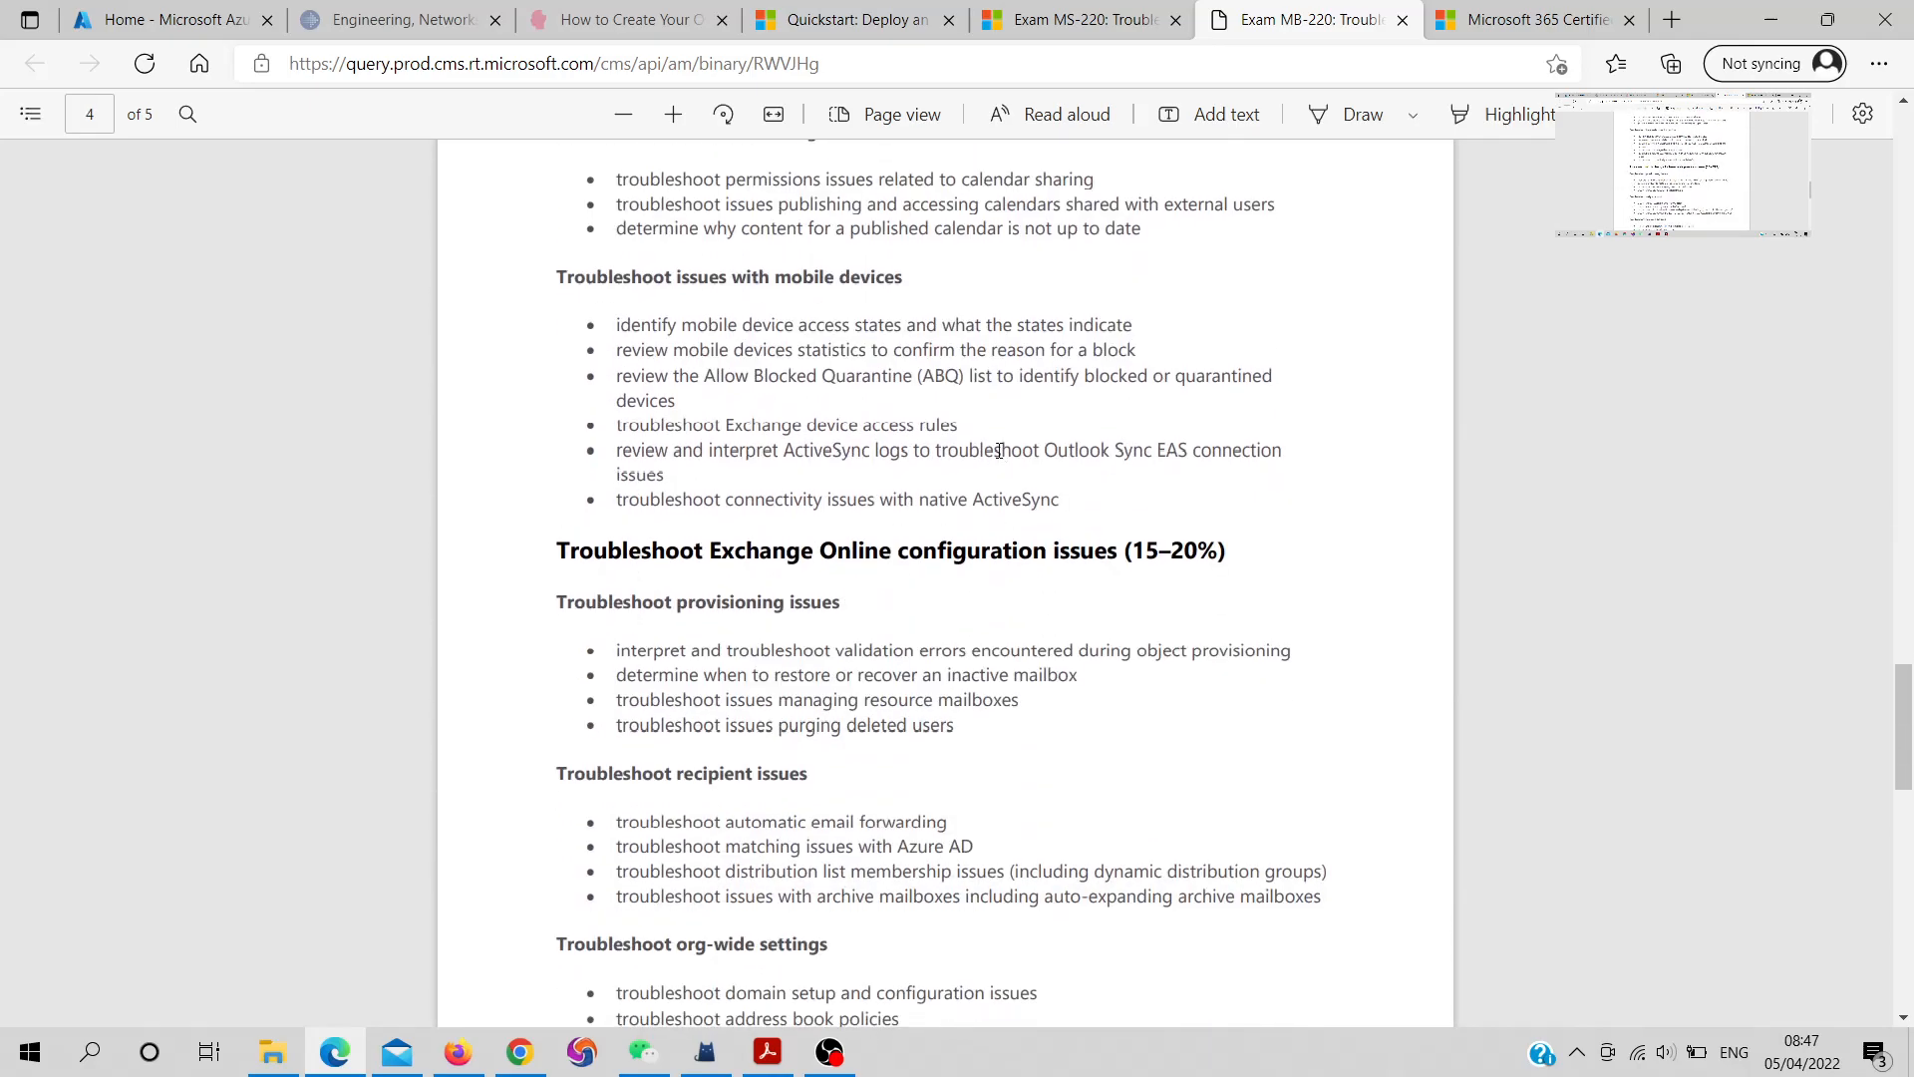
{"action": "scroll", "scroll_direction": "down", "scroll_amount": 3}
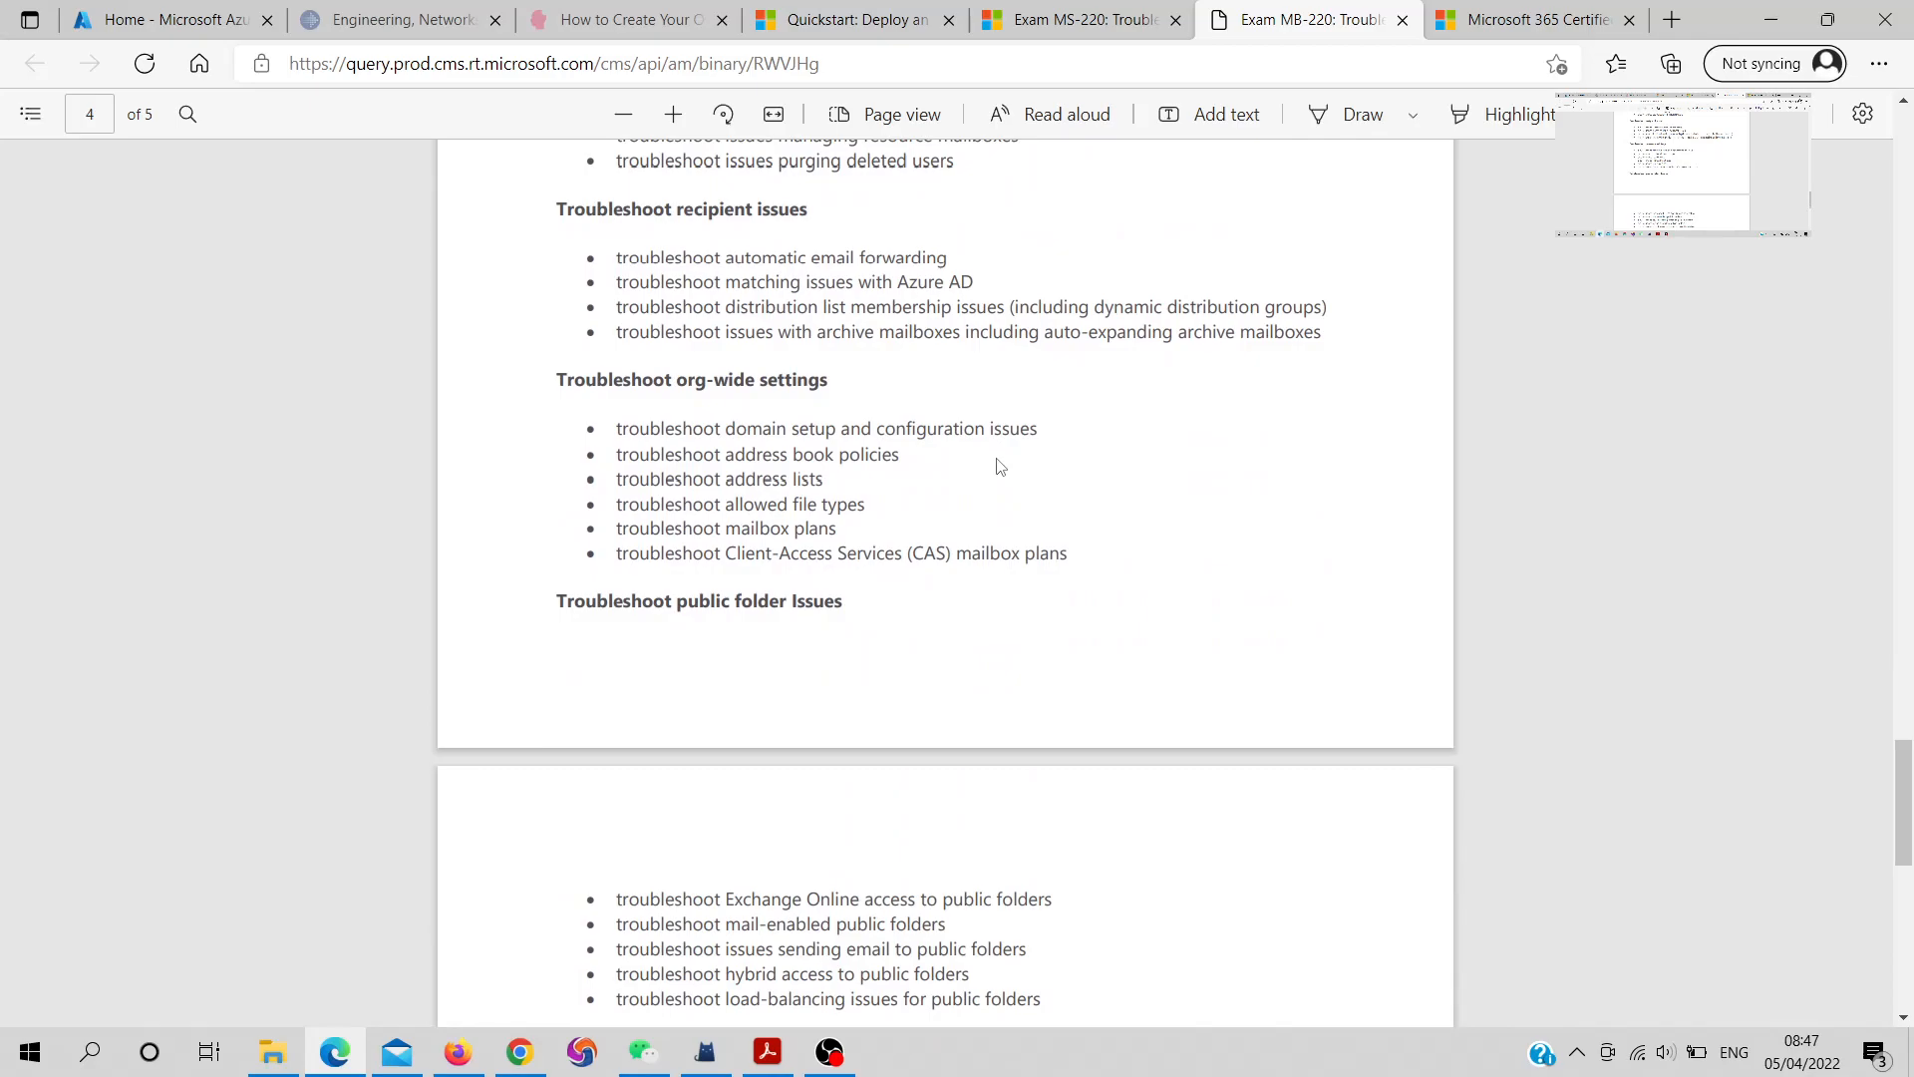
{"action": "scroll", "scroll_direction": "down", "scroll_amount": 3}
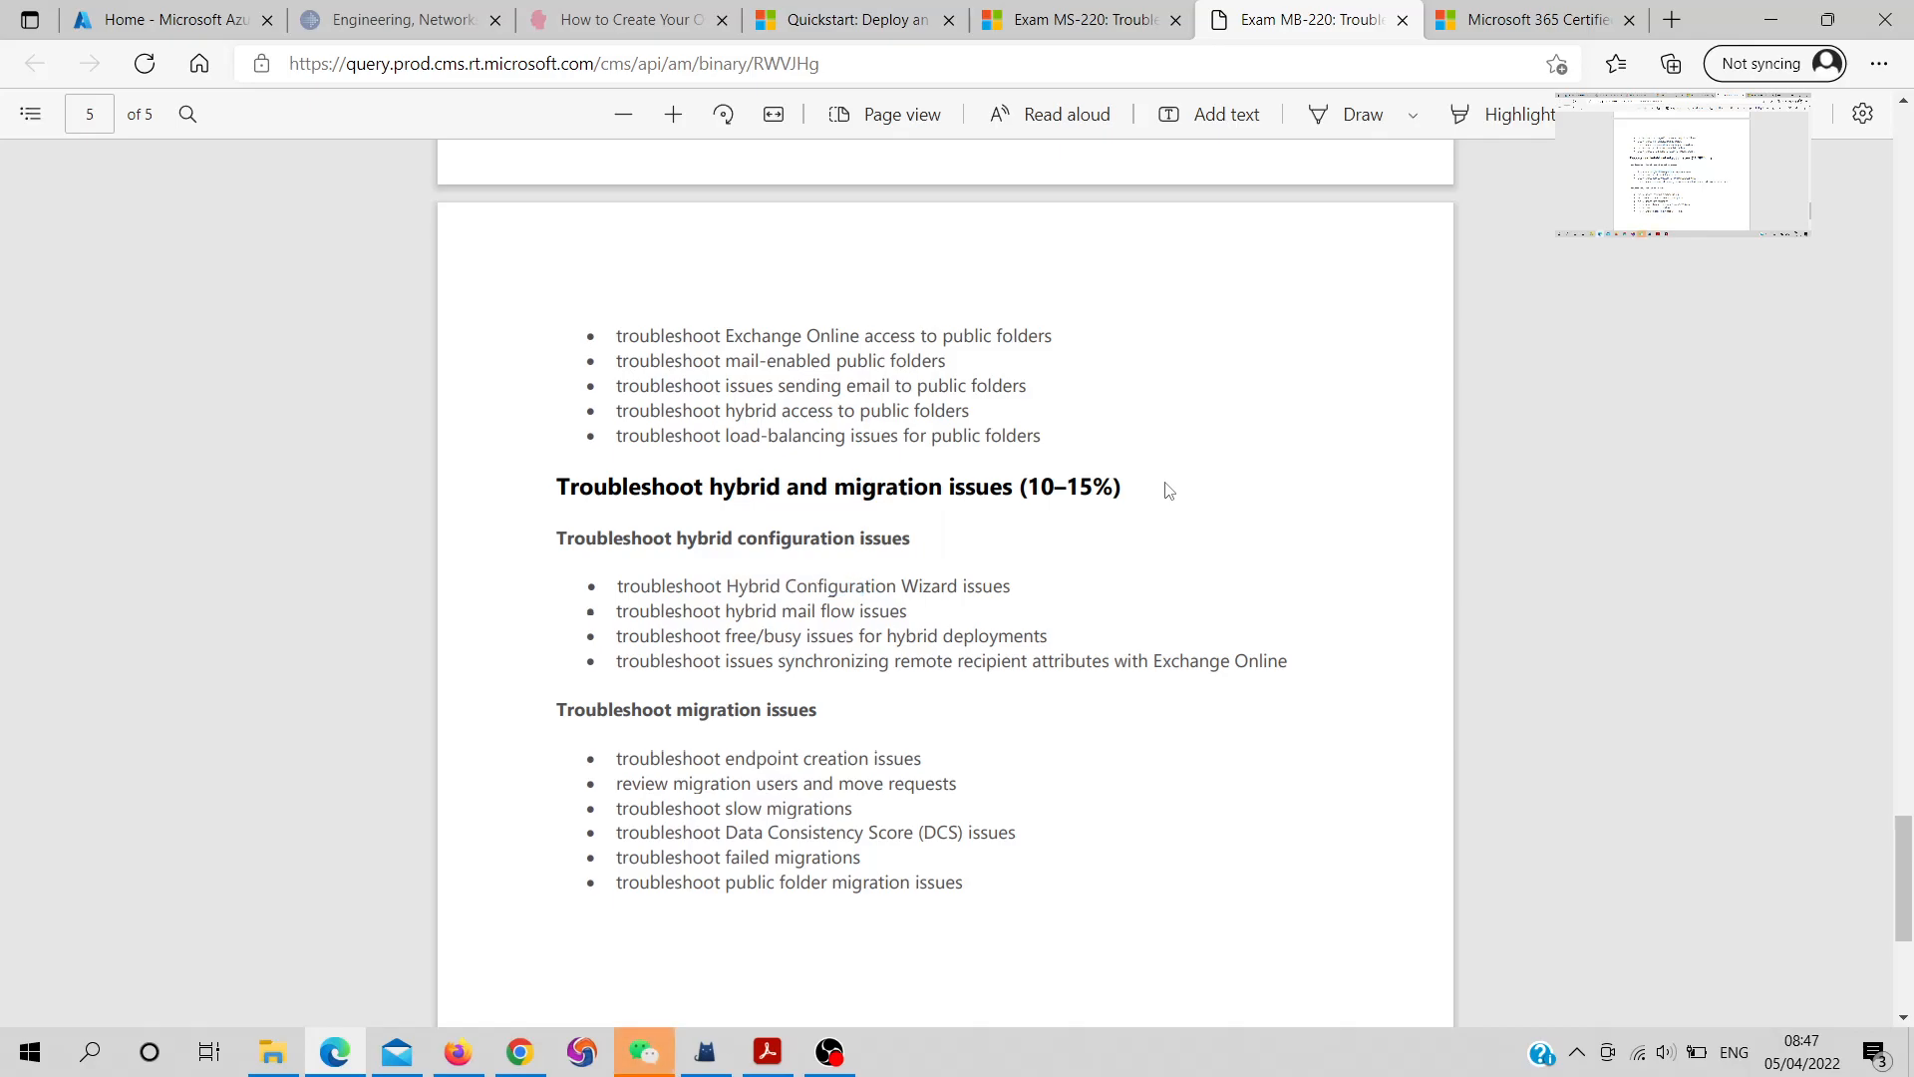
{"action": "mouse_move", "coordinate": [1173, 492]}
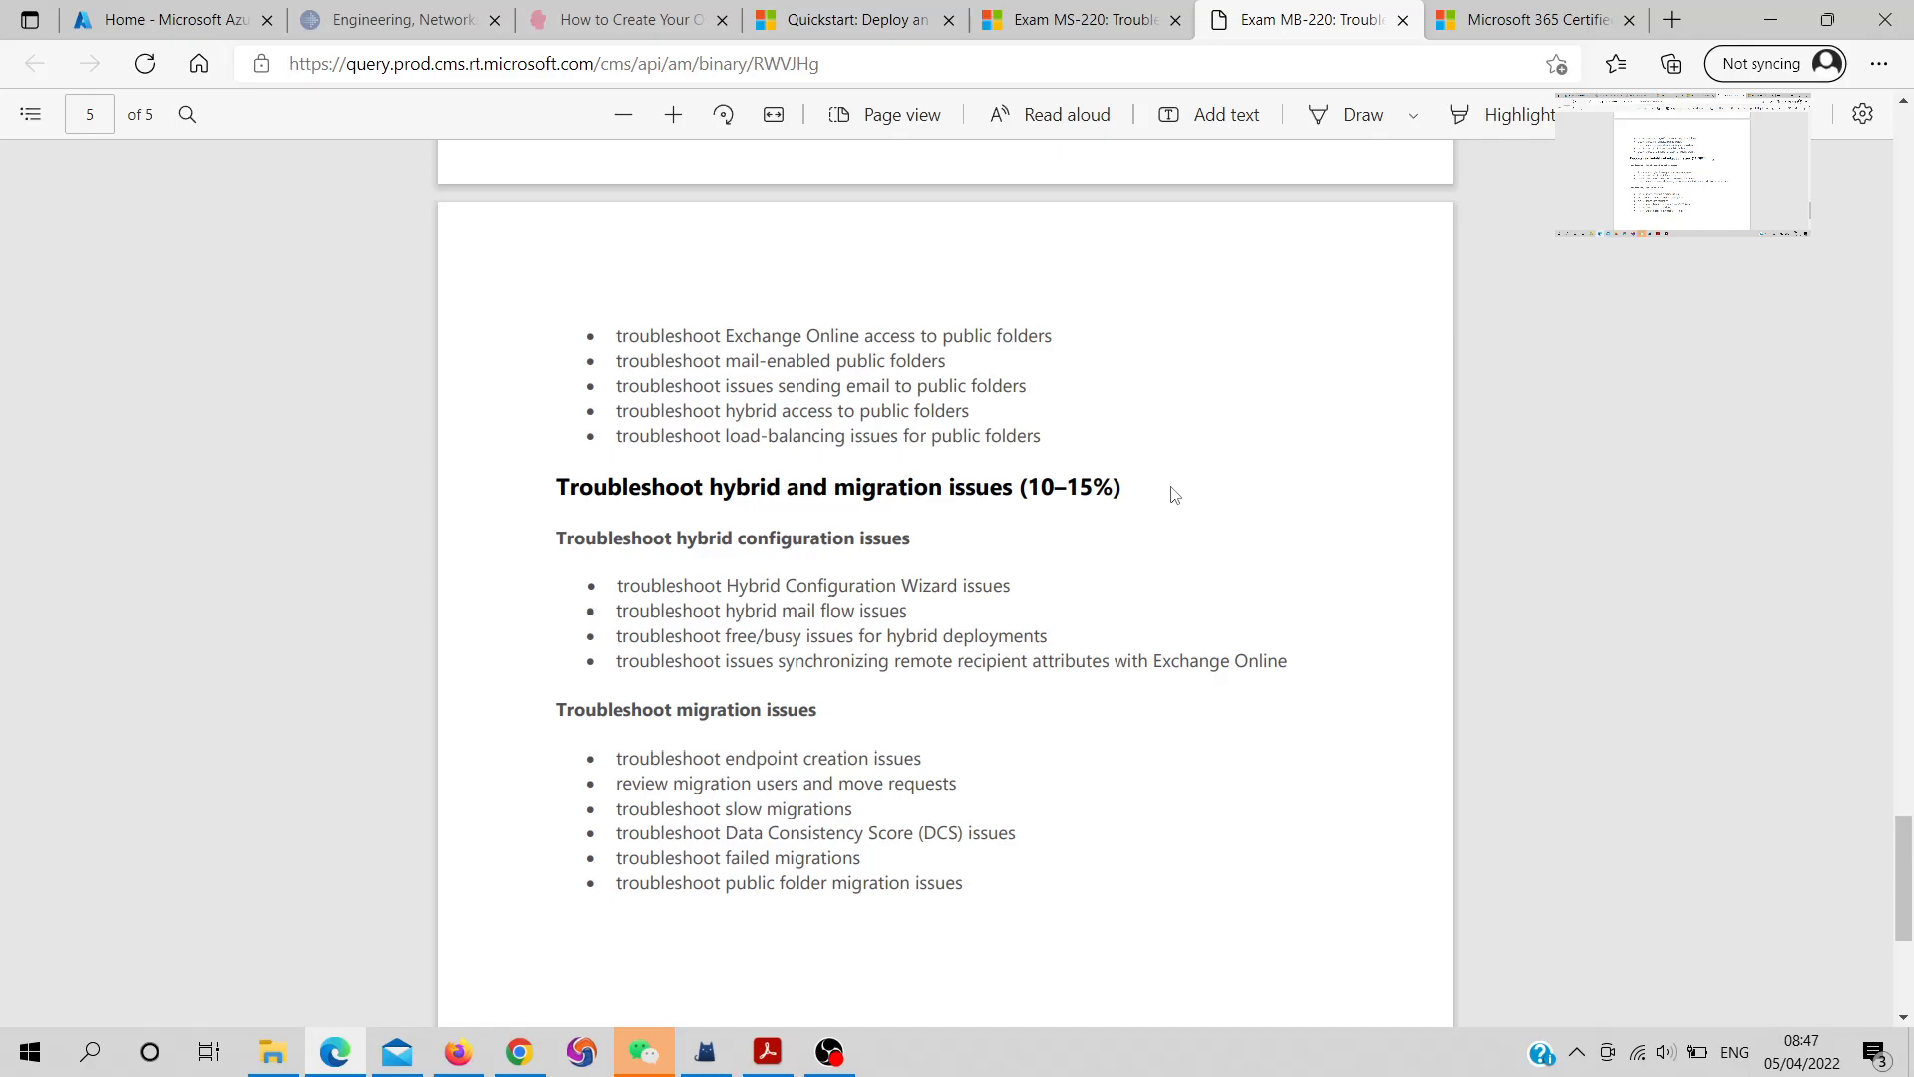
Finish the hybrid and migration section, return to the MS-220 exam page, and deselect text
{"action": "scroll", "scroll_direction": "down", "scroll_amount": 3}
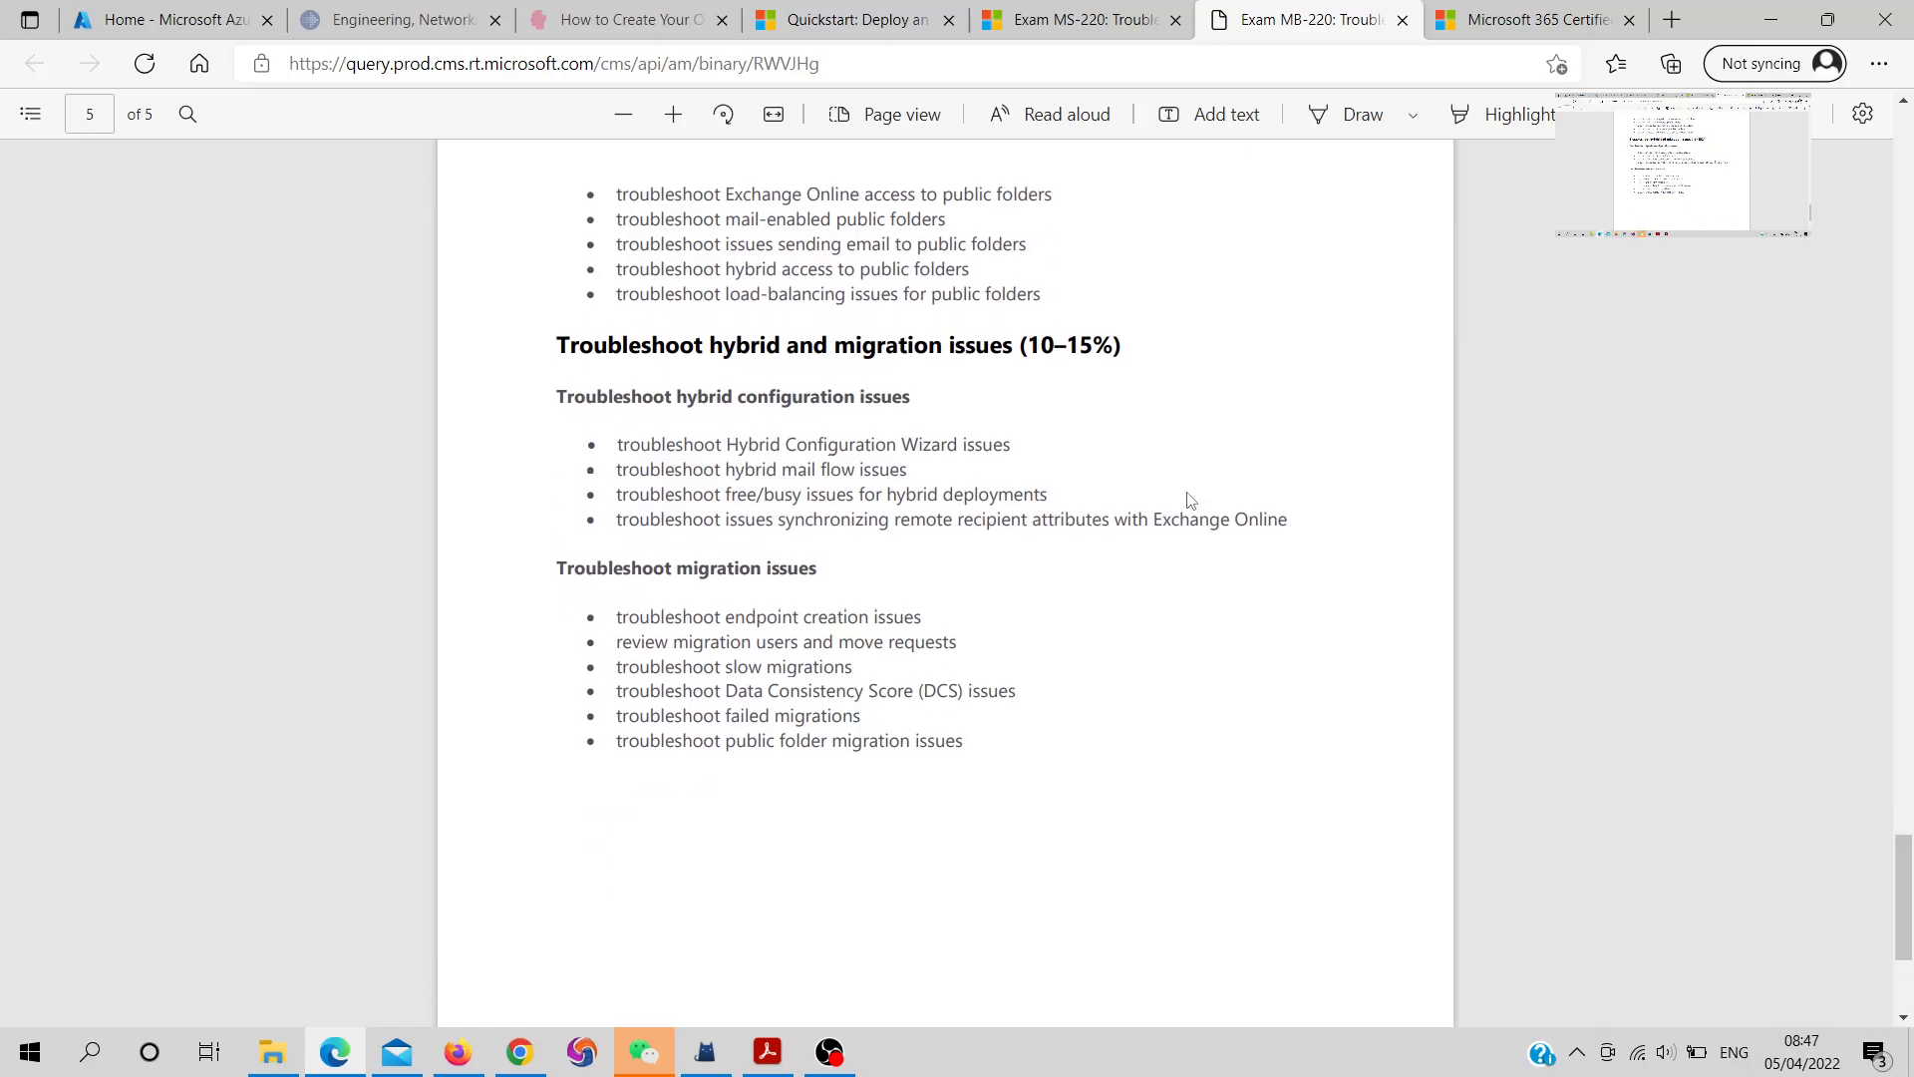
{"action": "mouse_move", "coordinate": [1094, 423]}
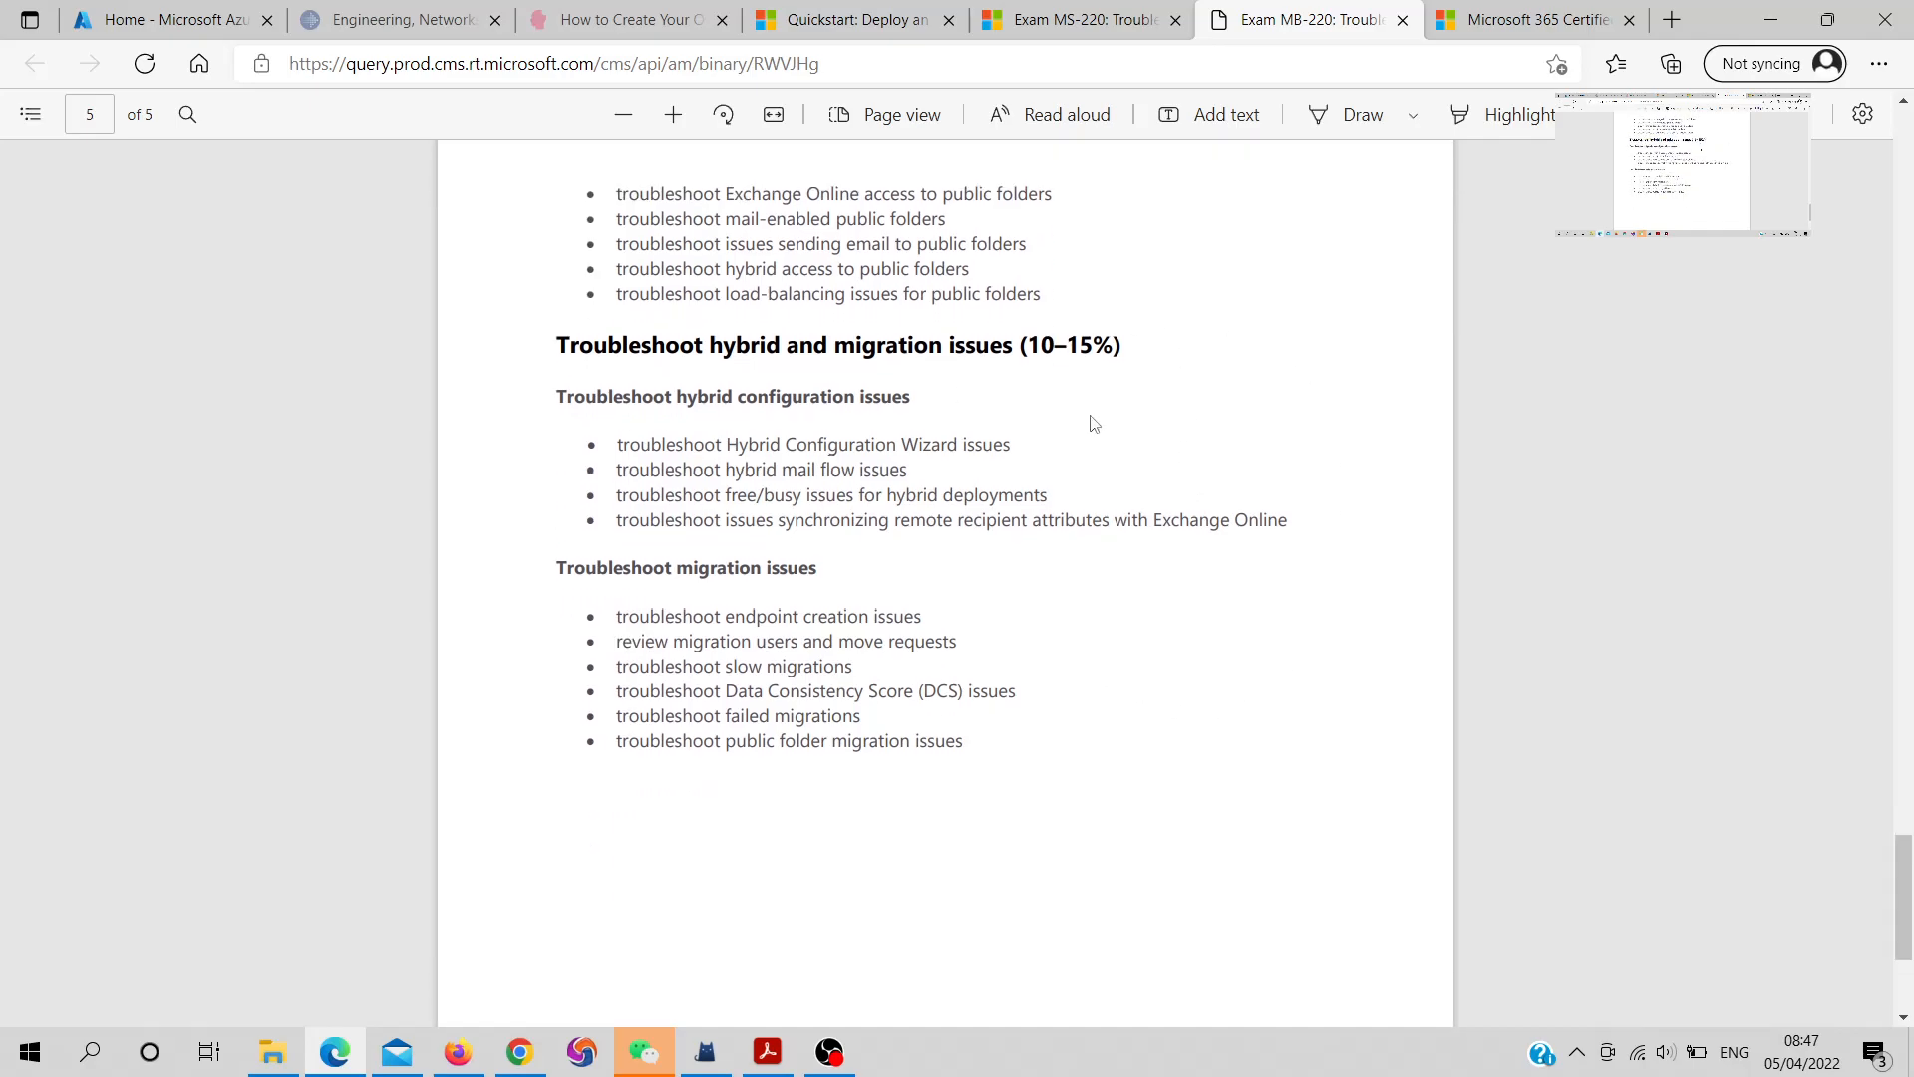
{"action": "mouse_move", "coordinate": [1156, 412]}
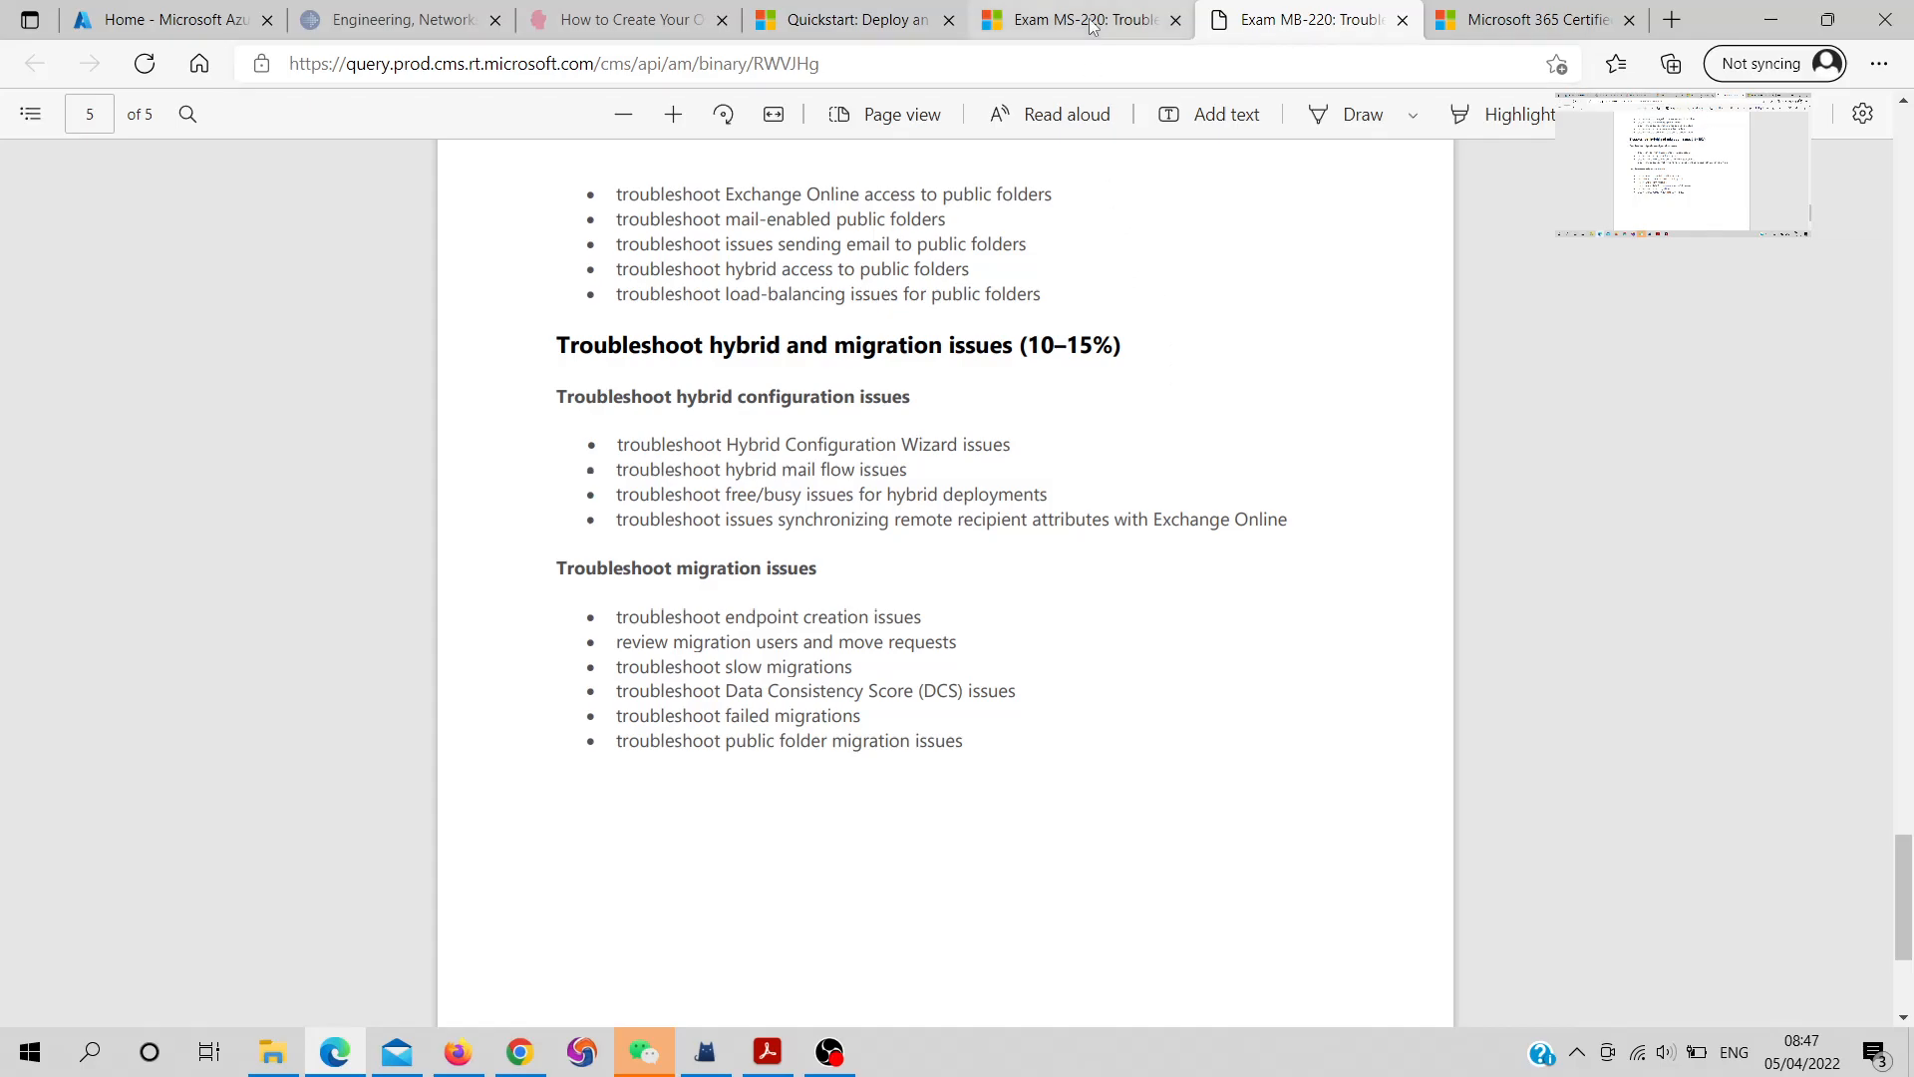
{"action": "left_click", "coordinate": [1079, 20]}
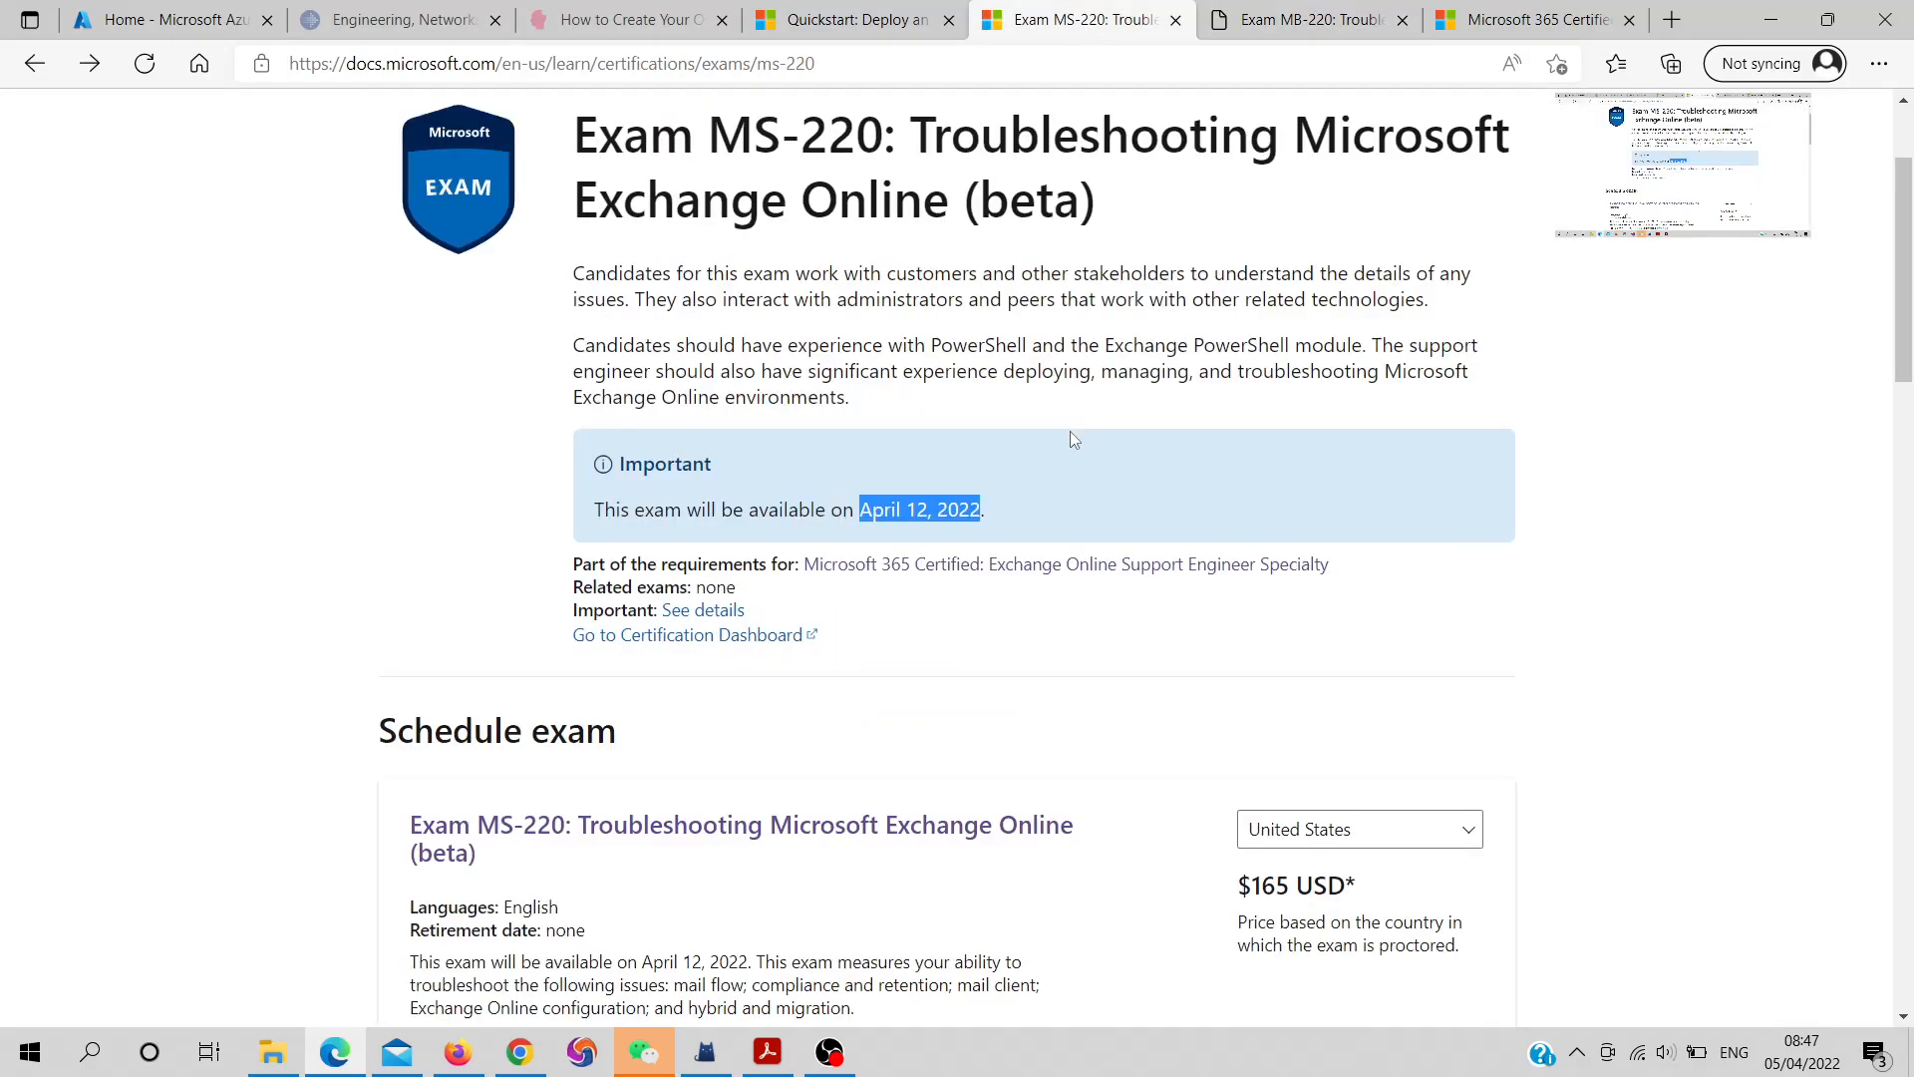
{"action": "left_click", "coordinate": [1077, 439]}
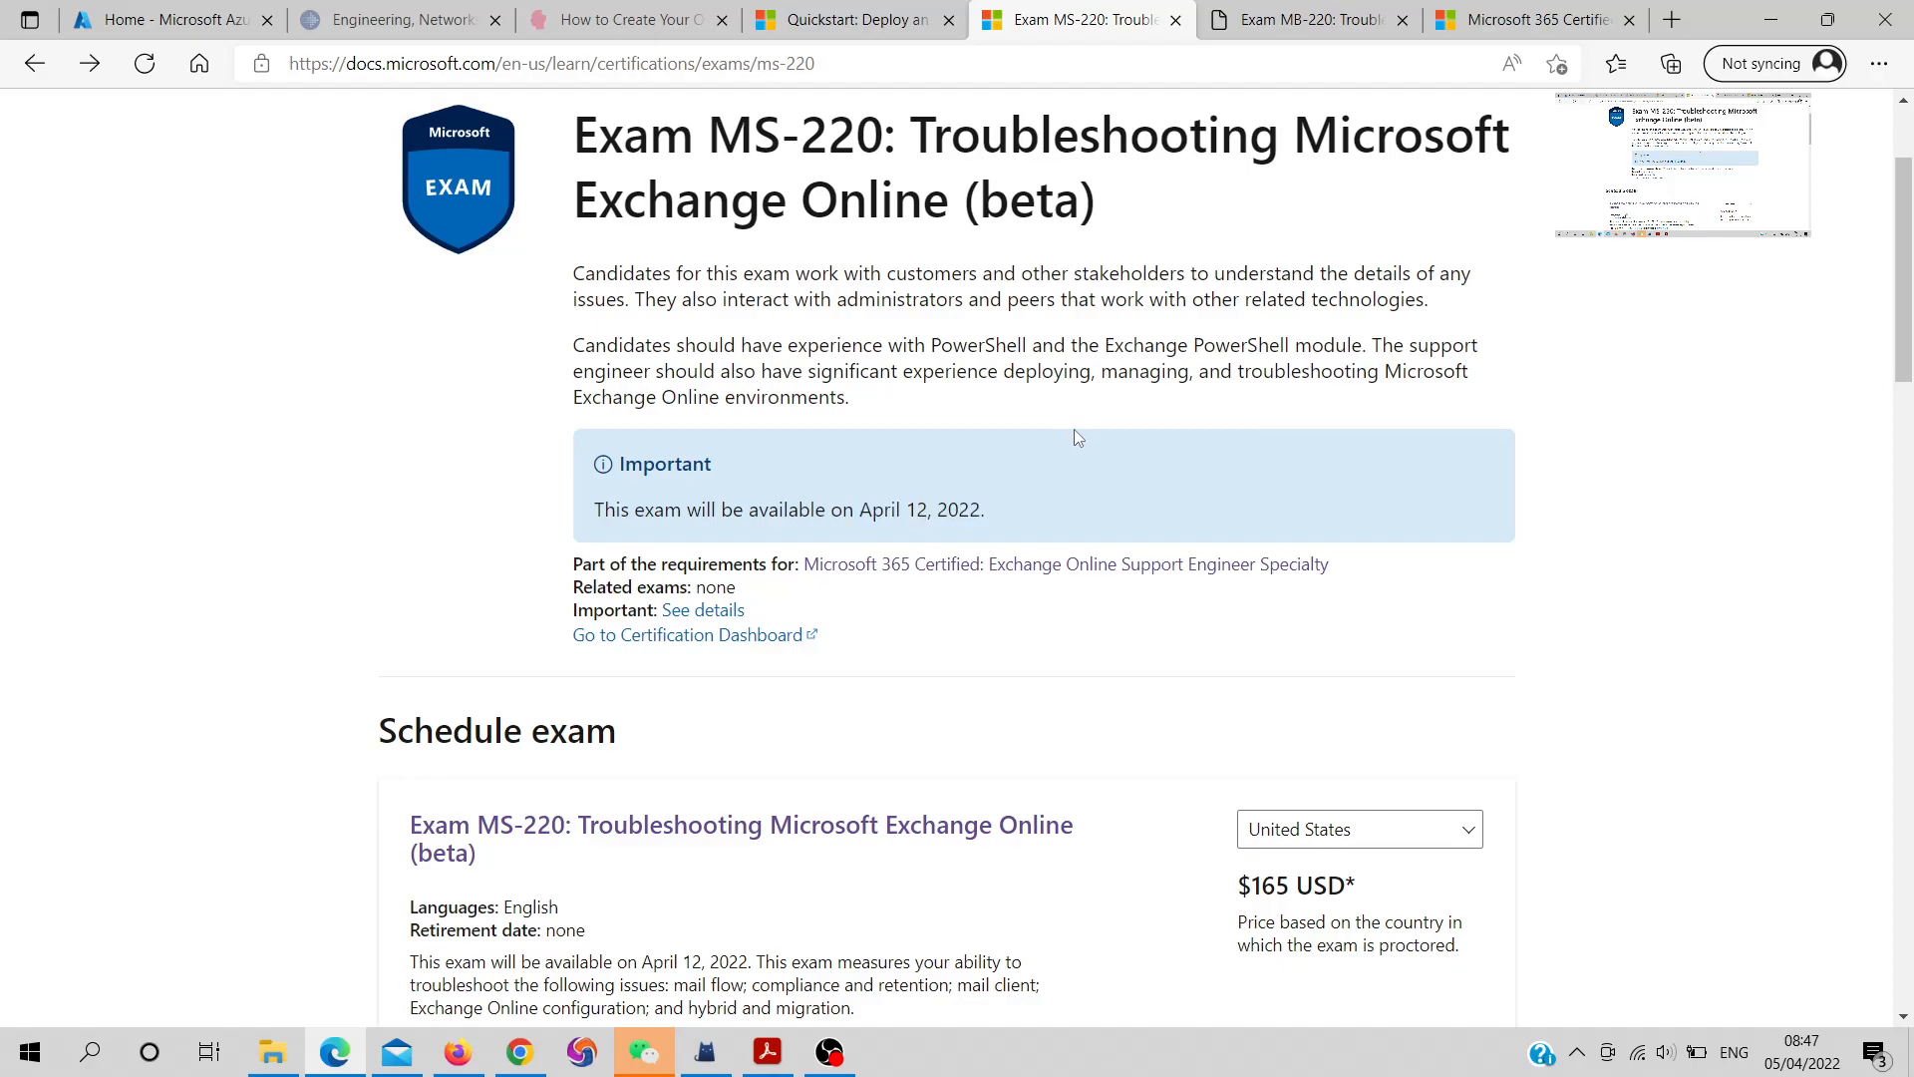